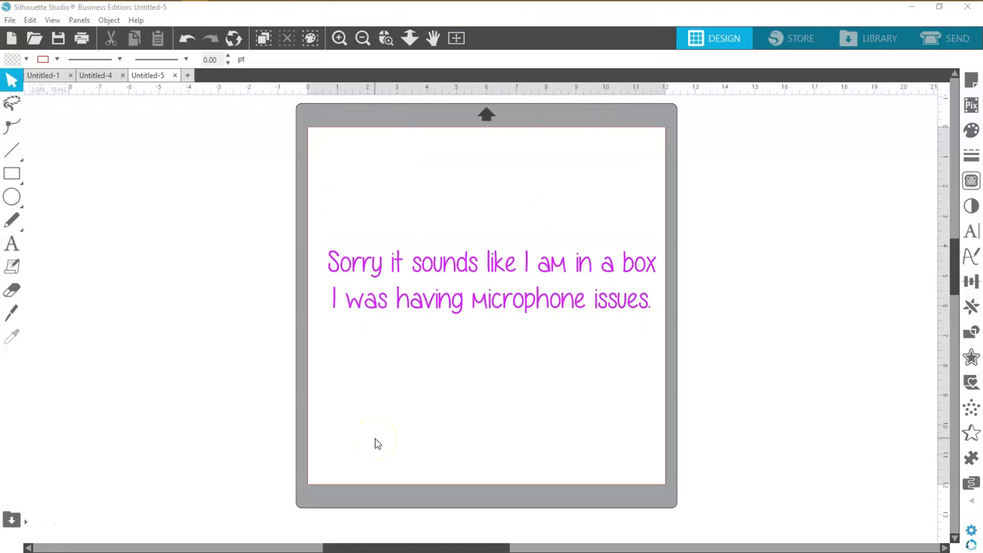
{"action": "mouse_move", "coordinate": [377, 443]}
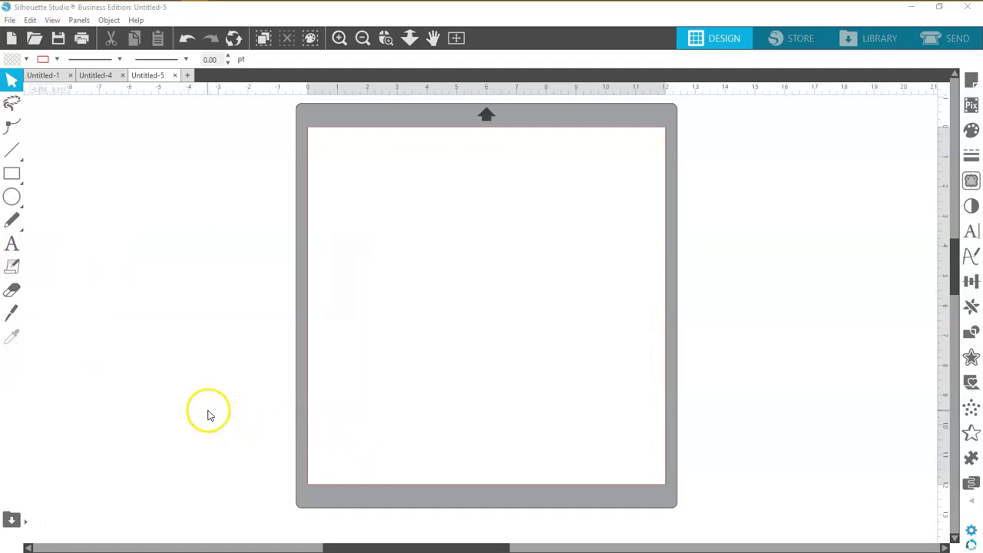
{"action": "mouse_move", "coordinate": [184, 386]}
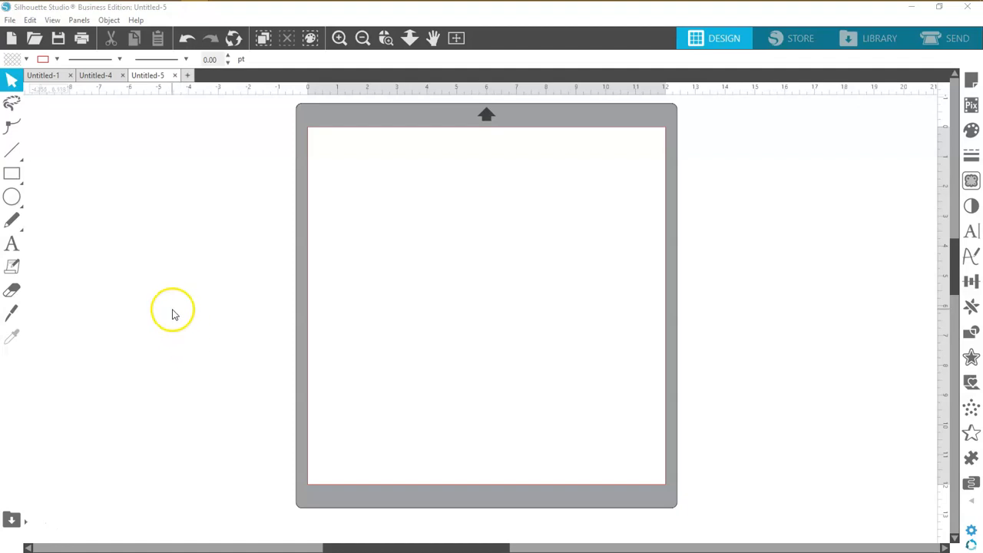
{"action": "mouse_move", "coordinate": [23, 208]}
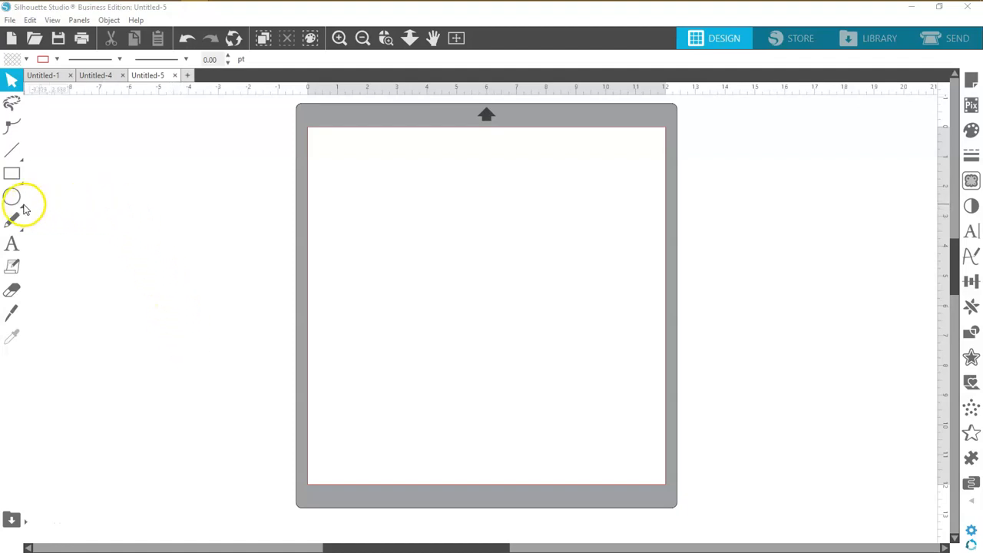
Select the Ellipse tool and open the page's Grid Settings, leaving Show Grid unticked.
{"action": "left_click", "coordinate": [11, 196]}
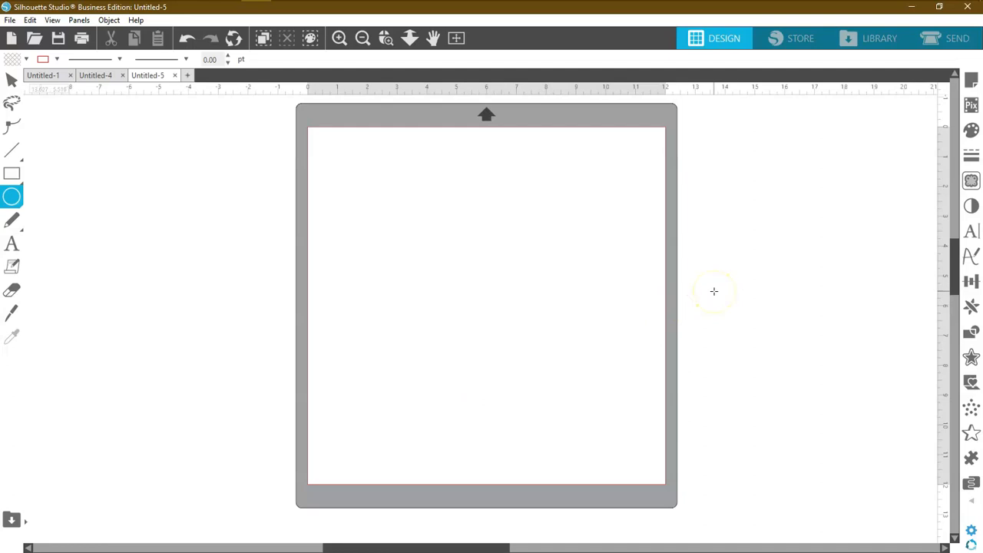
{"action": "mouse_move", "coordinate": [493, 349]}
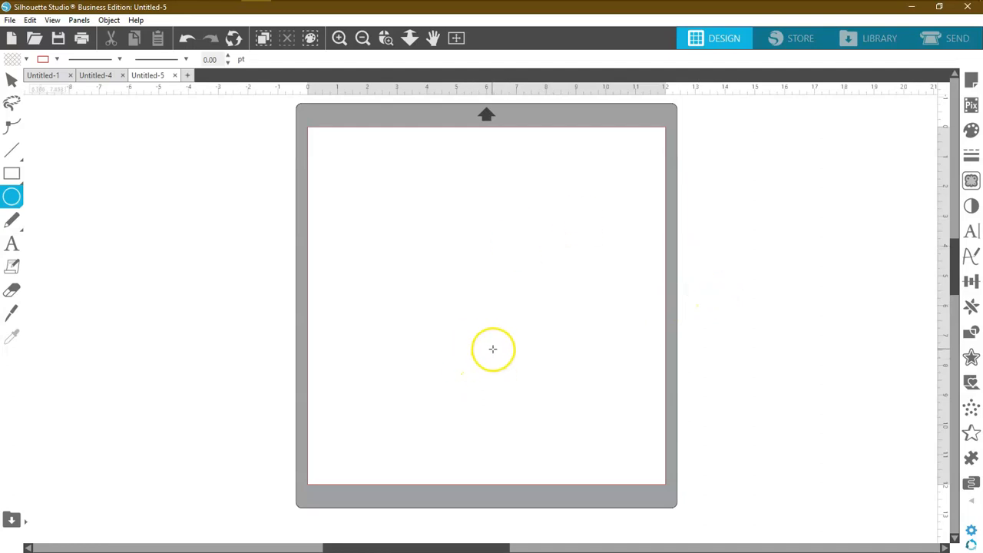
{"action": "mouse_move", "coordinate": [520, 338]}
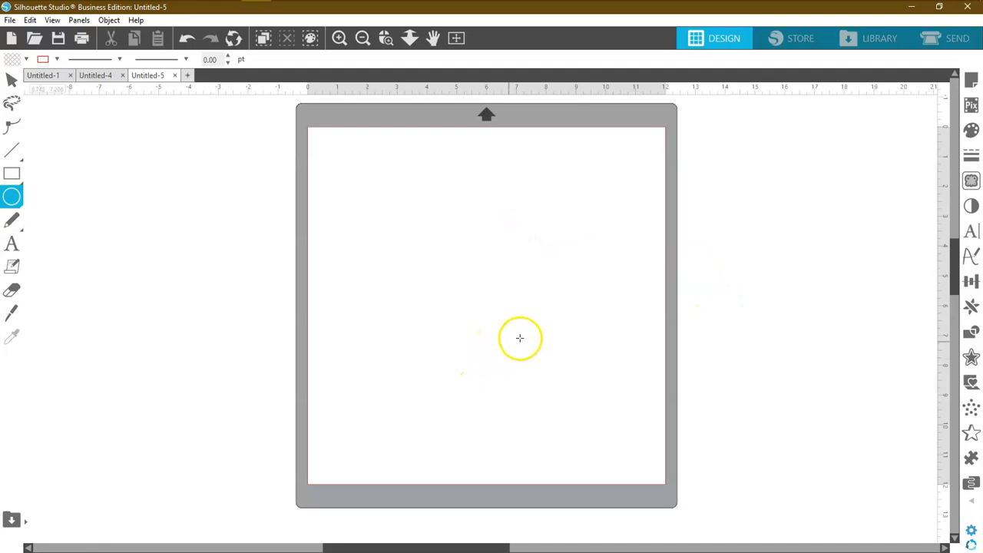
{"action": "mouse_move", "coordinate": [939, 106]}
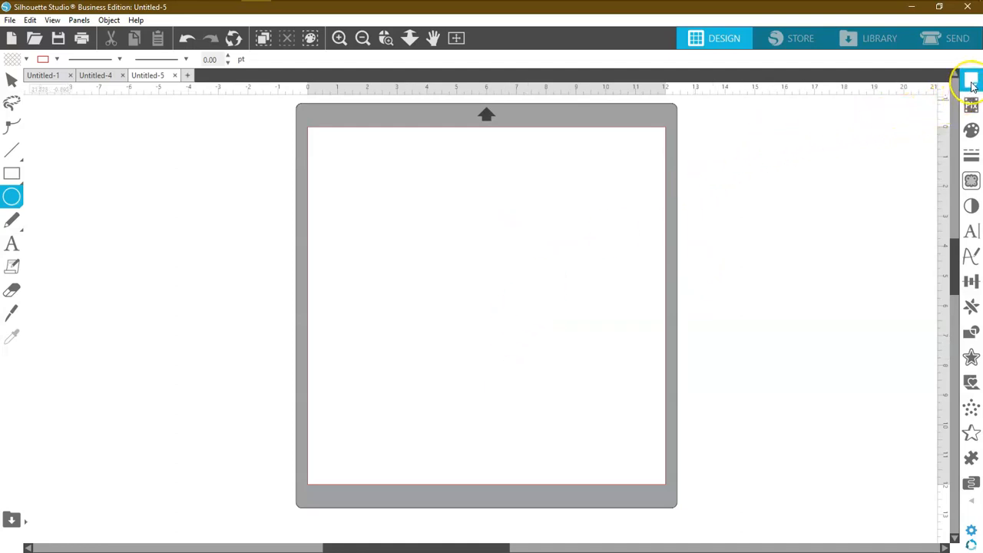
{"action": "mouse_move", "coordinate": [971, 81]}
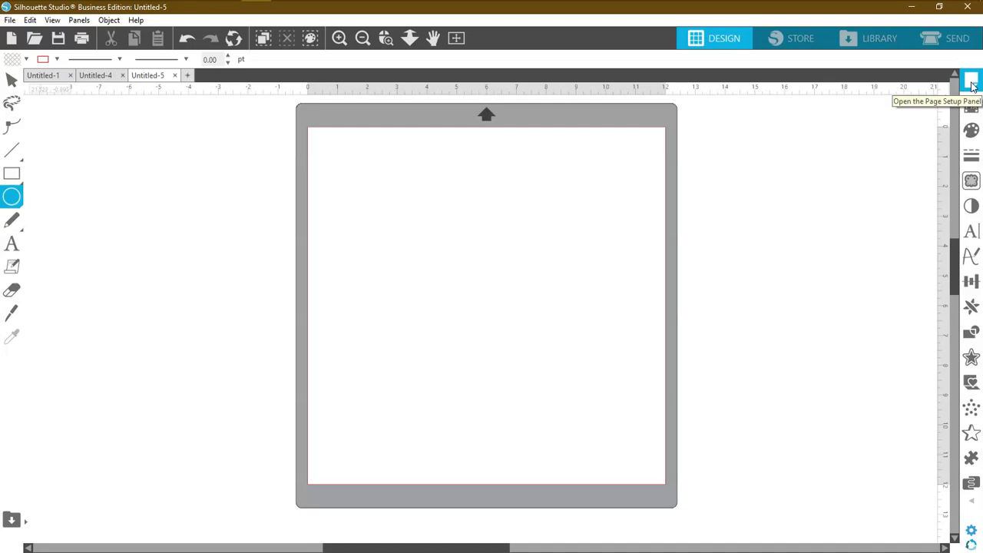
{"action": "left_click", "coordinate": [971, 79]}
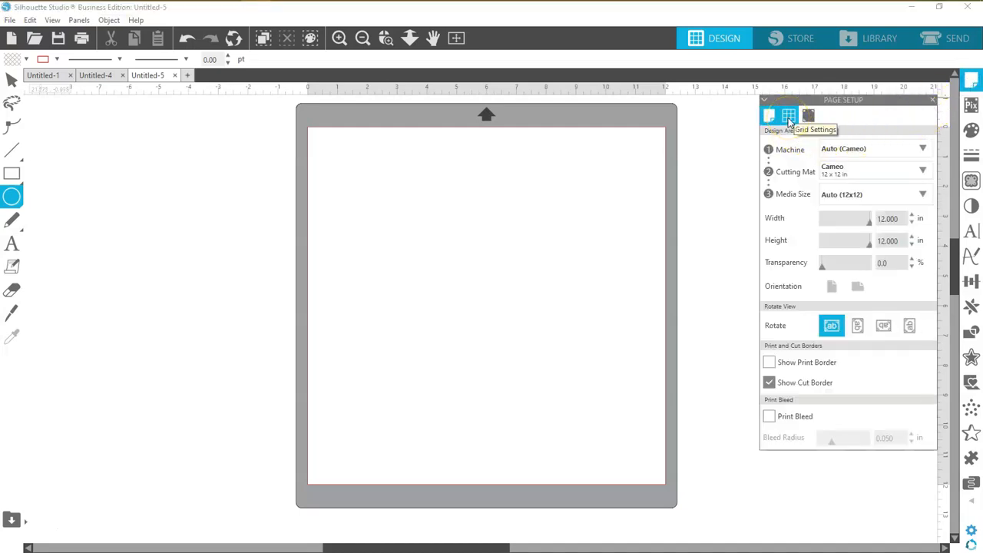
{"action": "left_click", "coordinate": [789, 115]}
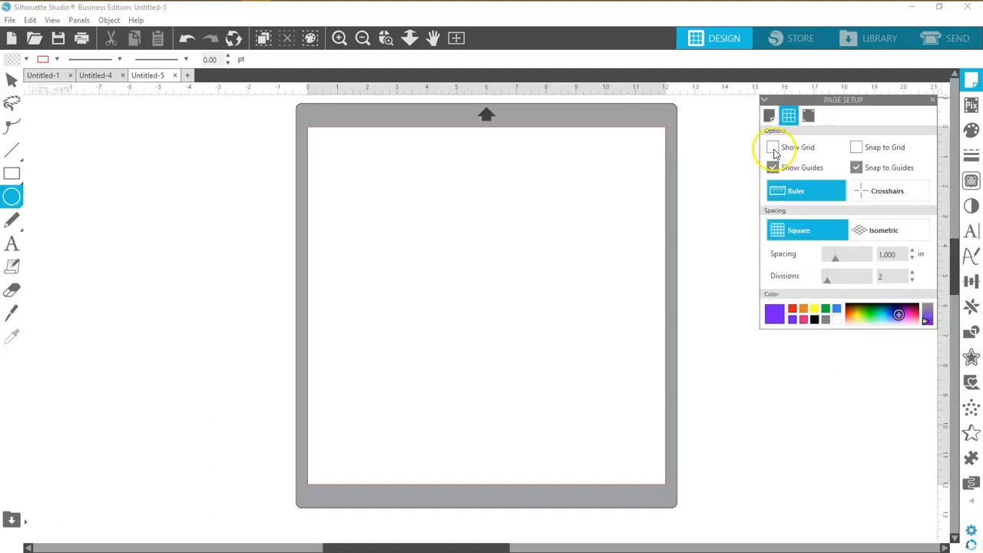
{"action": "left_click", "coordinate": [773, 147]}
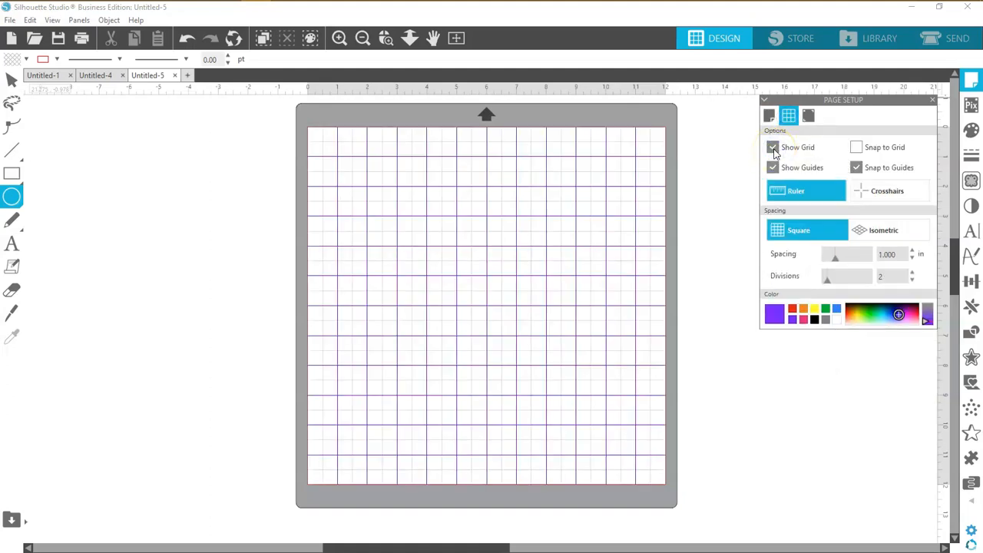
{"action": "left_click", "coordinate": [772, 147]}
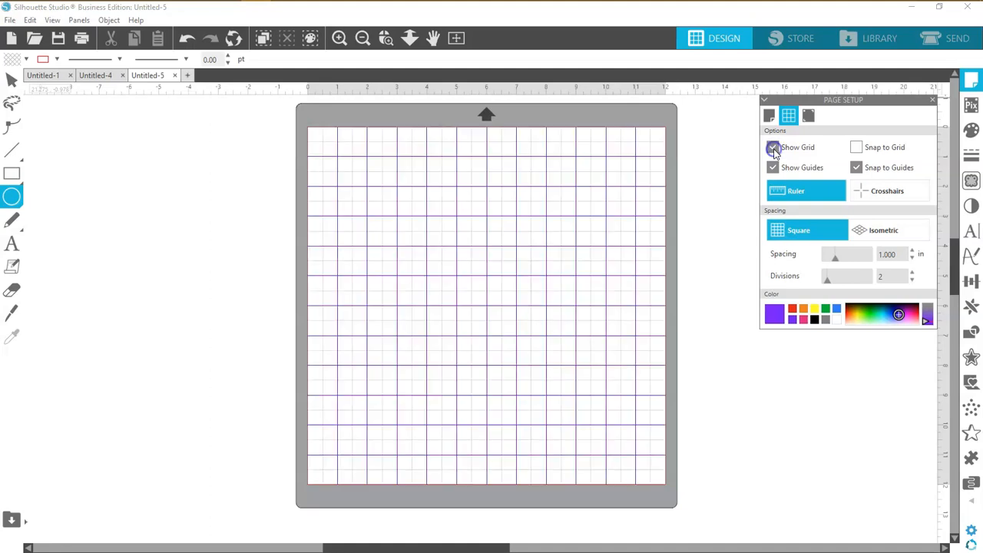
{"action": "left_click", "coordinate": [773, 147]}
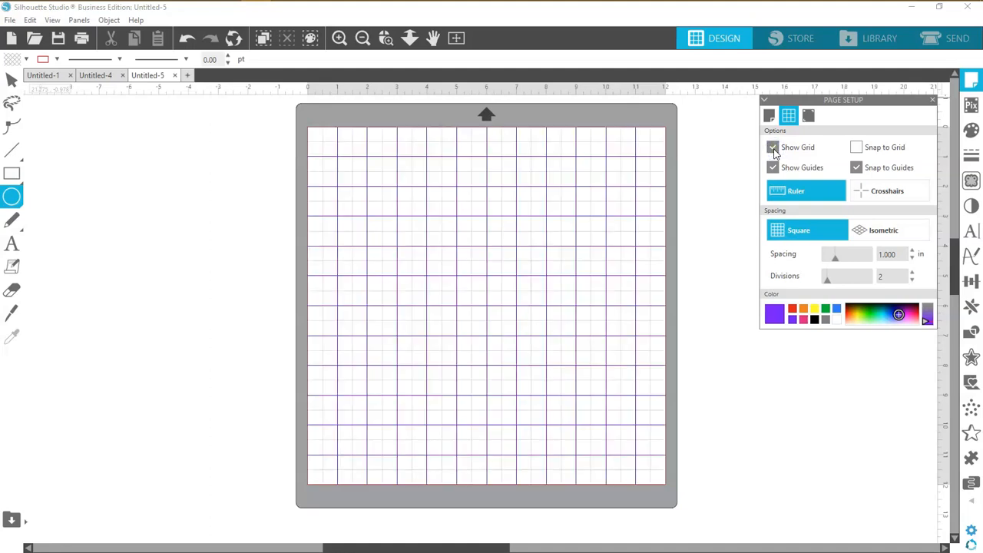
{"action": "left_click", "coordinate": [773, 147]}
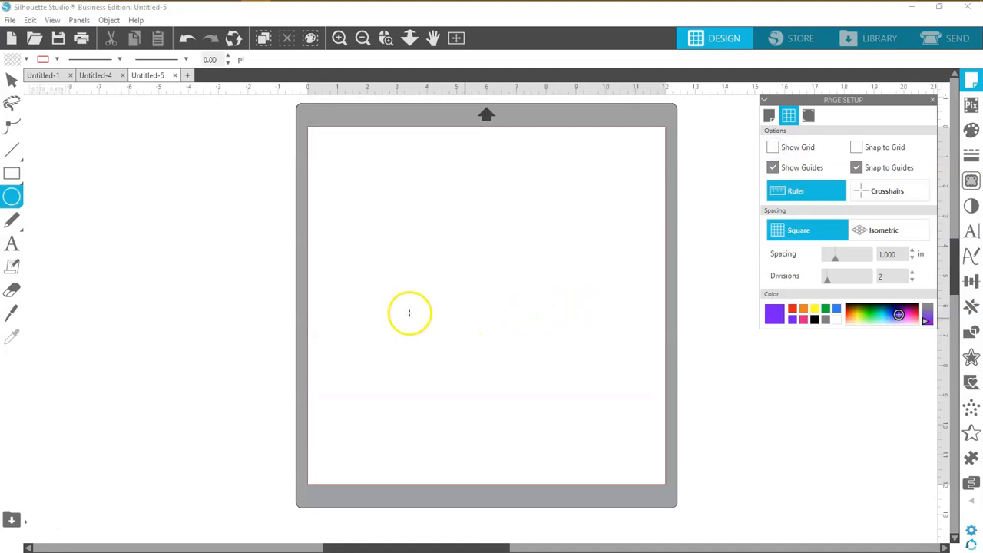
{"action": "mouse_move", "coordinate": [487, 308]}
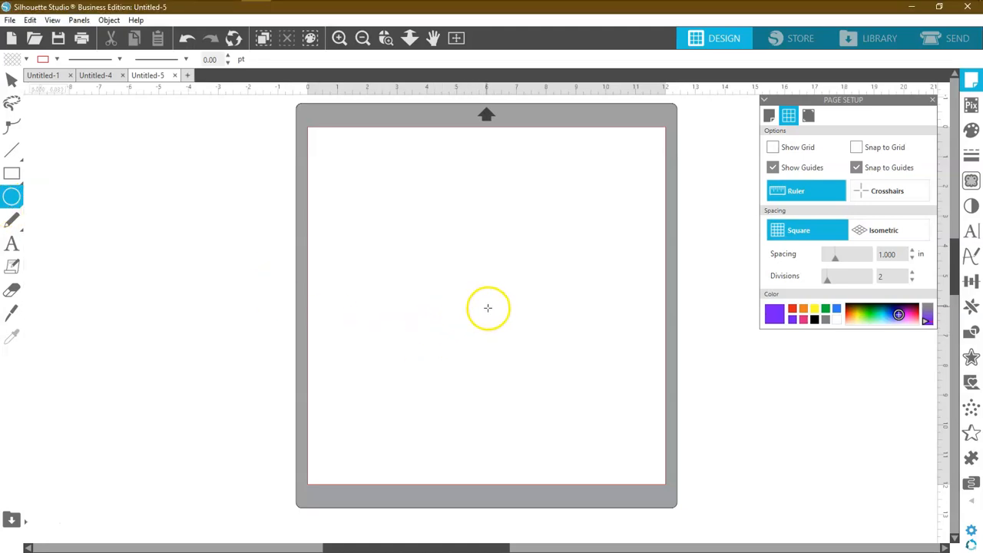
{"action": "mouse_move", "coordinate": [480, 299]}
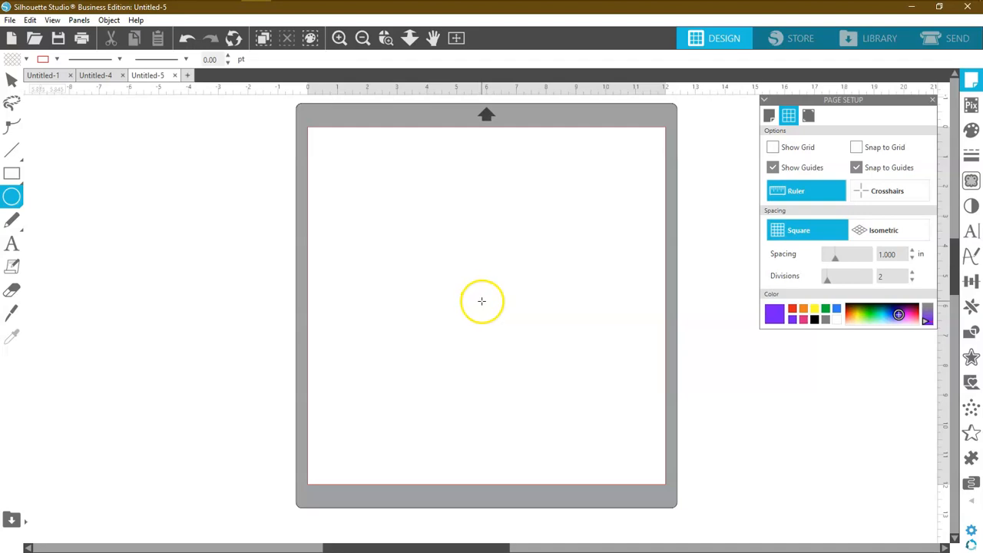
Draw a circle about 12 inches across from the mat centre and convert it to a path.
{"action": "left_click_drag", "start_coordinate": [482, 301], "coordinate": [515, 300]}
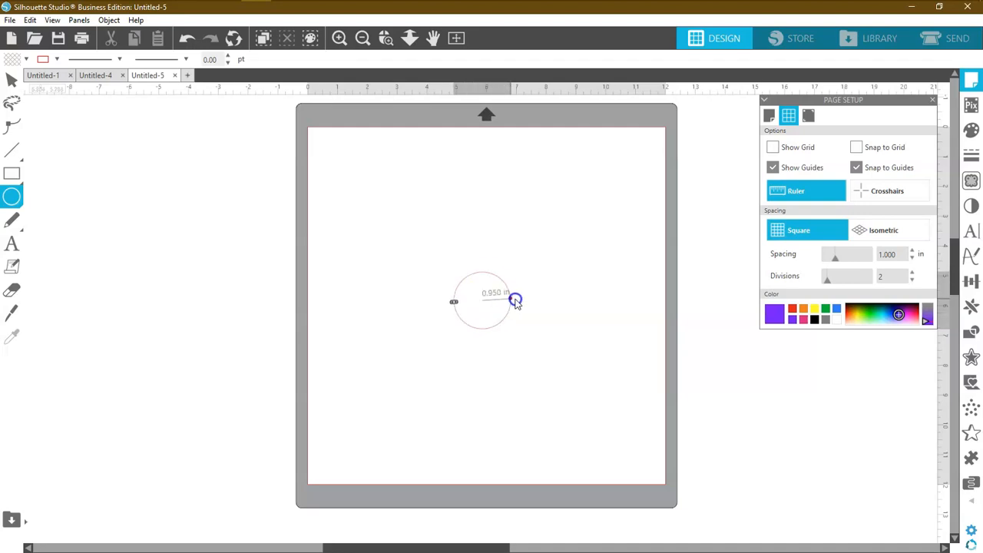
{"action": "left_click_drag", "start_coordinate": [516, 299], "coordinate": [632, 303]}
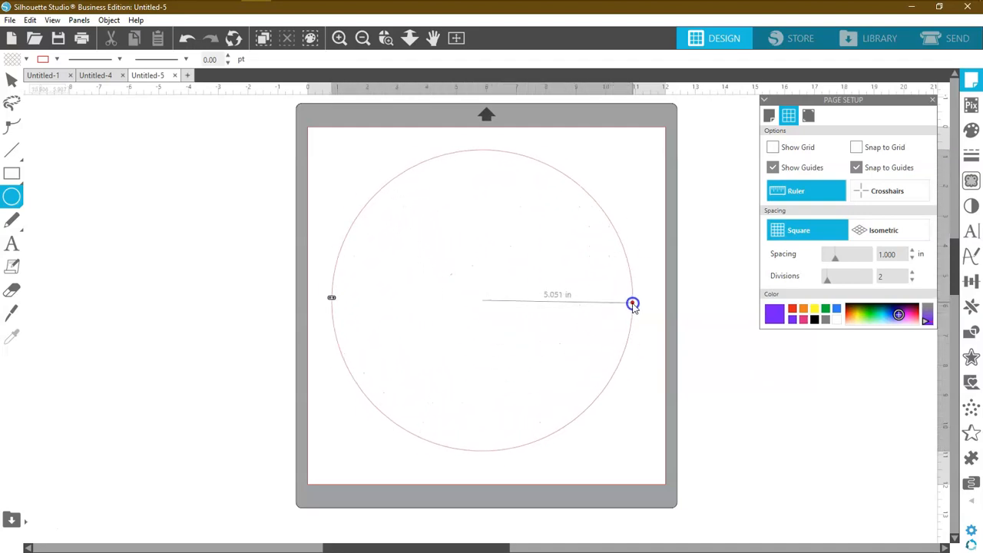
{"action": "left_click_drag", "start_coordinate": [632, 303], "coordinate": [659, 301]}
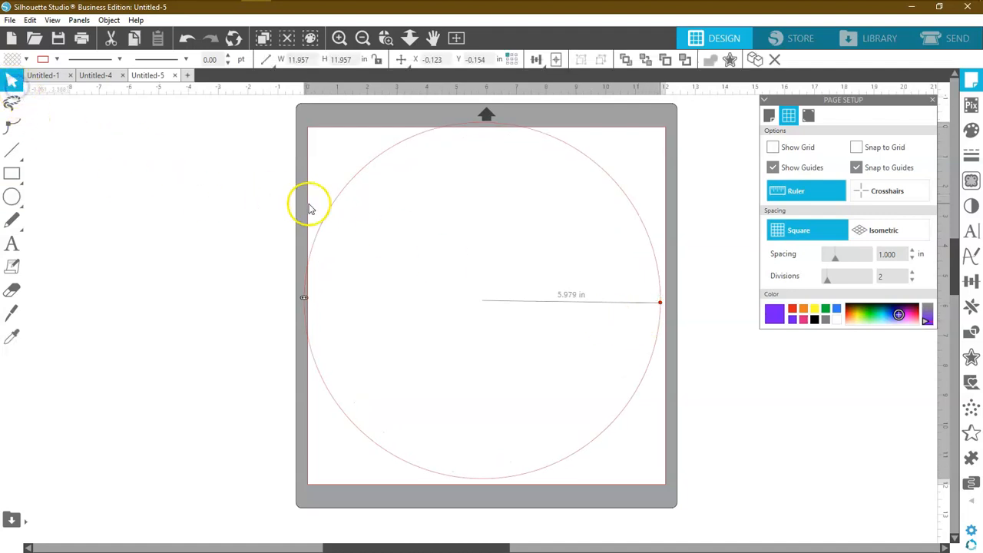
{"action": "right_click", "coordinate": [333, 209]}
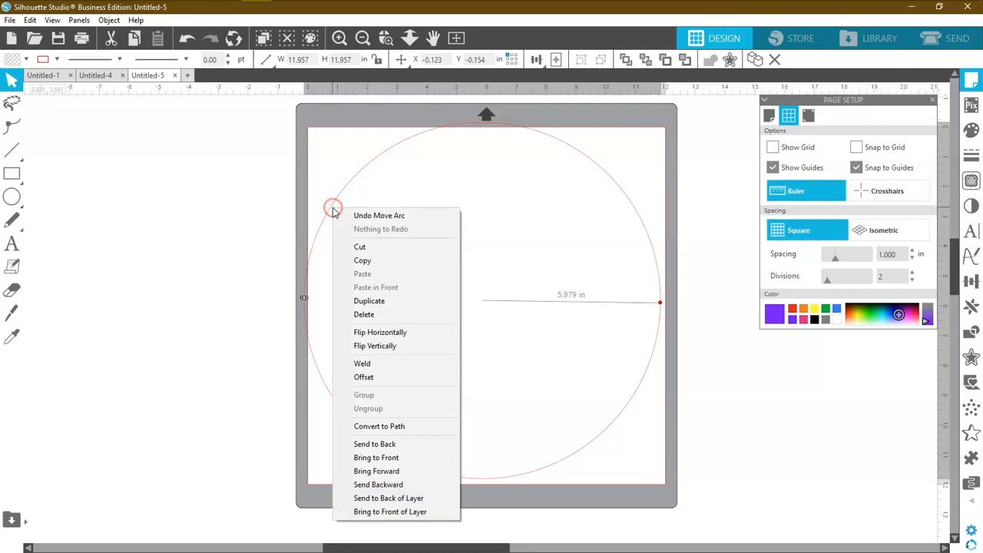
{"action": "mouse_move", "coordinate": [378, 427]}
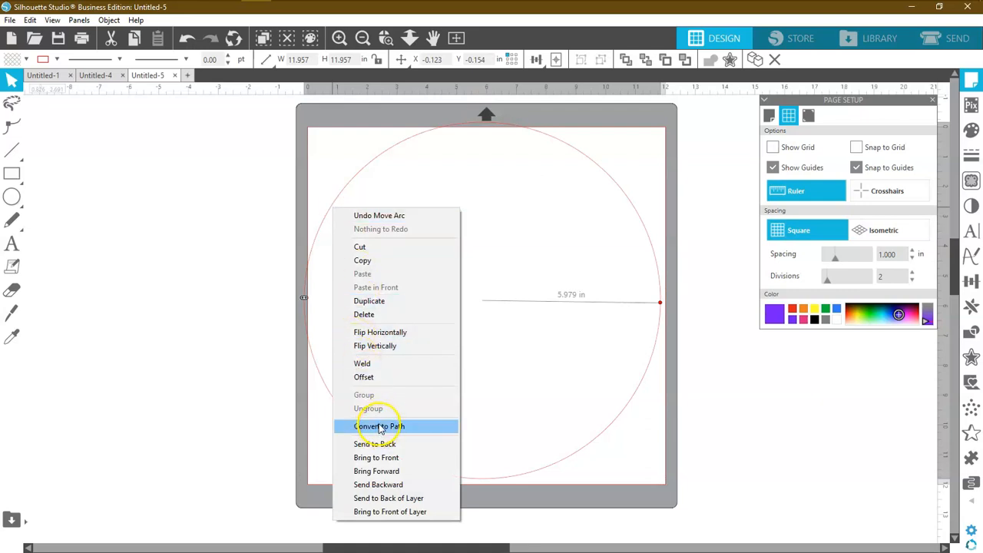
{"action": "left_click", "coordinate": [378, 426]}
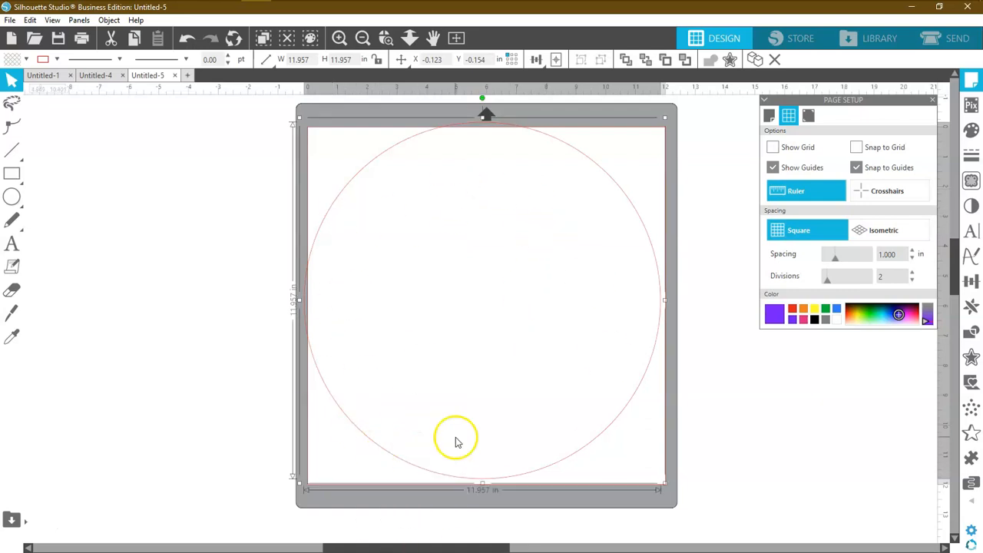
{"action": "mouse_move", "coordinate": [653, 246]}
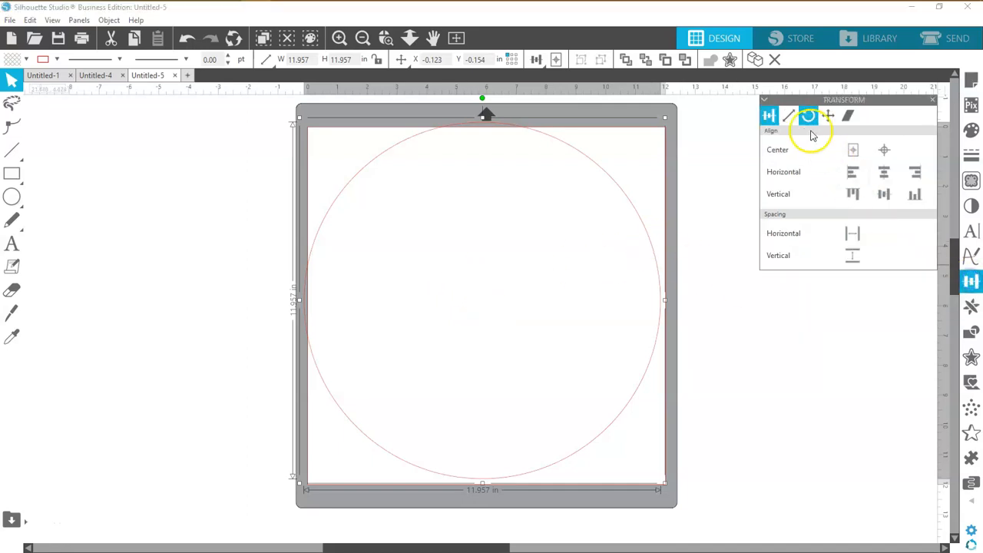
Scale the circle proportionally to exactly 10 x 10 inches in the Transform panel.
{"action": "left_click", "coordinate": [790, 116]}
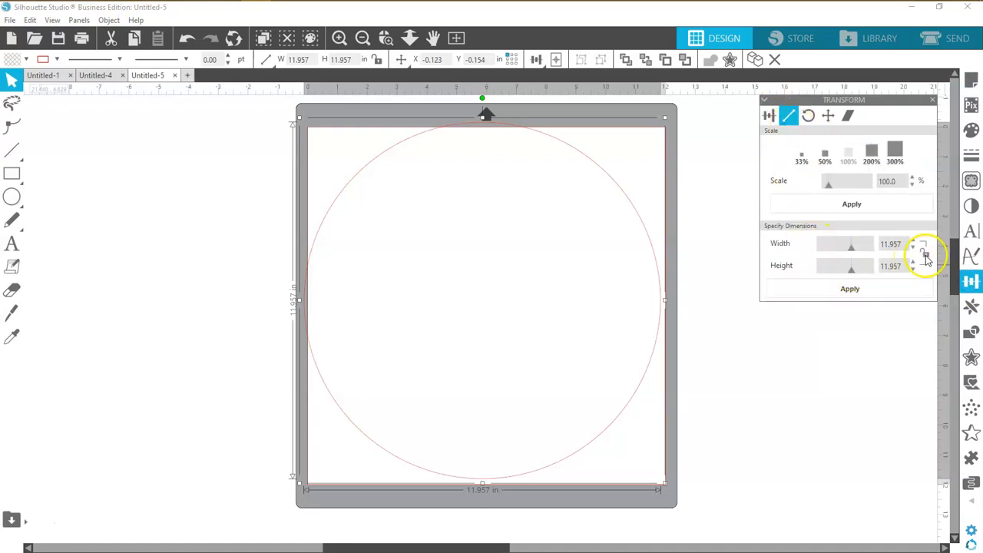
{"action": "left_click", "coordinate": [926, 255]}
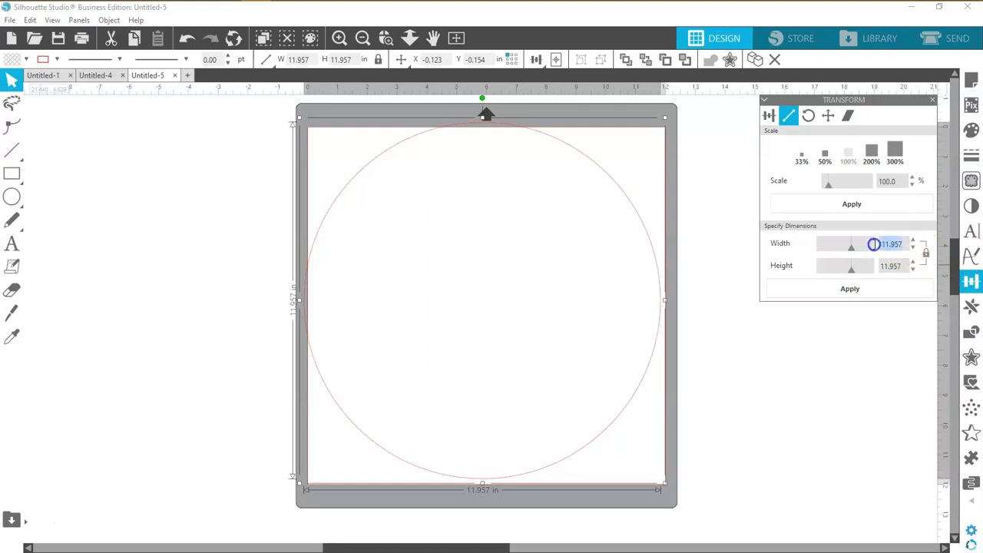
{"action": "type", "text": "10"}
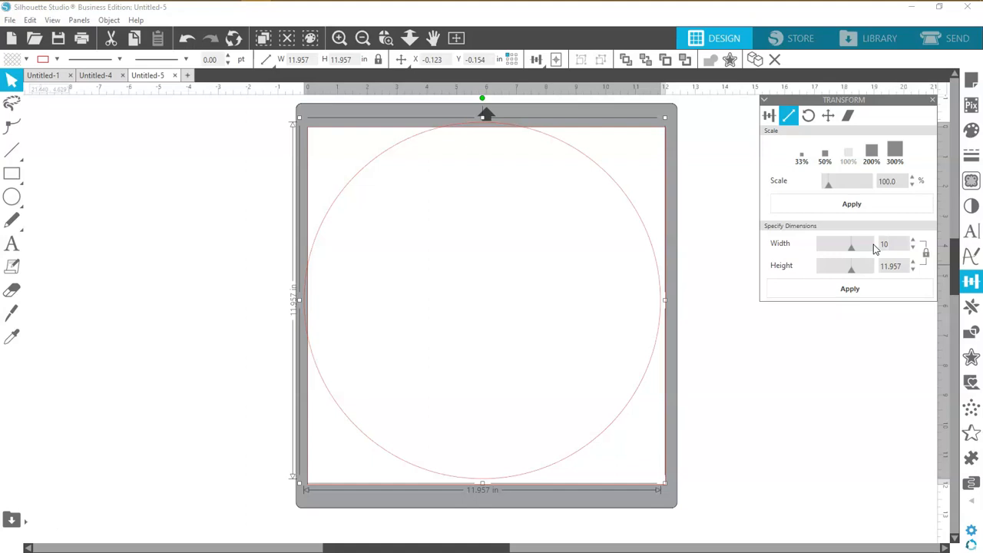
{"action": "left_click", "coordinate": [849, 288]}
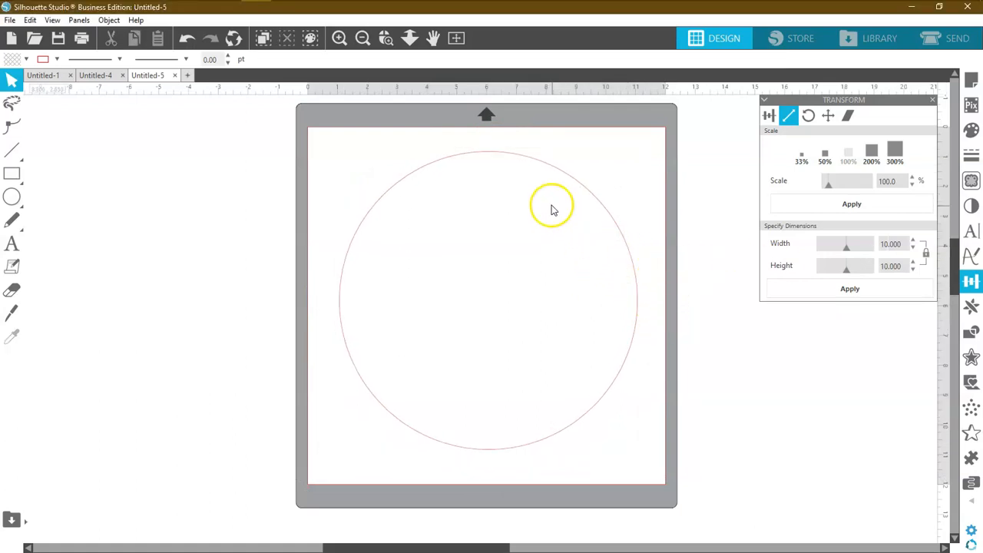
{"action": "mouse_move", "coordinate": [438, 276]}
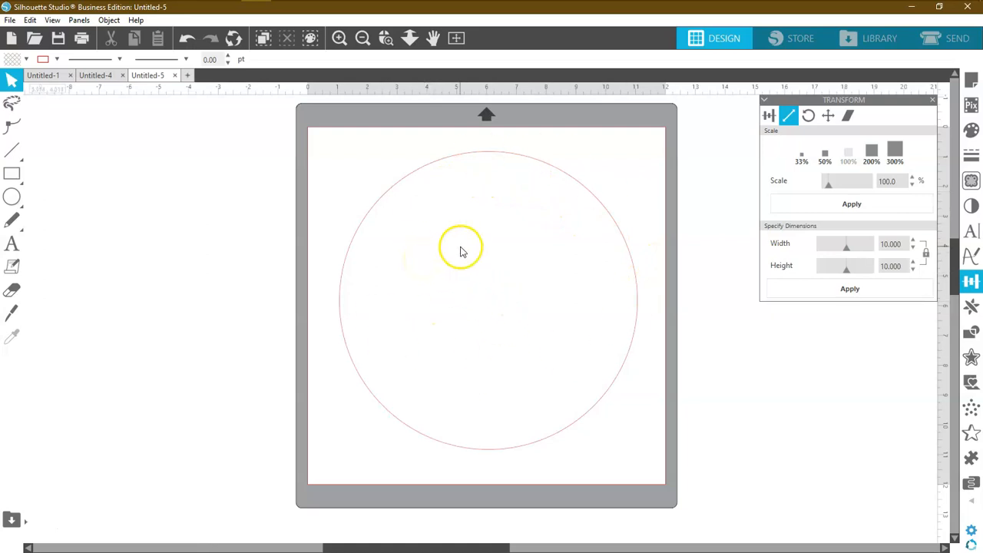
{"action": "mouse_move", "coordinate": [573, 215]}
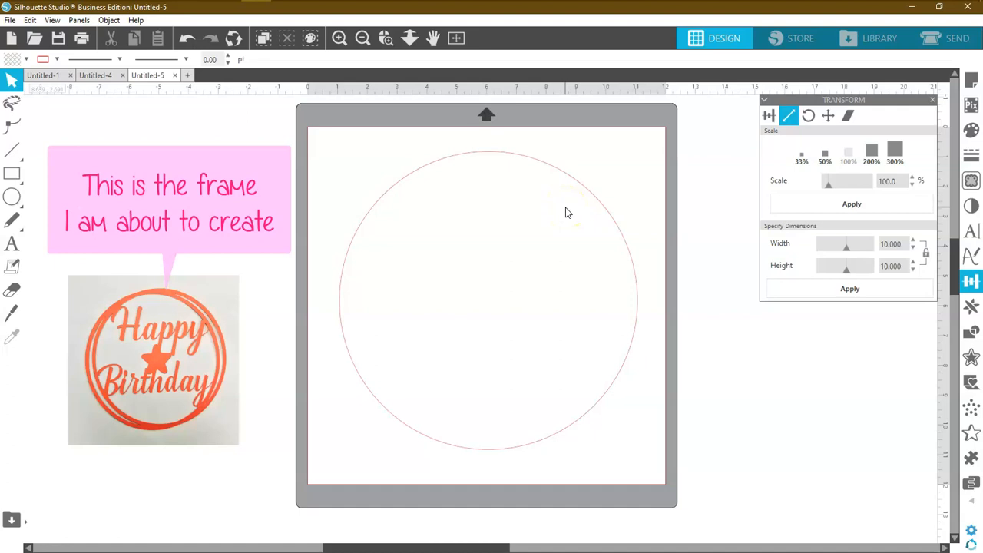
{"action": "mouse_move", "coordinate": [576, 213]}
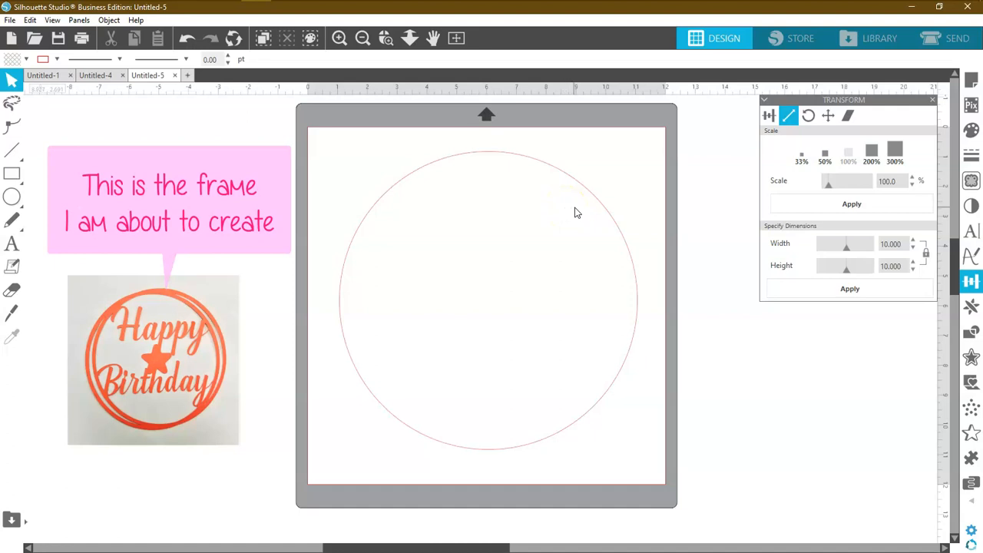
Duplicate the circle and set the copy's width to 9.5 inches.
{"action": "right_click", "coordinate": [591, 194]}
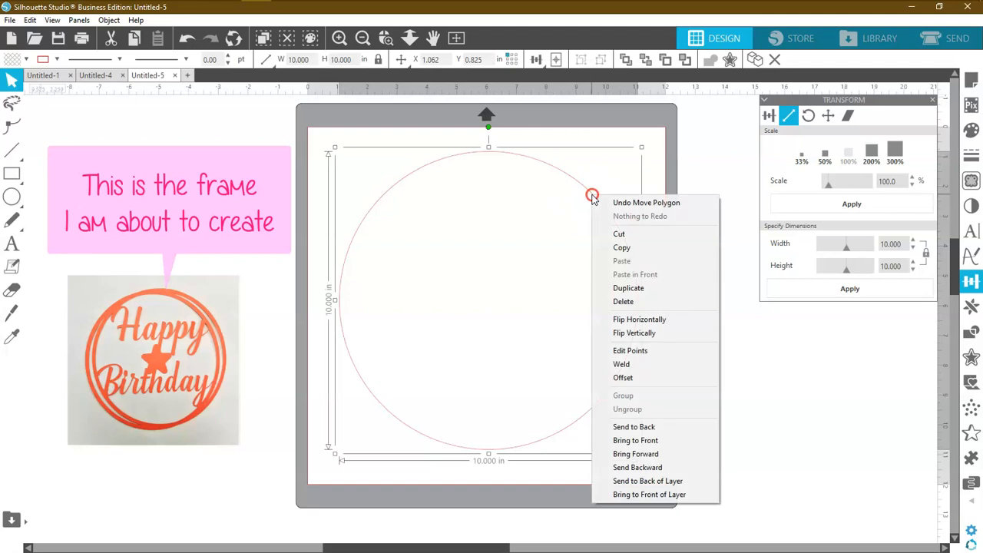
{"action": "left_click", "coordinate": [628, 287]}
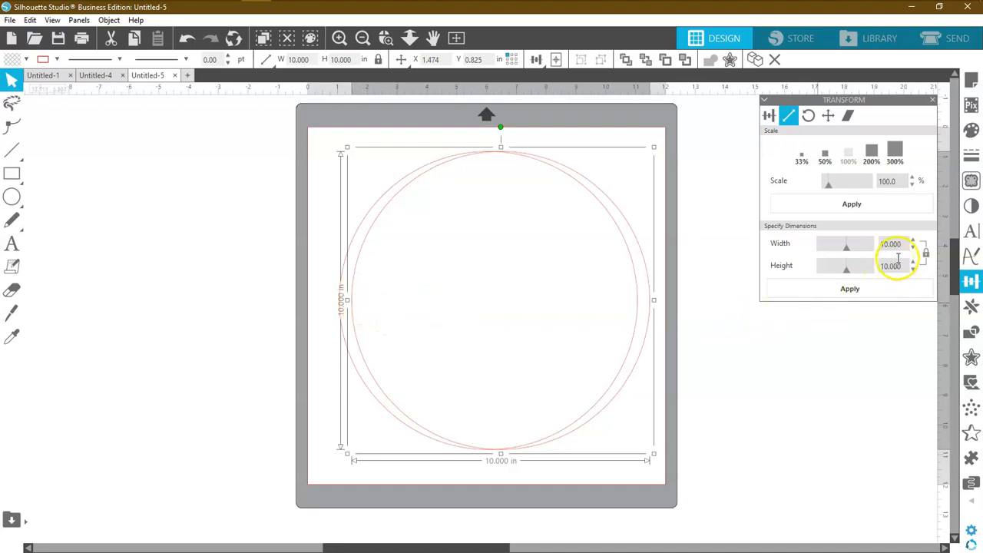
{"action": "left_click", "coordinate": [891, 244]}
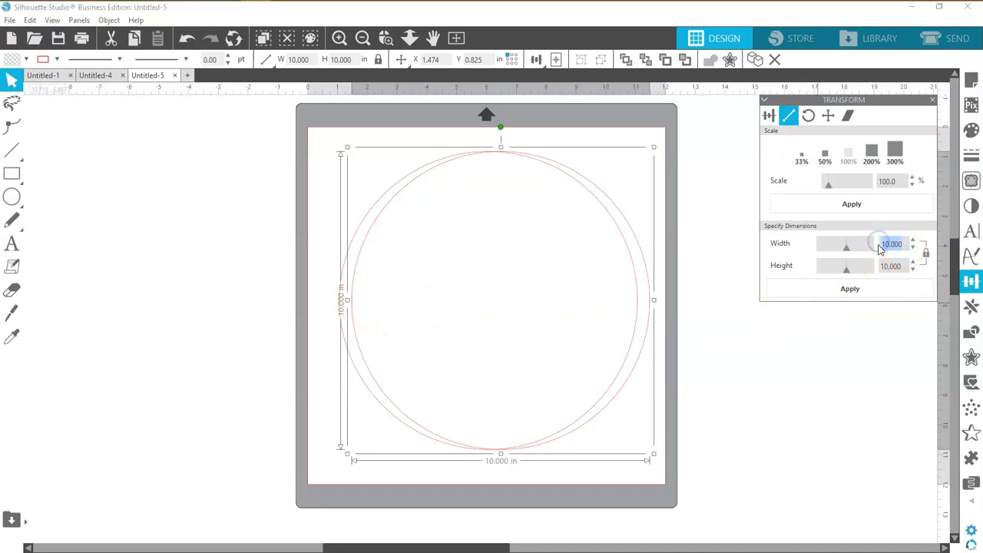
{"action": "type", "text": "9.5"}
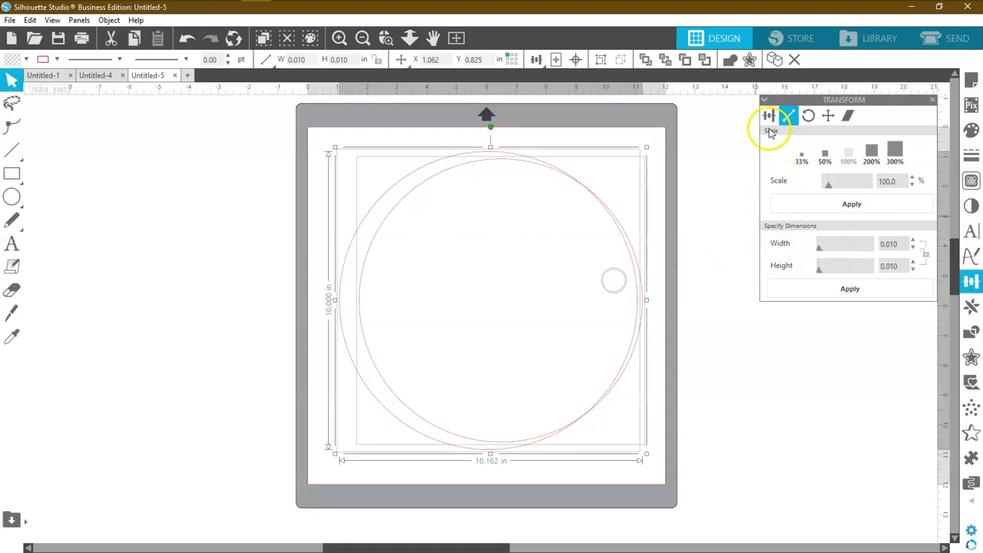
Center the 9.5-inch circle inside the 10-inch circle with Align Center.
{"action": "left_click", "coordinate": [769, 115]}
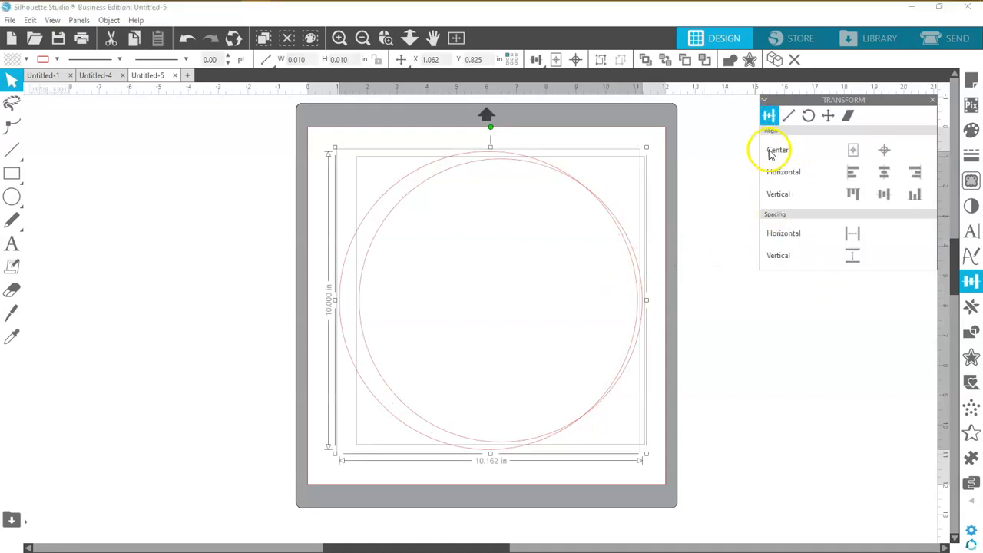
{"action": "mouse_move", "coordinate": [884, 150]}
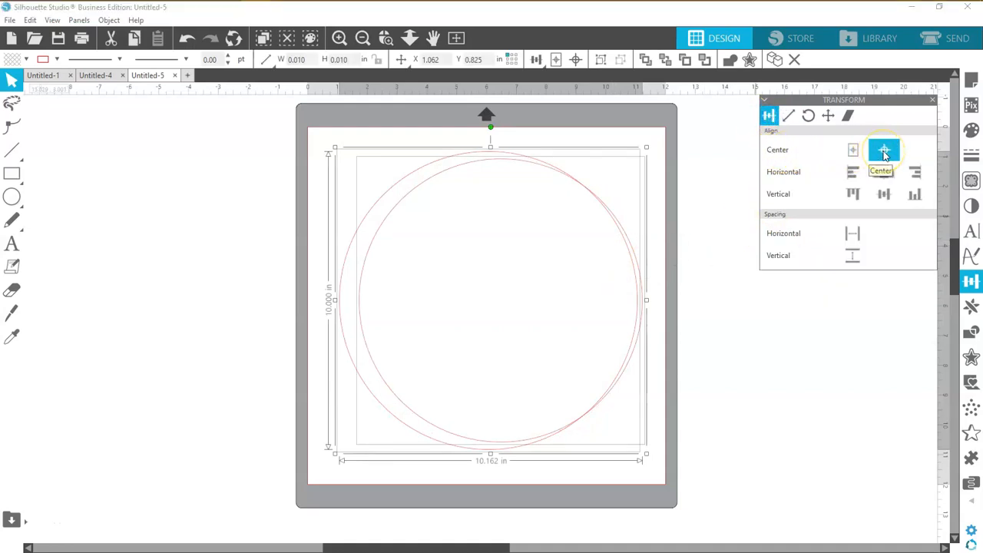
{"action": "left_click", "coordinate": [853, 150]}
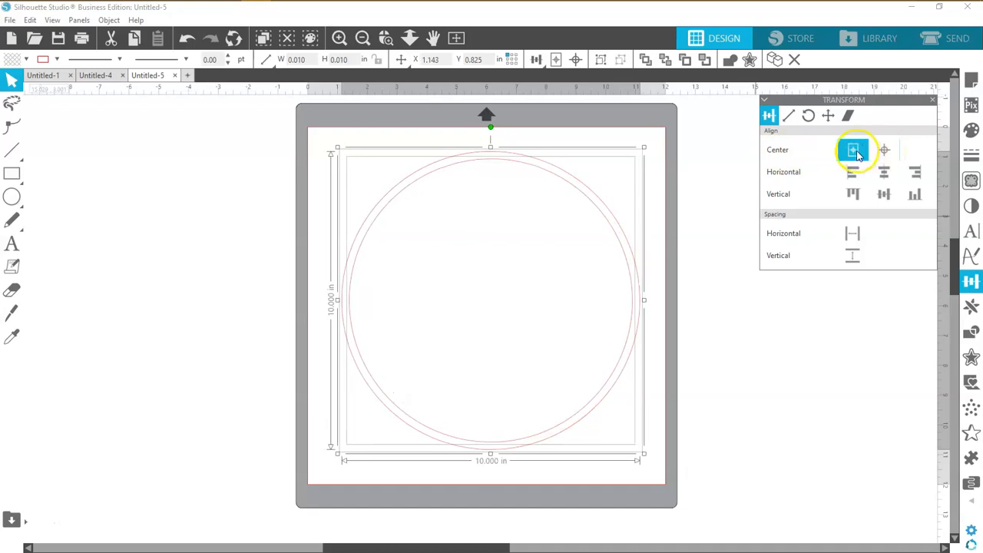
{"action": "left_click", "coordinate": [853, 150]}
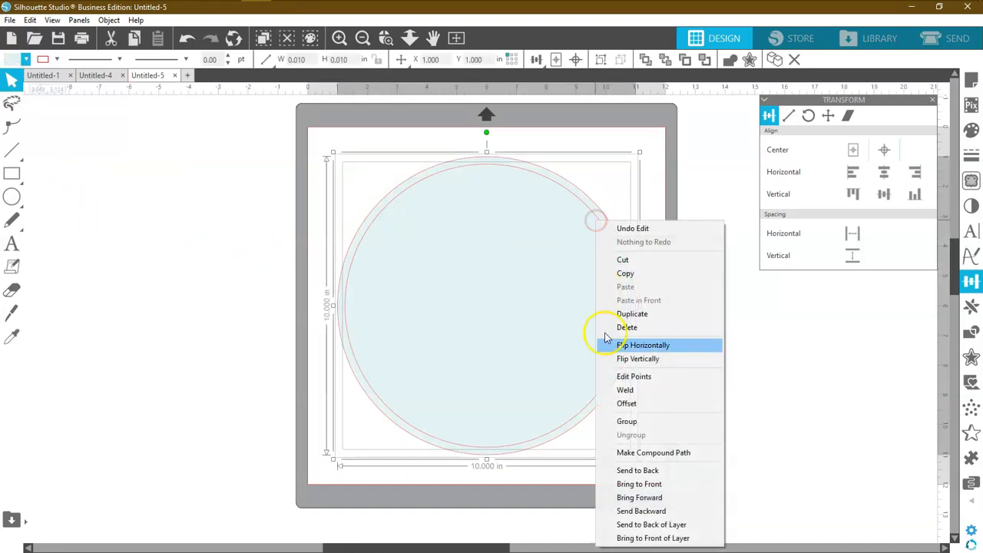
{"action": "mouse_move", "coordinate": [654, 452]}
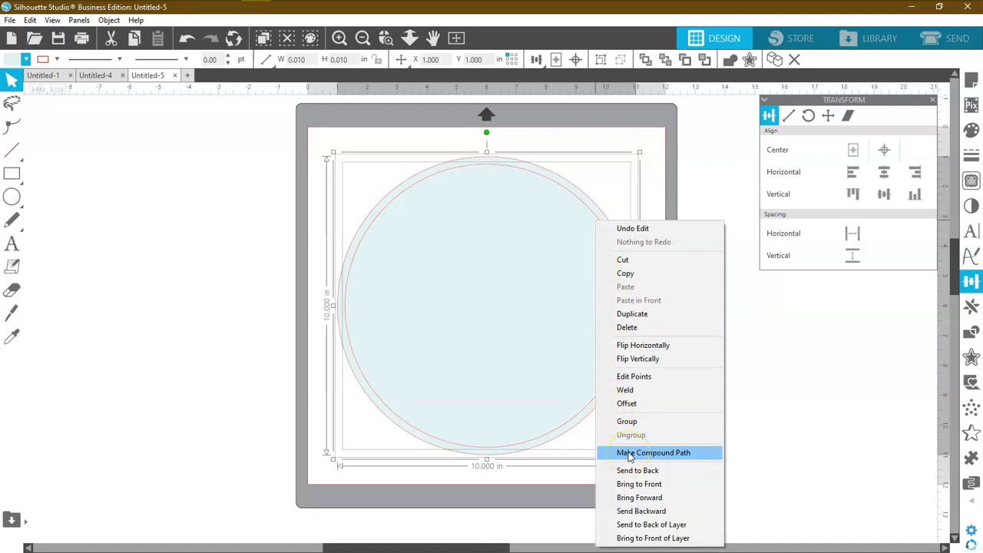
Make a compound path from the 10-inch and 9.5-inch circles.
{"action": "left_click", "coordinate": [653, 452]}
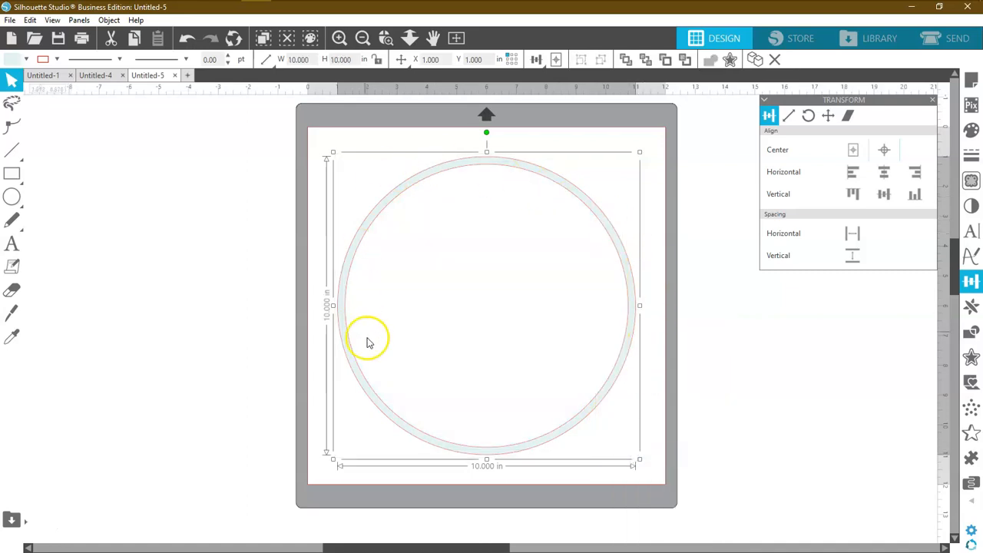
{"action": "mouse_move", "coordinate": [563, 426]}
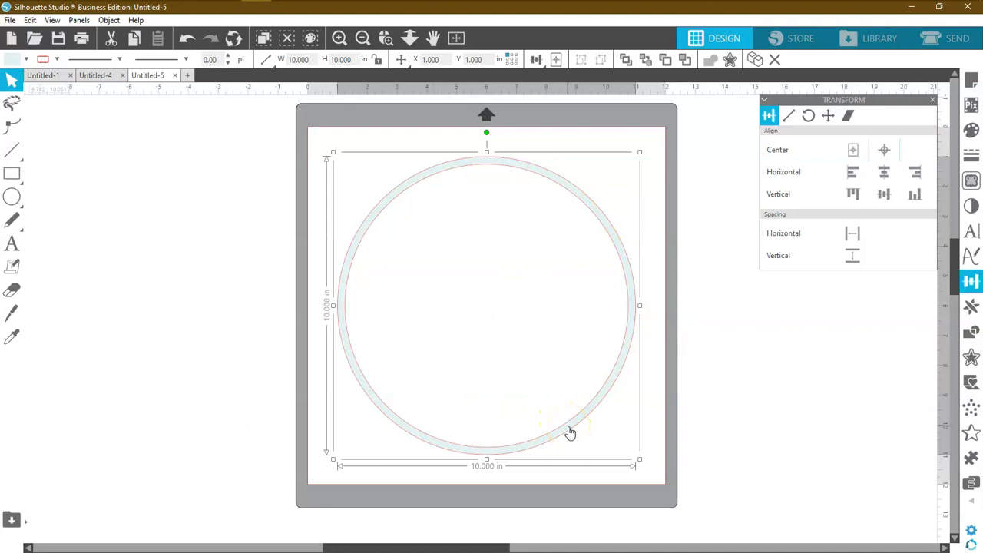
Drag a copy of the ring up and right so it overlaps the original.
{"action": "left_click_drag", "start_coordinate": [570, 433], "coordinate": [618, 306]}
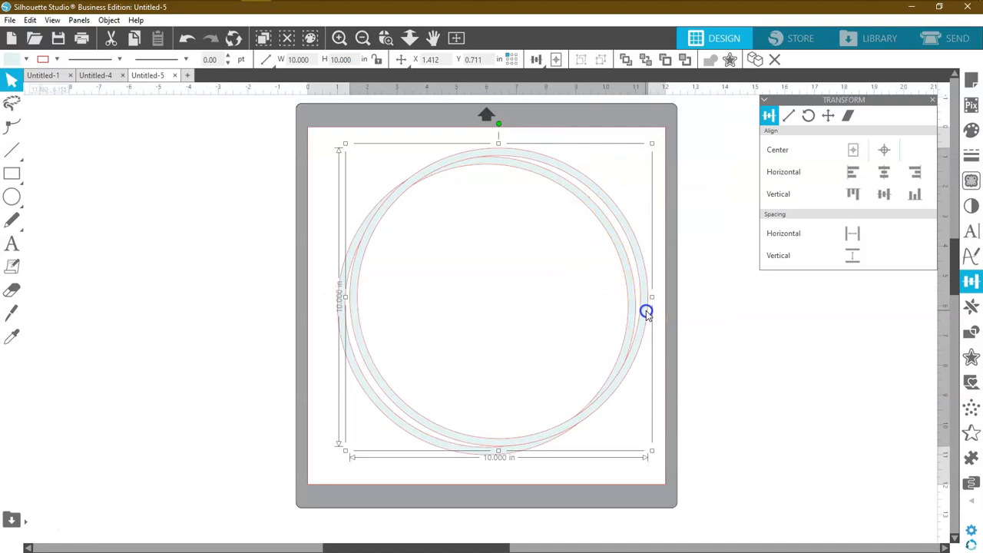
{"action": "left_click_drag", "start_coordinate": [645, 311], "coordinate": [650, 321]}
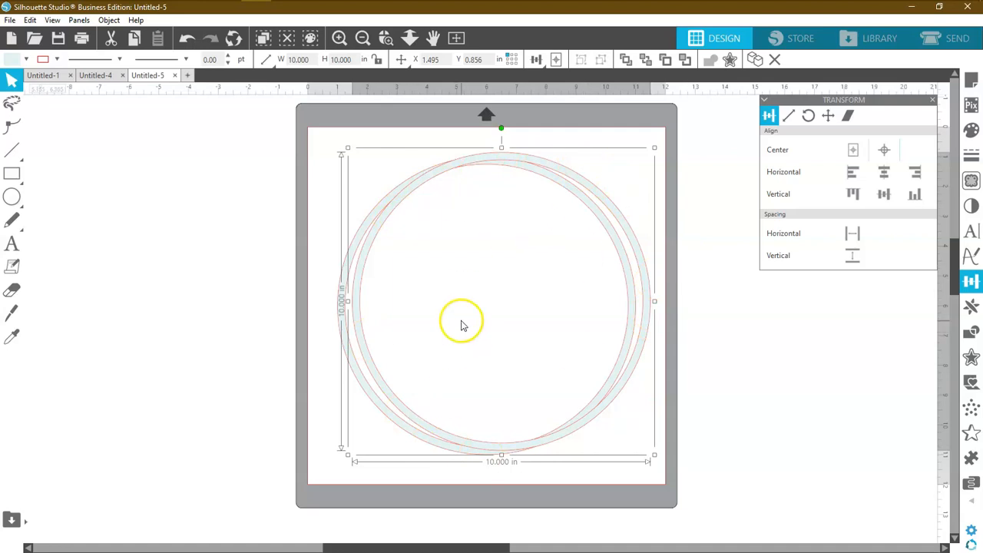
{"action": "mouse_move", "coordinate": [453, 190]}
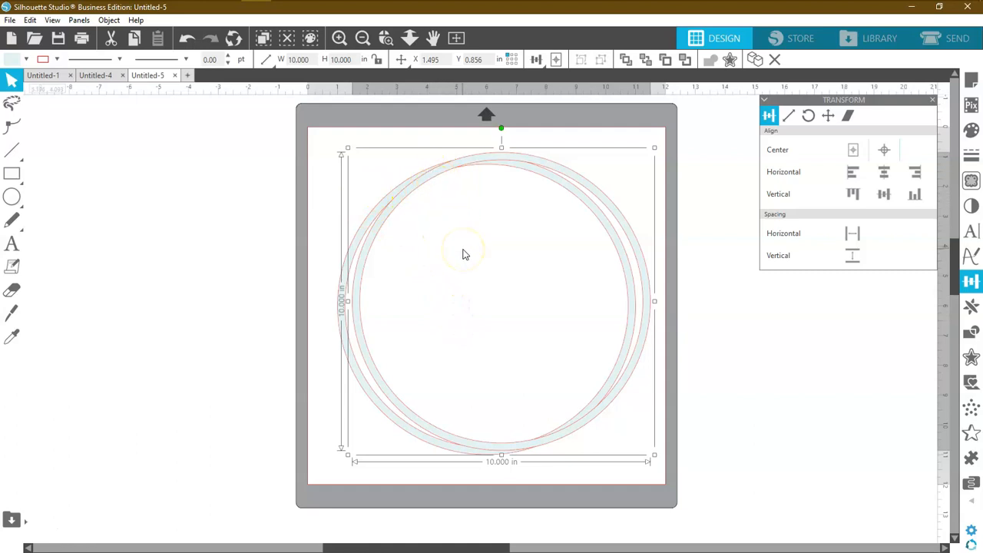
{"action": "mouse_move", "coordinate": [529, 179]}
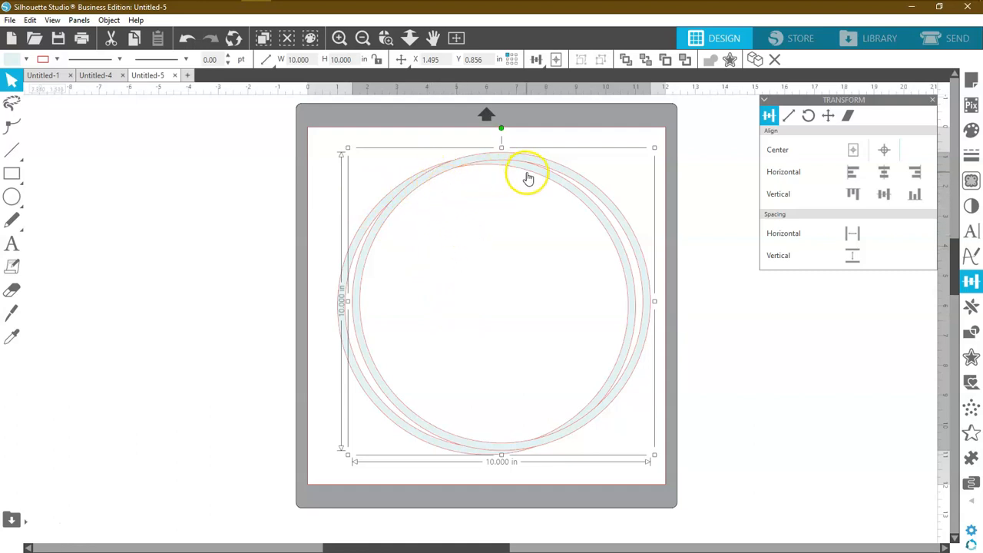
{"action": "mouse_move", "coordinate": [485, 225]}
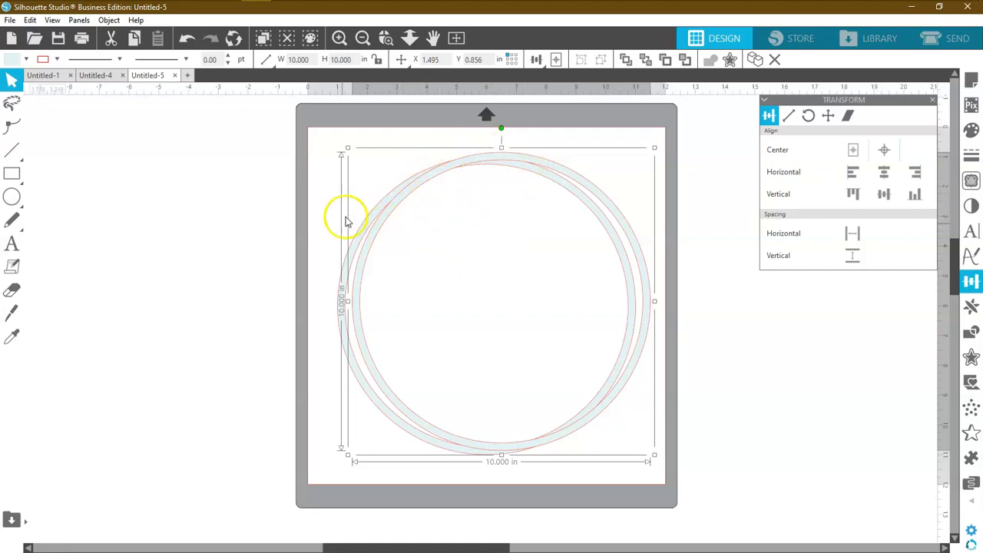
{"action": "mouse_move", "coordinate": [469, 359]}
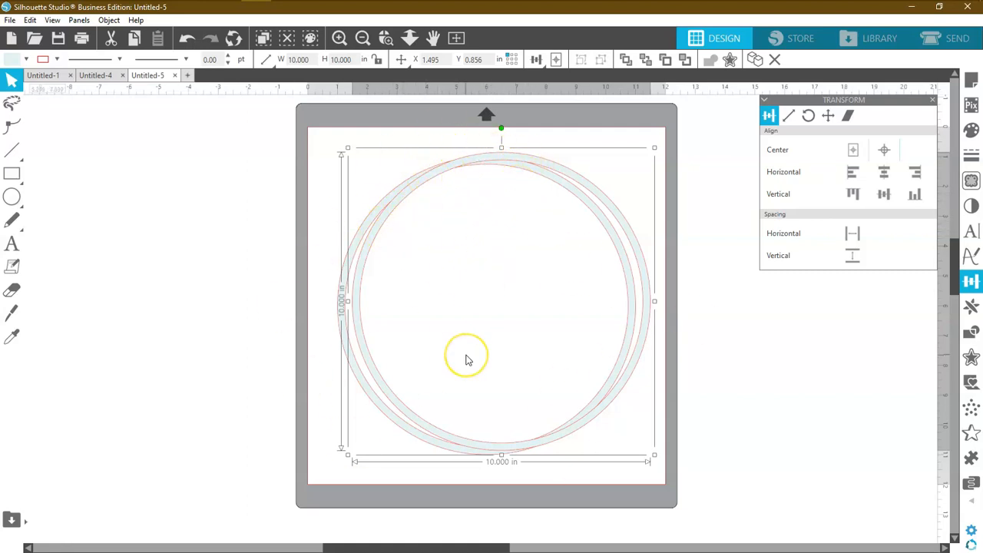
{"action": "mouse_move", "coordinate": [456, 348]}
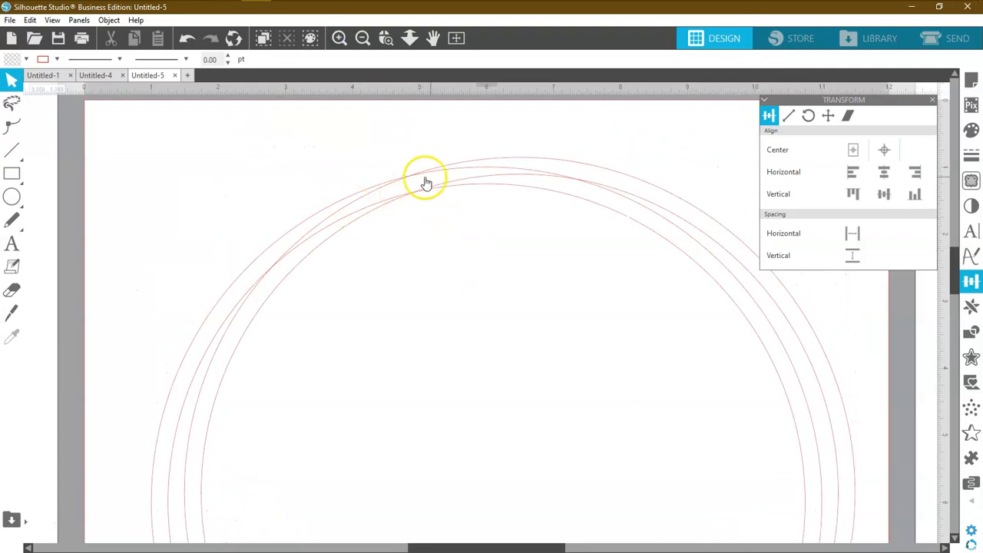
{"action": "mouse_move", "coordinate": [397, 204]}
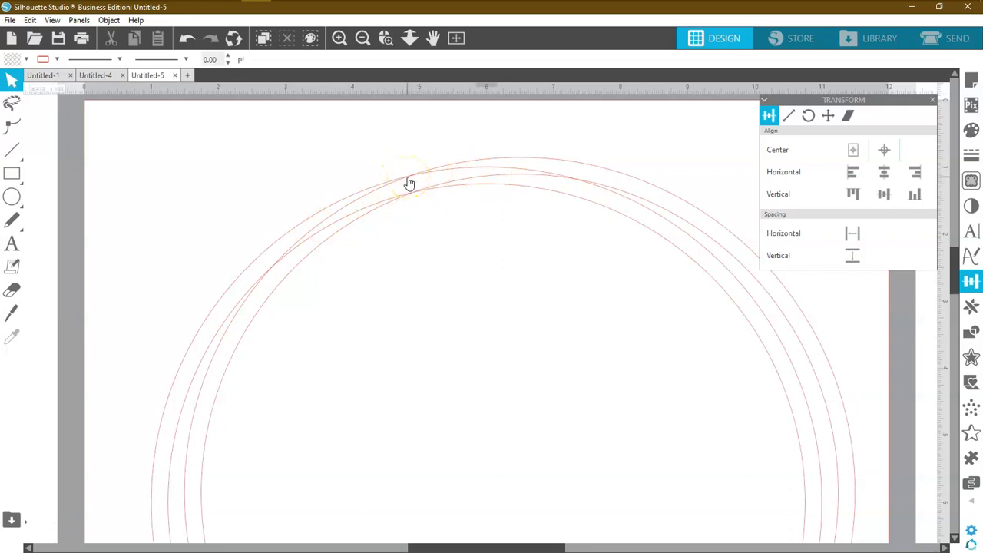
{"action": "left_click", "coordinate": [362, 38]}
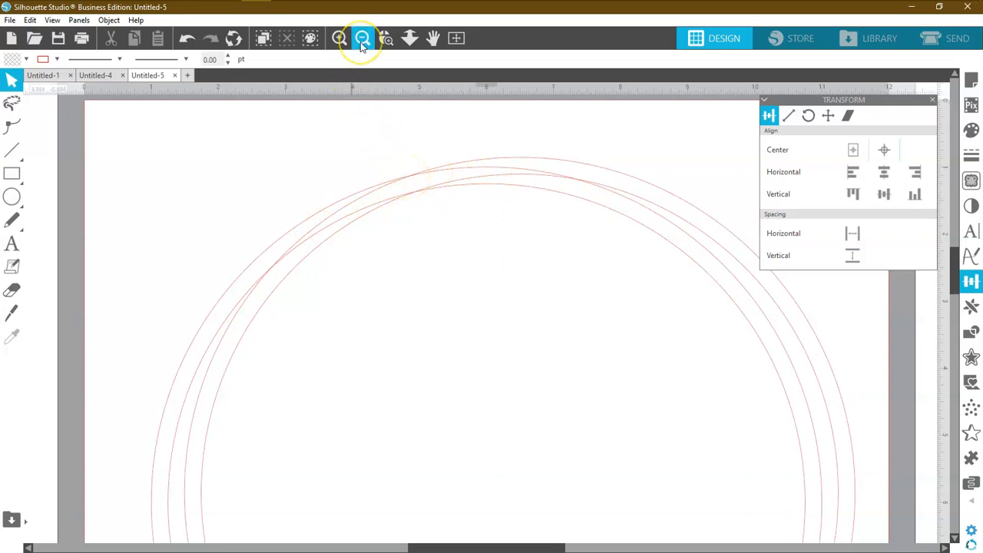
{"action": "left_click", "coordinate": [361, 38]}
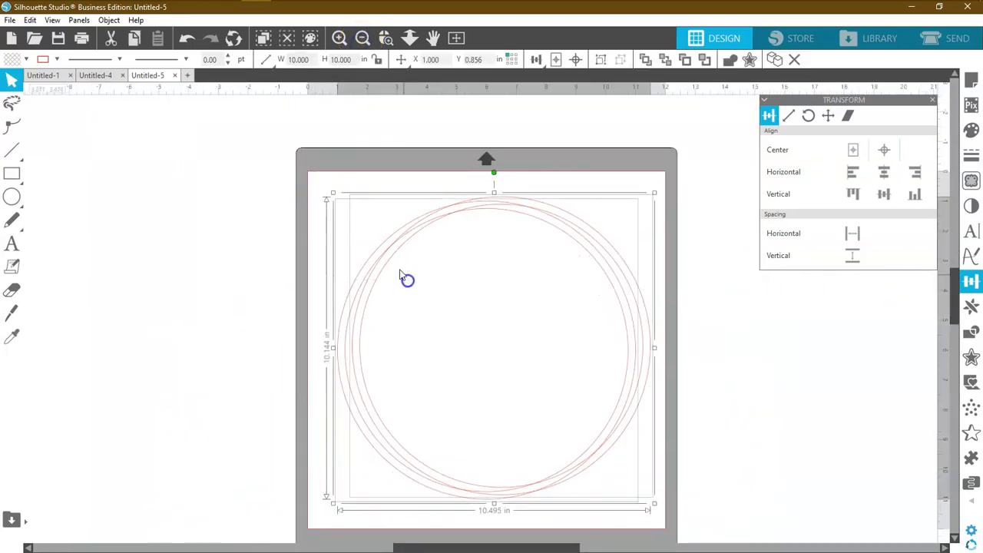
Weld the two overlapping rings into one shape about 10.5 by 10.1 inches.
{"action": "right_click", "coordinate": [407, 279]}
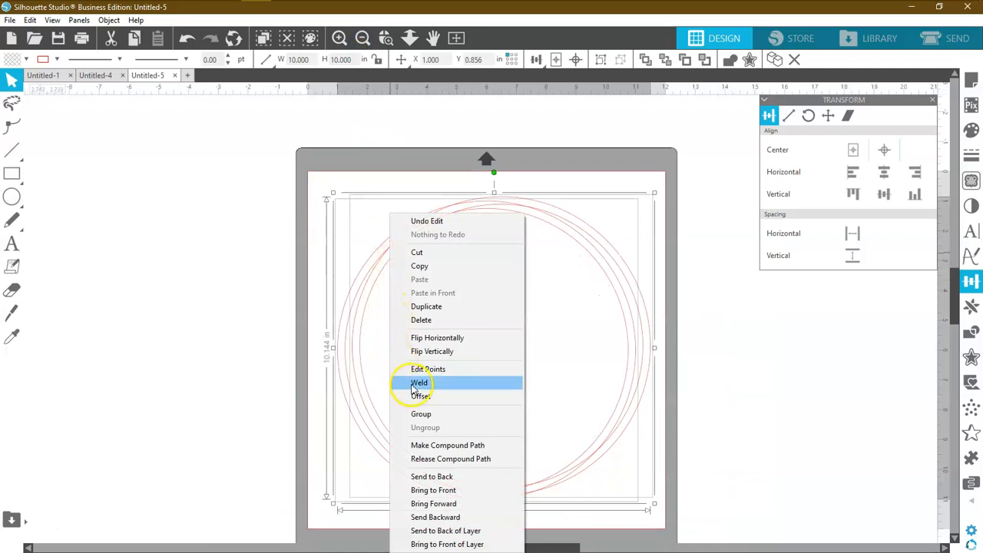
{"action": "left_click", "coordinate": [419, 383]}
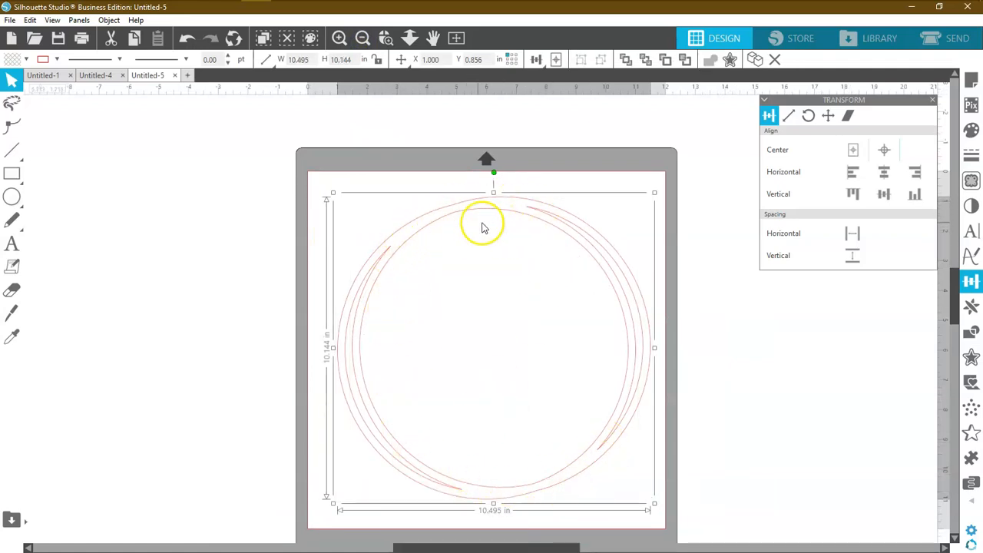
{"action": "mouse_move", "coordinate": [588, 210]}
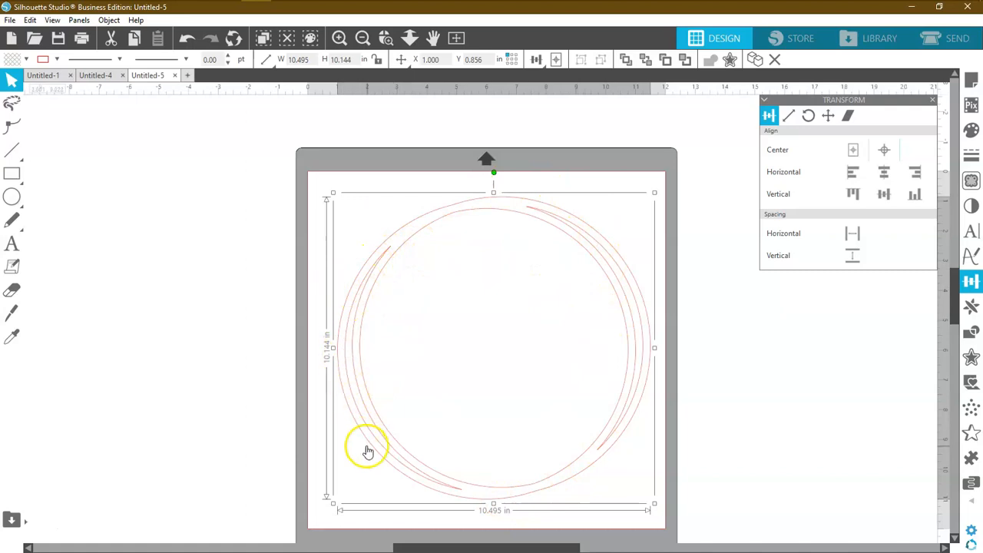
{"action": "mouse_move", "coordinate": [352, 376]}
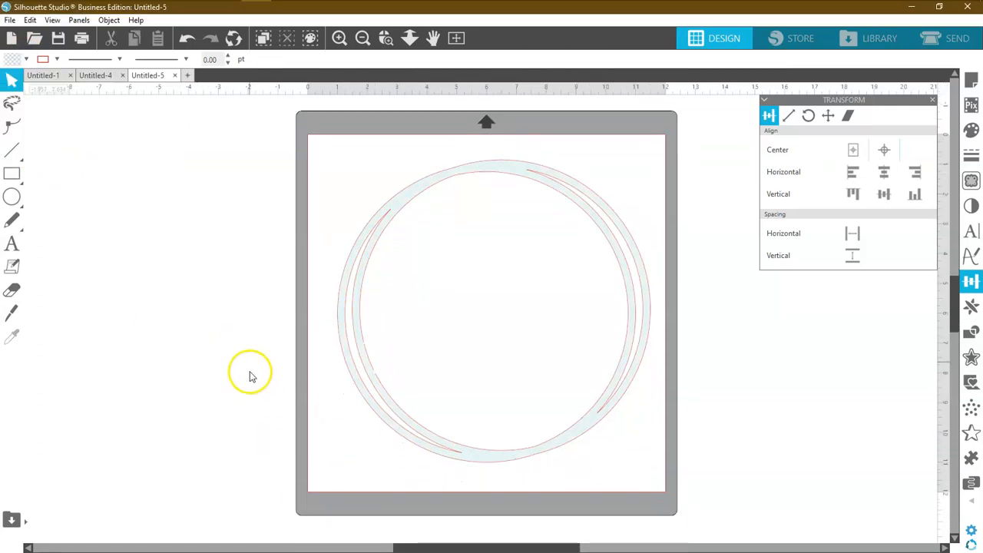
{"action": "mouse_move", "coordinate": [486, 467]}
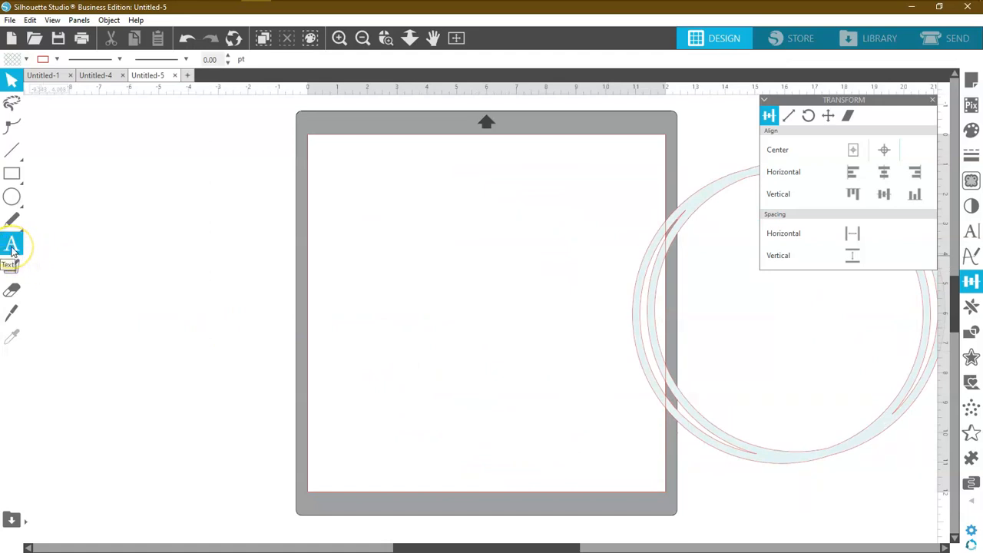
{"action": "mouse_move", "coordinate": [66, 281]}
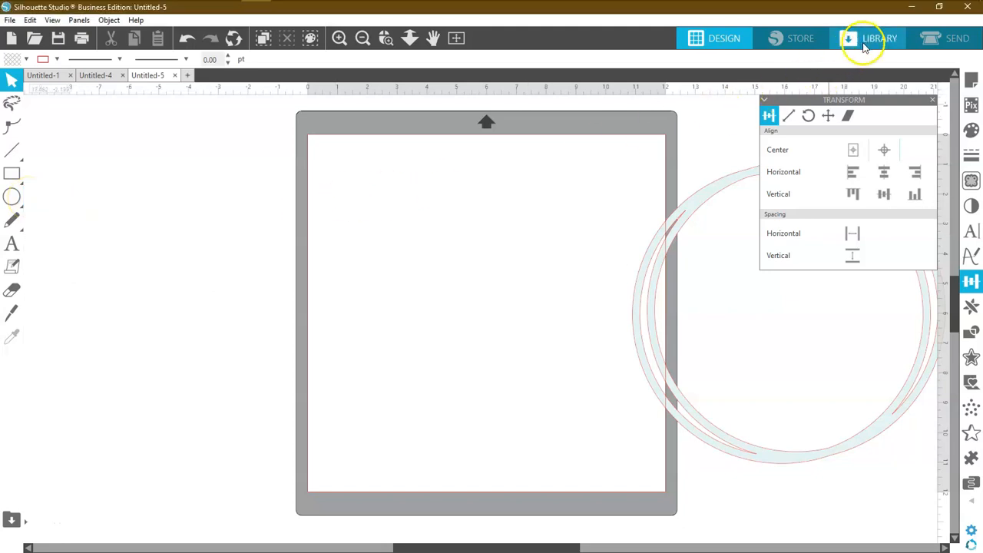
{"action": "mouse_move", "coordinate": [875, 43]}
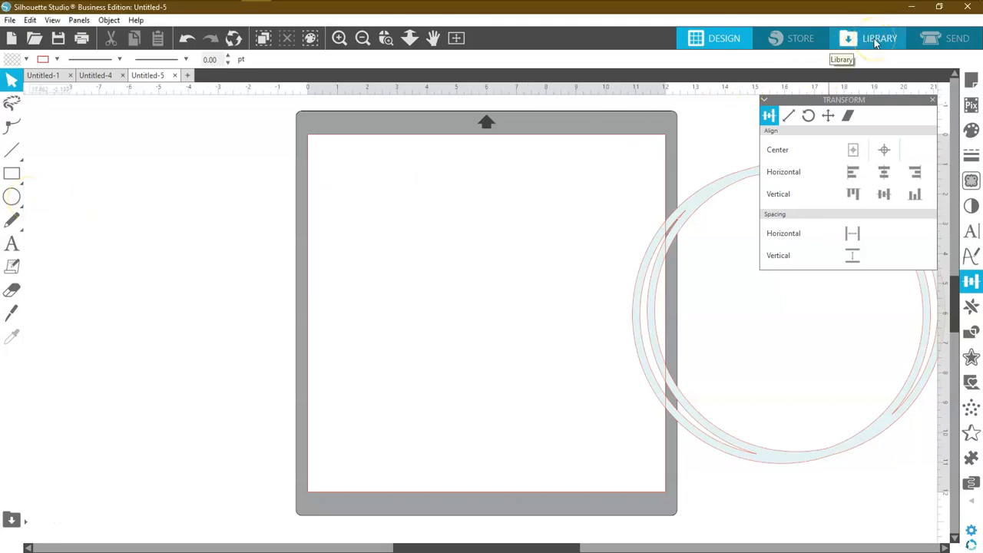
Find the '21 - Special Star icon' in the library and bring up its merge options.
{"action": "left_click", "coordinate": [879, 38]}
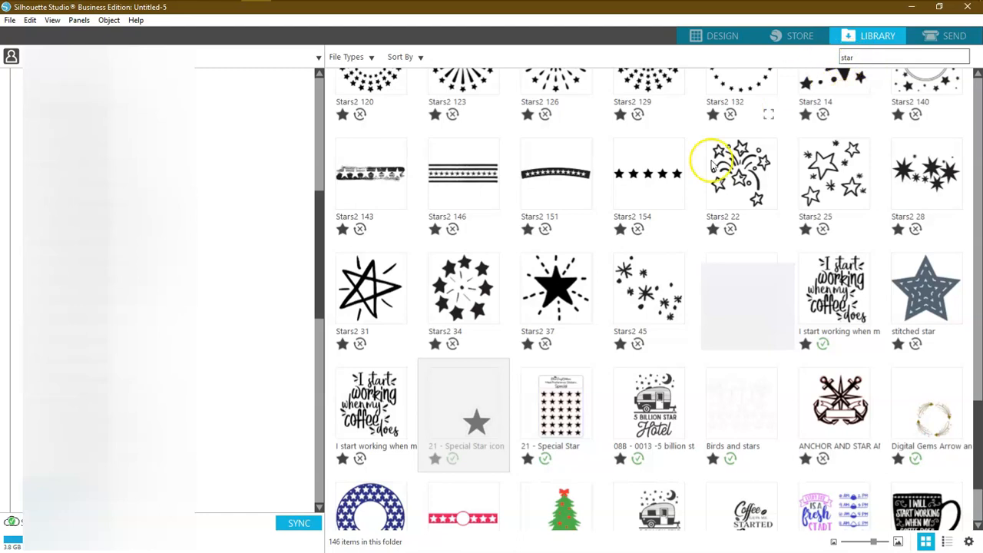
{"action": "mouse_move", "coordinate": [477, 425]}
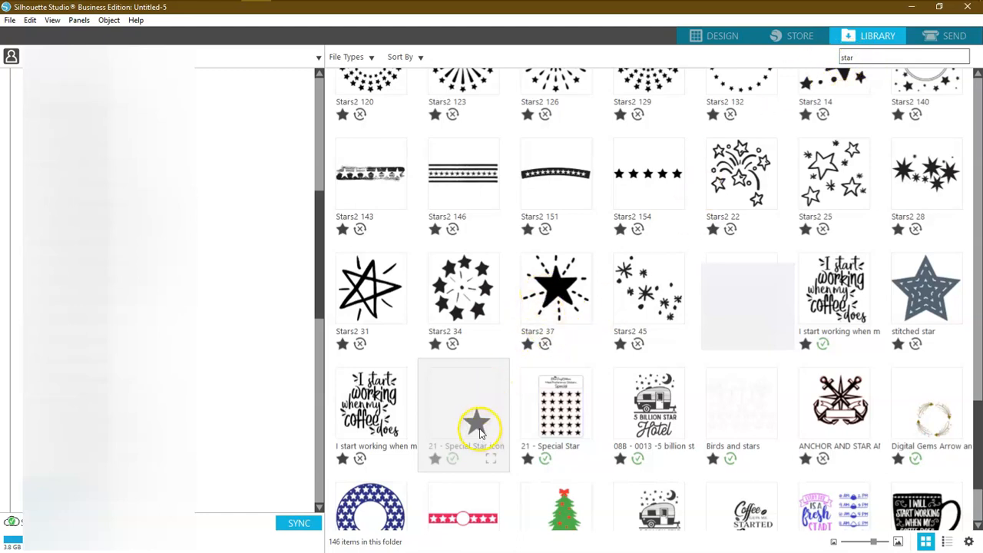
{"action": "right_click", "coordinate": [476, 422]}
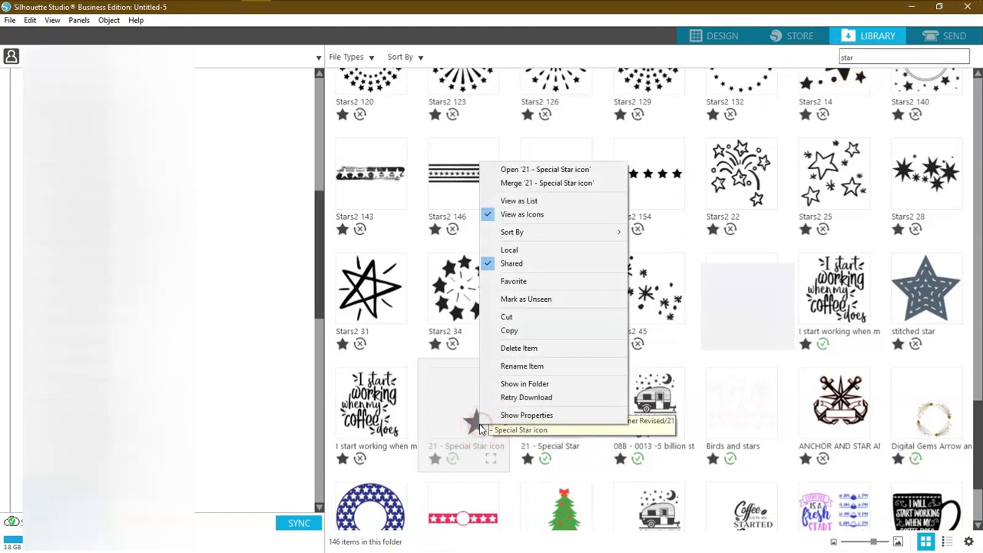
{"action": "mouse_move", "coordinate": [515, 183]}
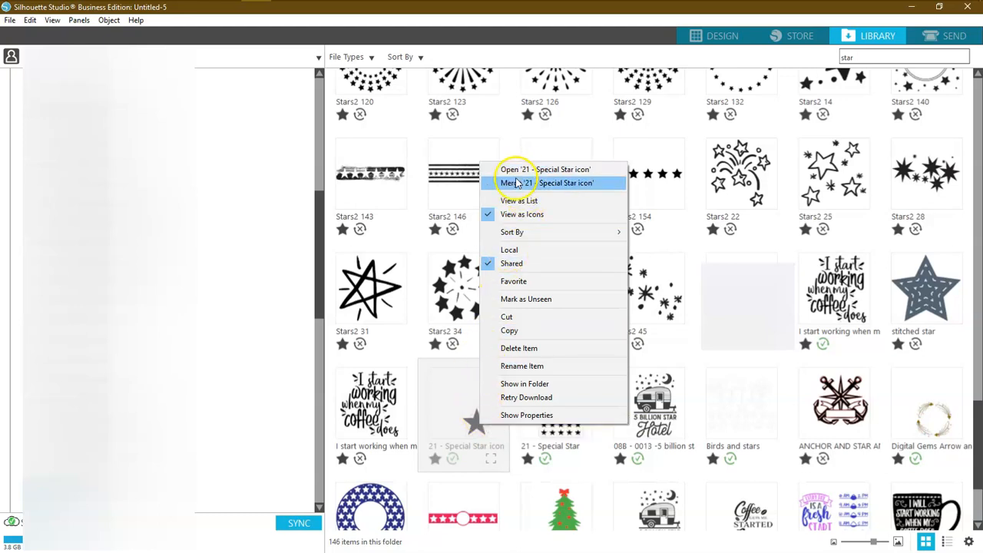
{"action": "mouse_move", "coordinate": [546, 169]}
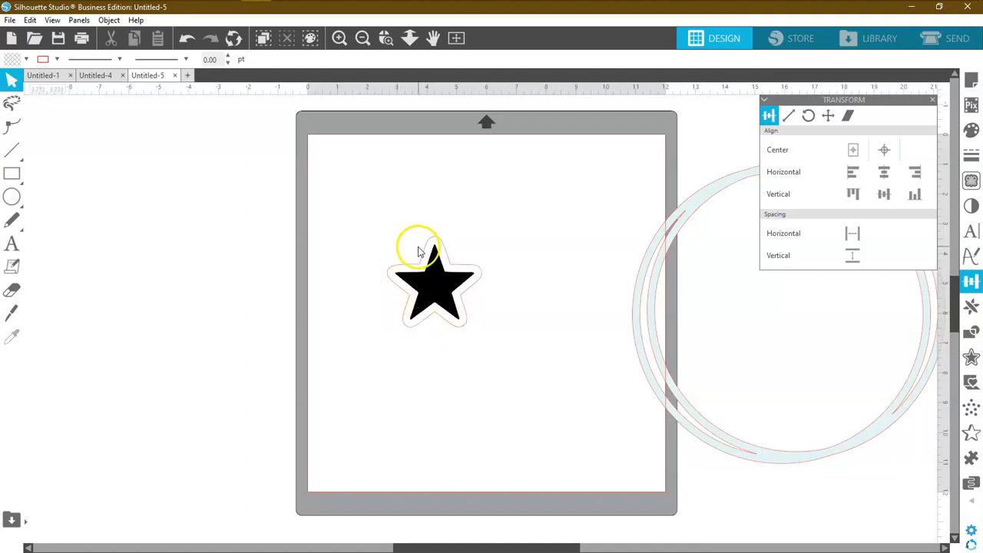
Ungroup the star, move the solid black star aside, and place the rounded outline inside the rings.
{"action": "right_click", "coordinate": [434, 288]}
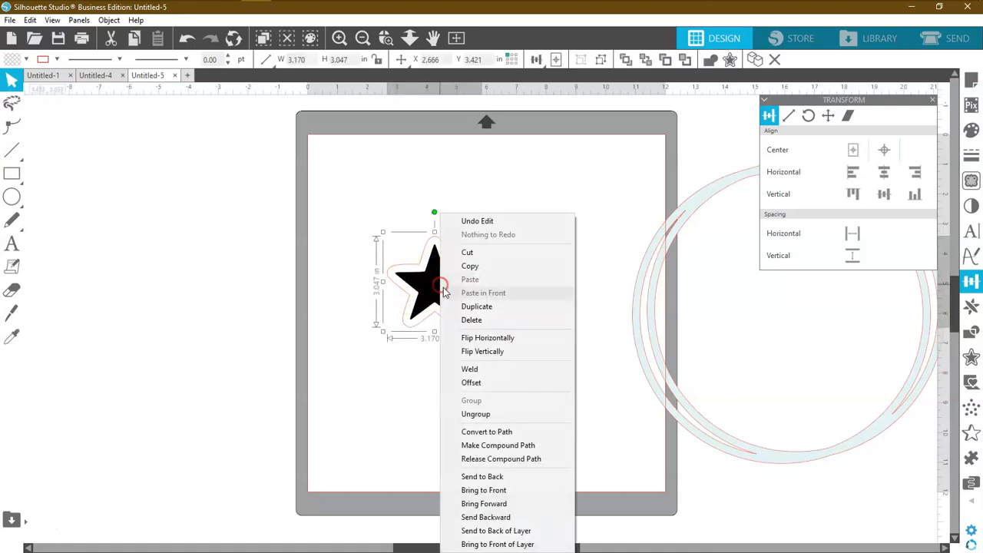
{"action": "left_click", "coordinate": [499, 404]}
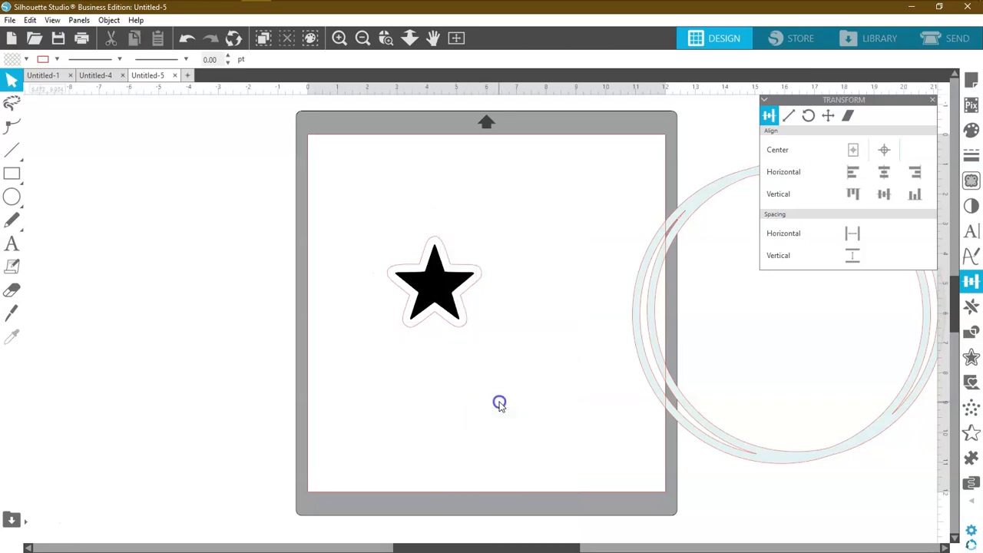
{"action": "left_click_drag", "start_coordinate": [434, 284], "coordinate": [315, 346]}
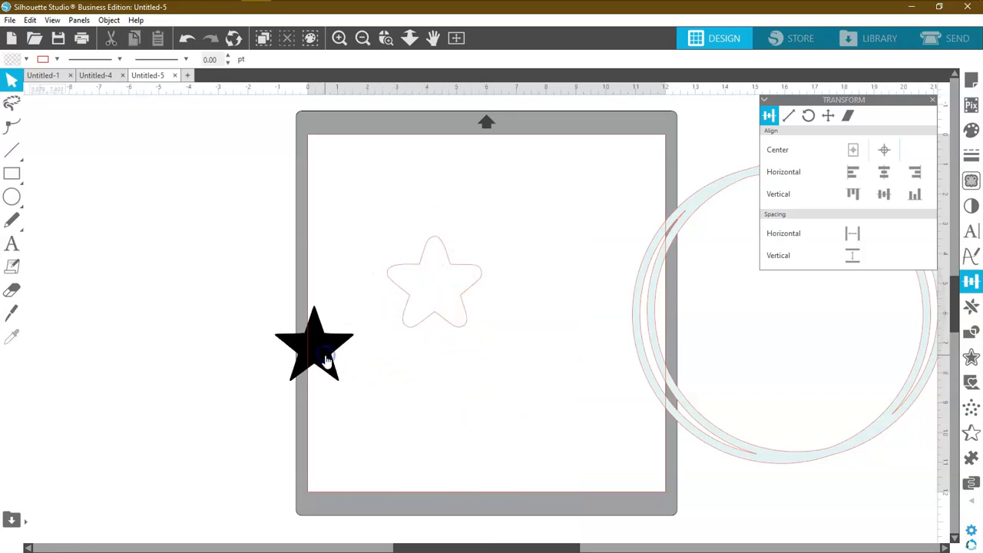
{"action": "left_click_drag", "start_coordinate": [315, 341], "coordinate": [356, 392]}
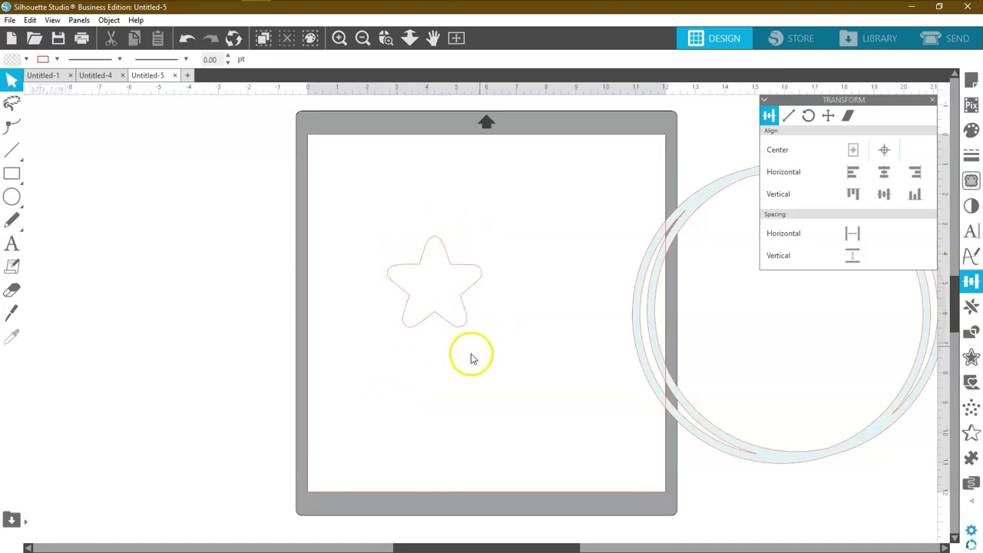
{"action": "left_click_drag", "start_coordinate": [434, 280], "coordinate": [768, 396]}
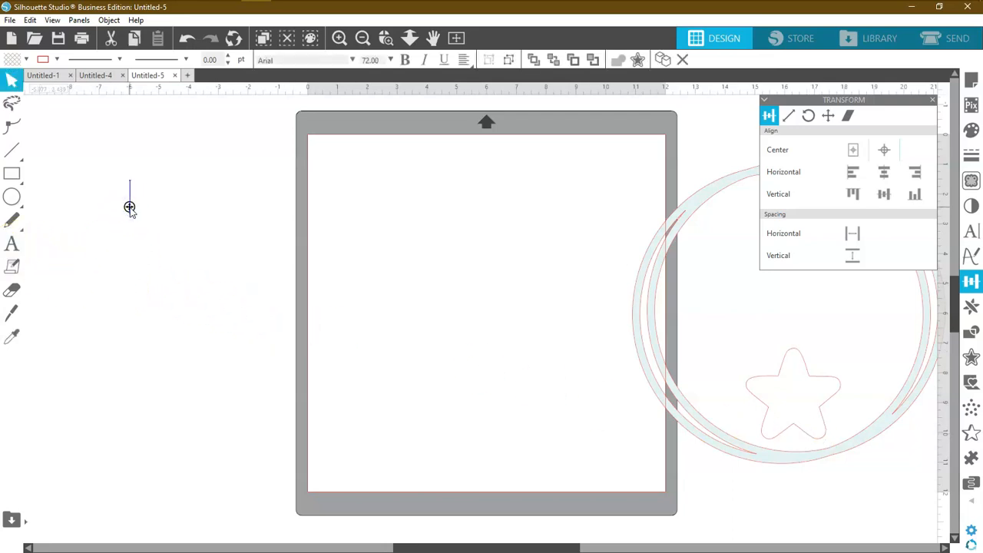
Type 'Happy' and 'Birthday' on two lines, move both onto the mat and select them for resizing.
{"action": "type", "text": "Happy"}
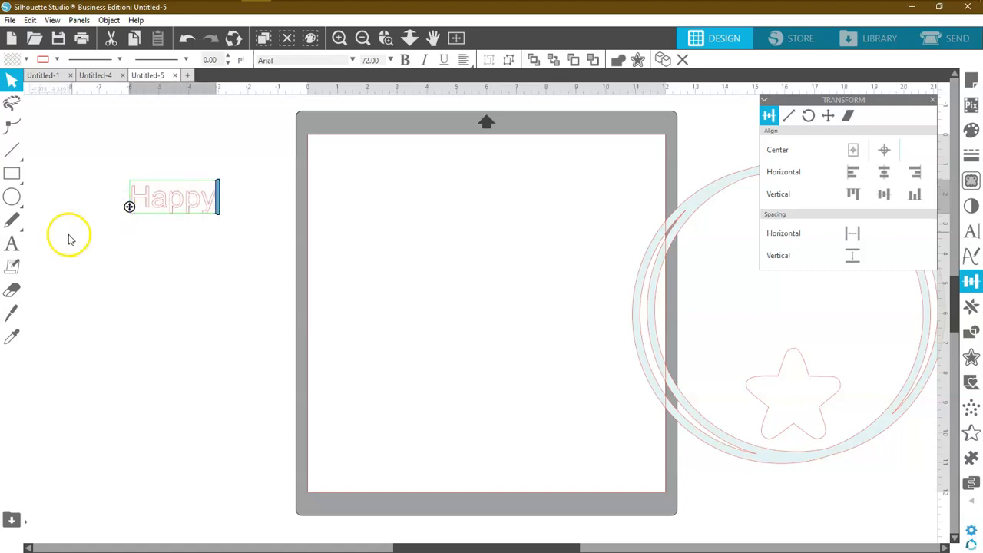
{"action": "left_click", "coordinate": [130, 252]}
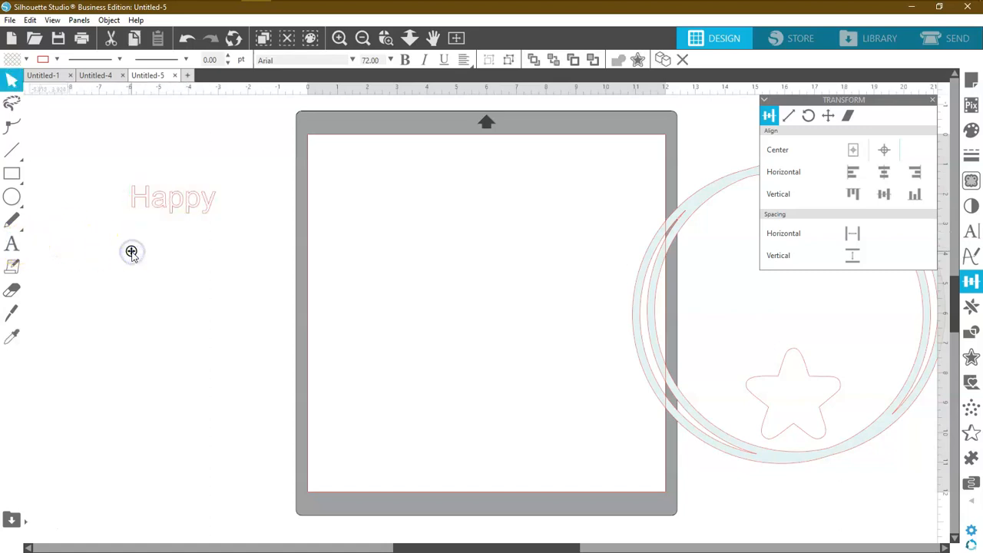
{"action": "type", "text": "Birthday"}
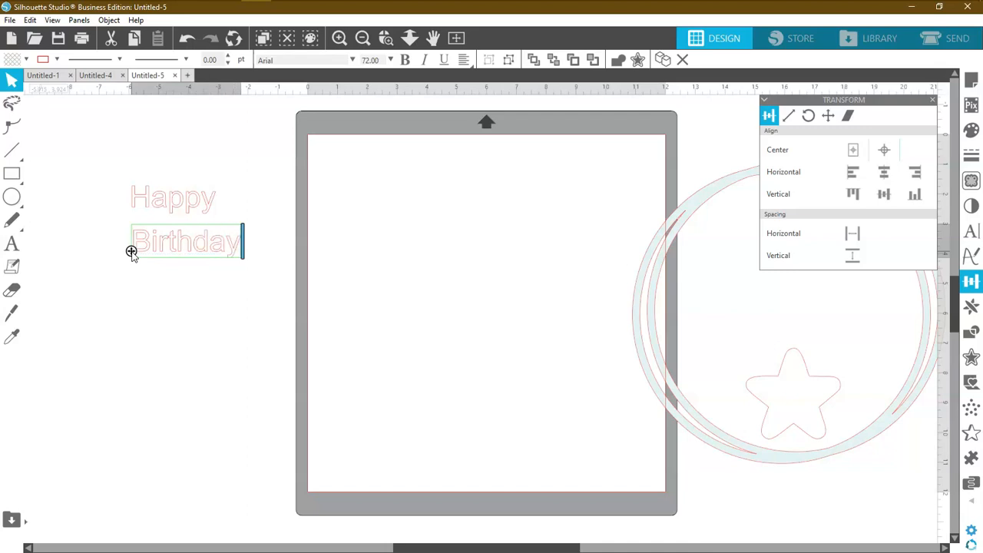
{"action": "left_click", "coordinate": [172, 206]}
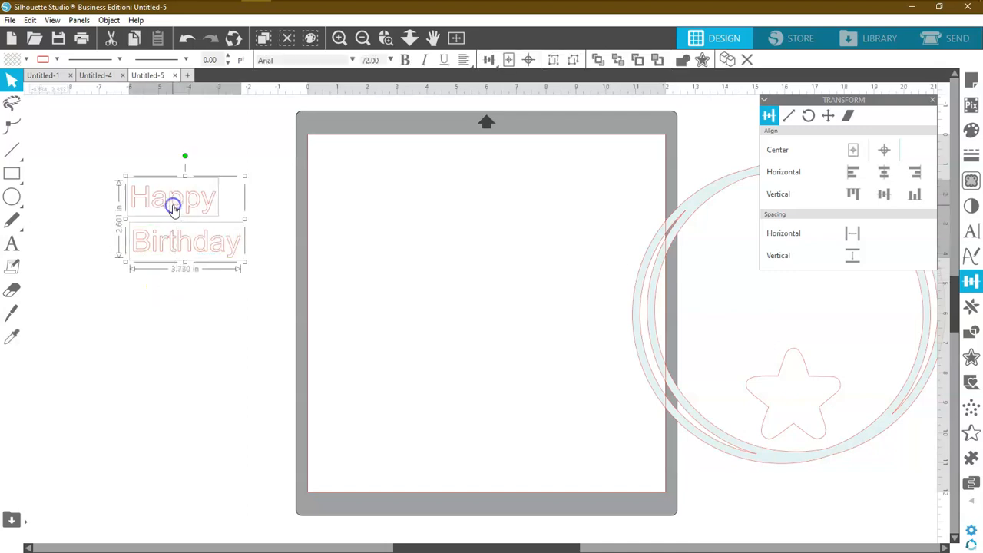
{"action": "left_click_drag", "start_coordinate": [172, 206], "coordinate": [430, 300]}
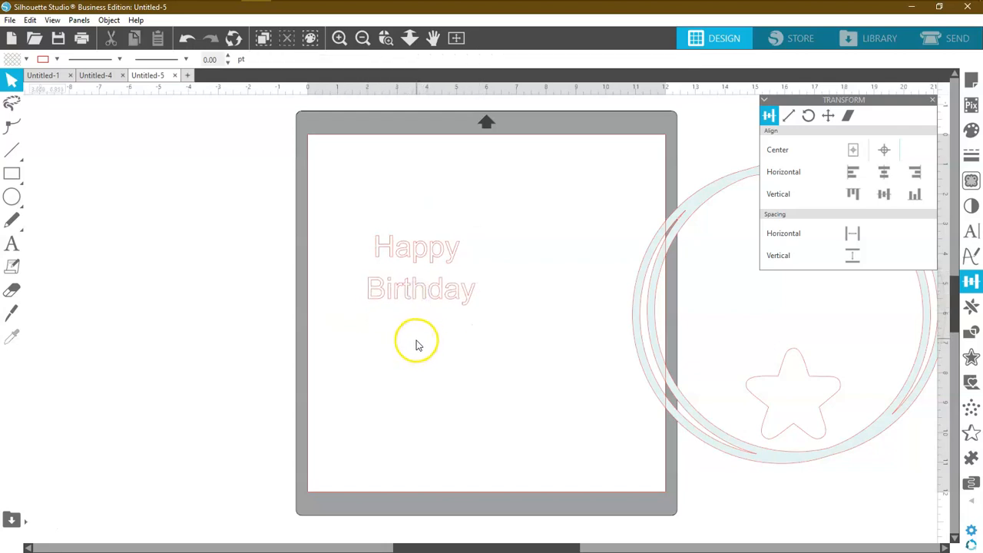
{"action": "left_click", "coordinate": [417, 267]}
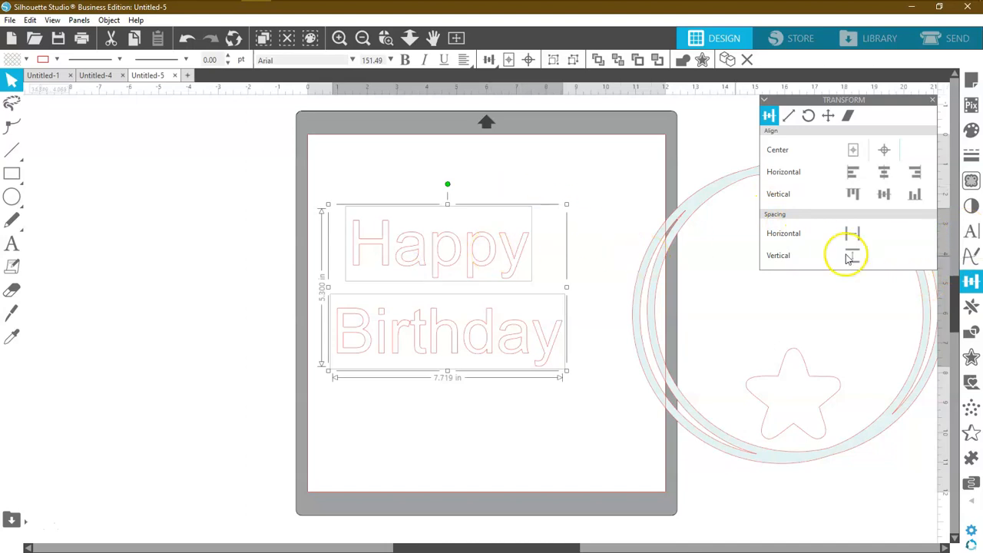
Switch Happy Birthday to Greenlight Script and scale it to span most of the mat.
{"action": "left_click", "coordinate": [971, 231]}
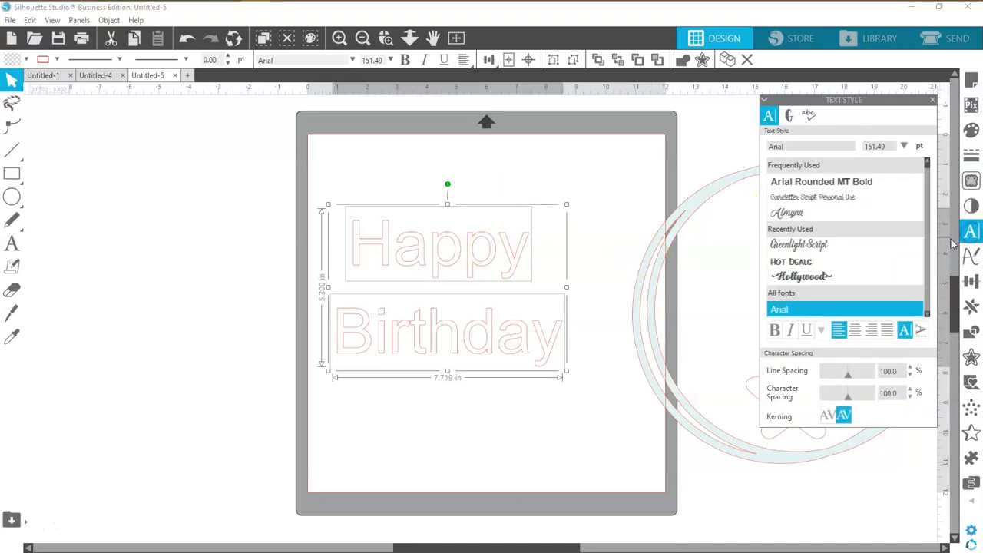
{"action": "mouse_move", "coordinate": [843, 213]}
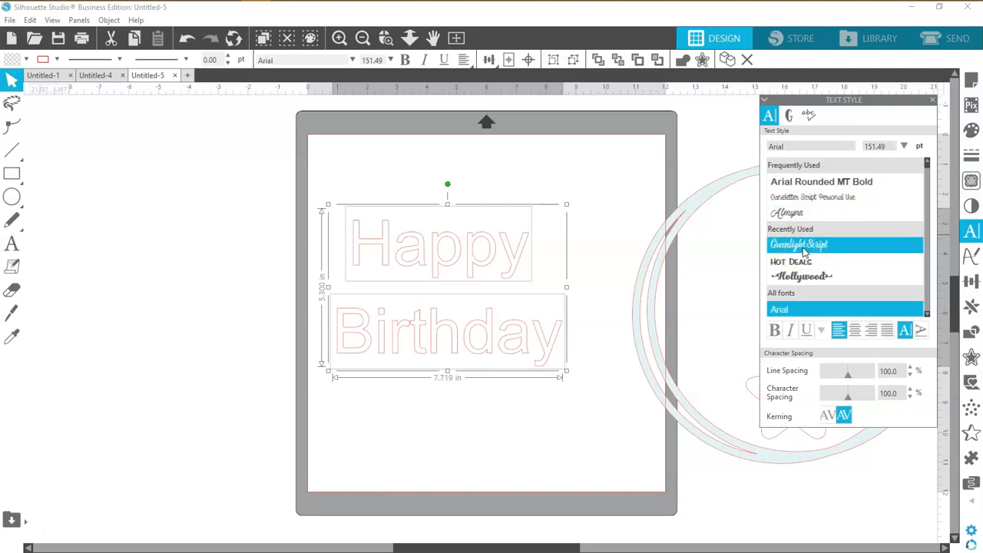
{"action": "mouse_move", "coordinate": [795, 254]}
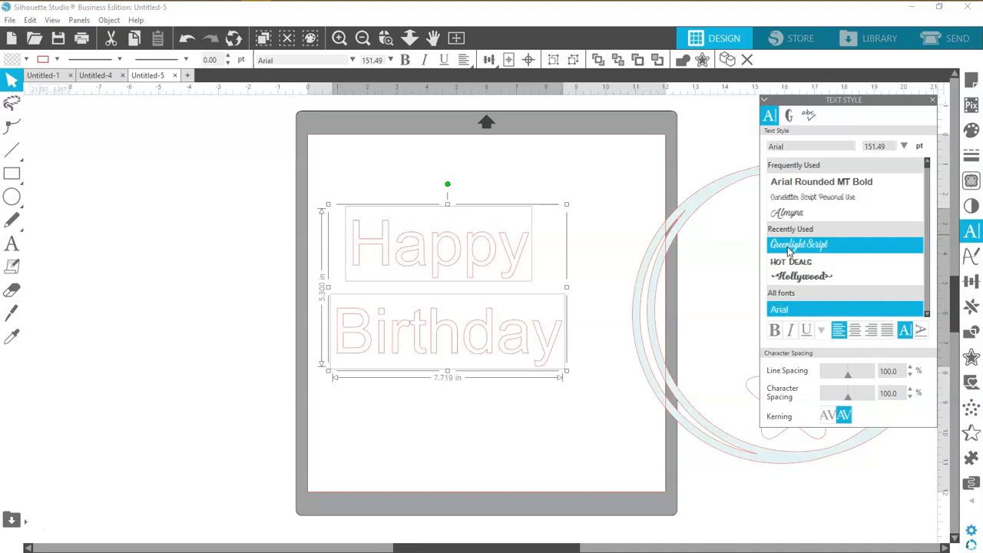
{"action": "left_click", "coordinate": [799, 245]}
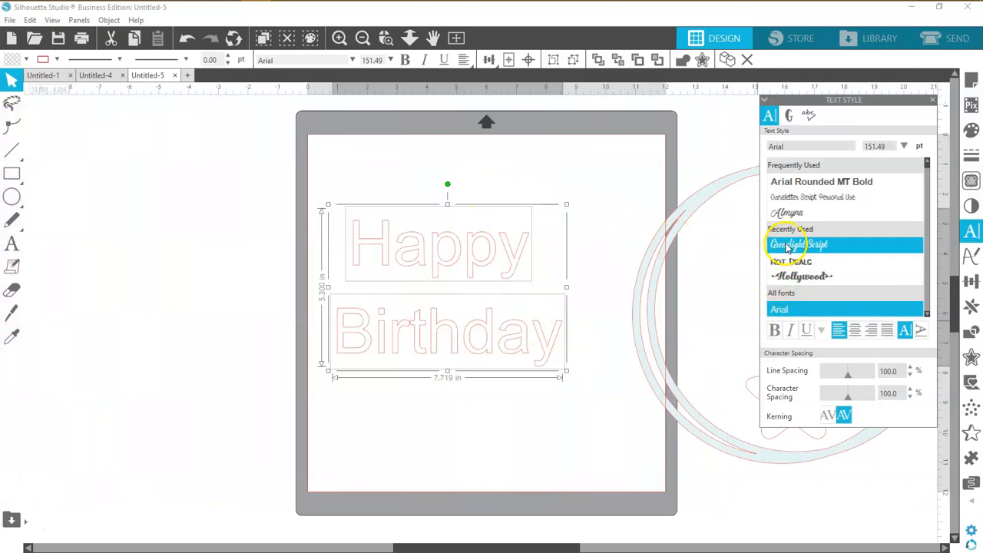
{"action": "left_click", "coordinate": [798, 244]}
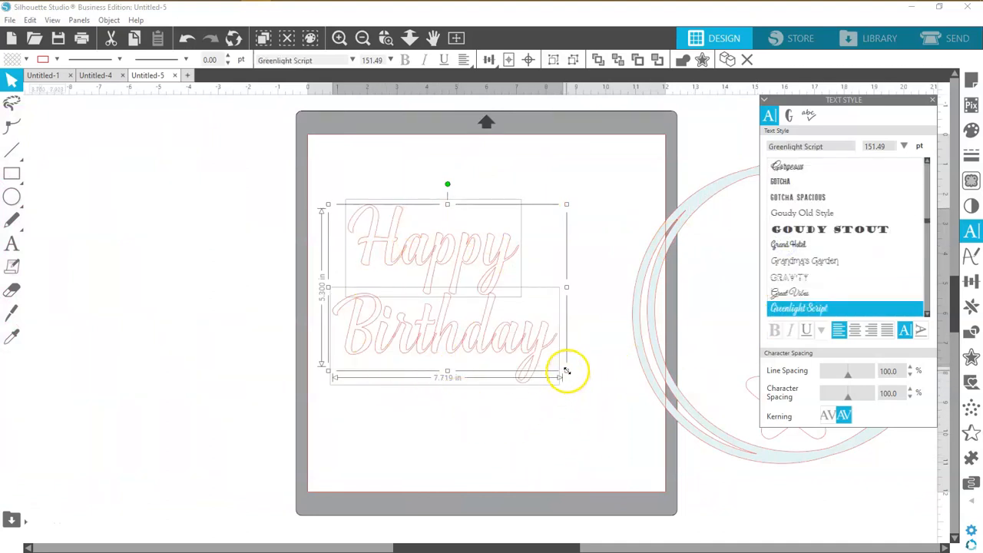
{"action": "left_click_drag", "start_coordinate": [567, 376], "coordinate": [711, 428]}
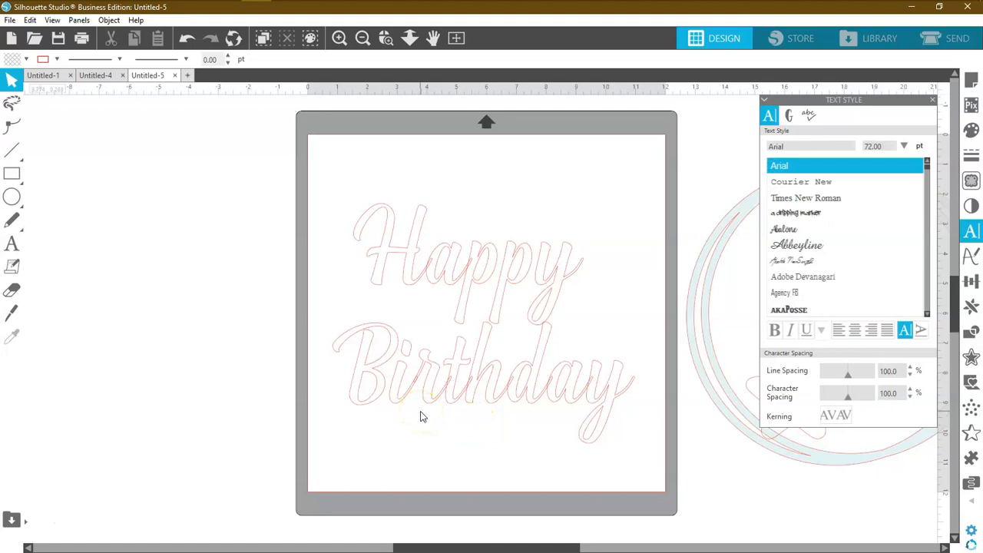
{"action": "mouse_move", "coordinate": [563, 290]}
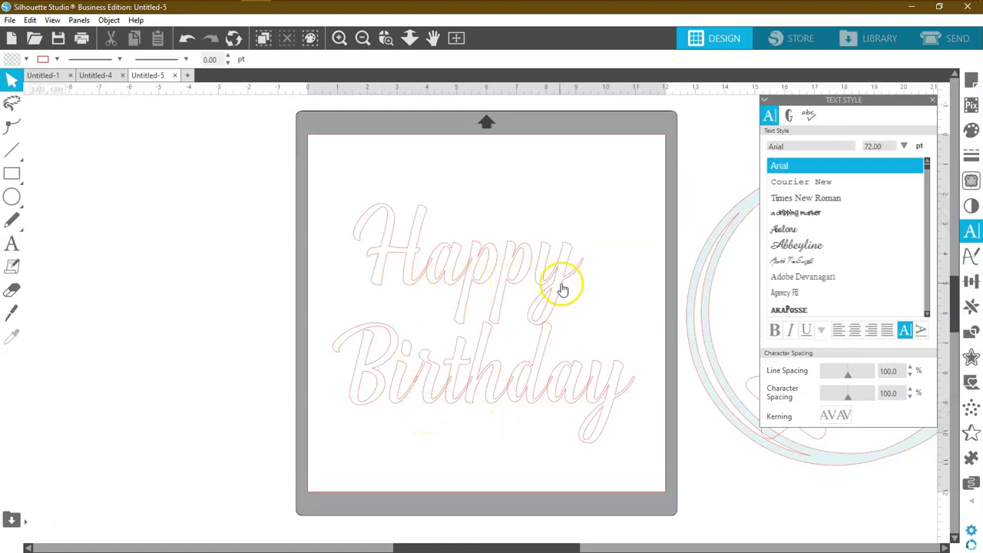
{"action": "mouse_move", "coordinate": [653, 427]}
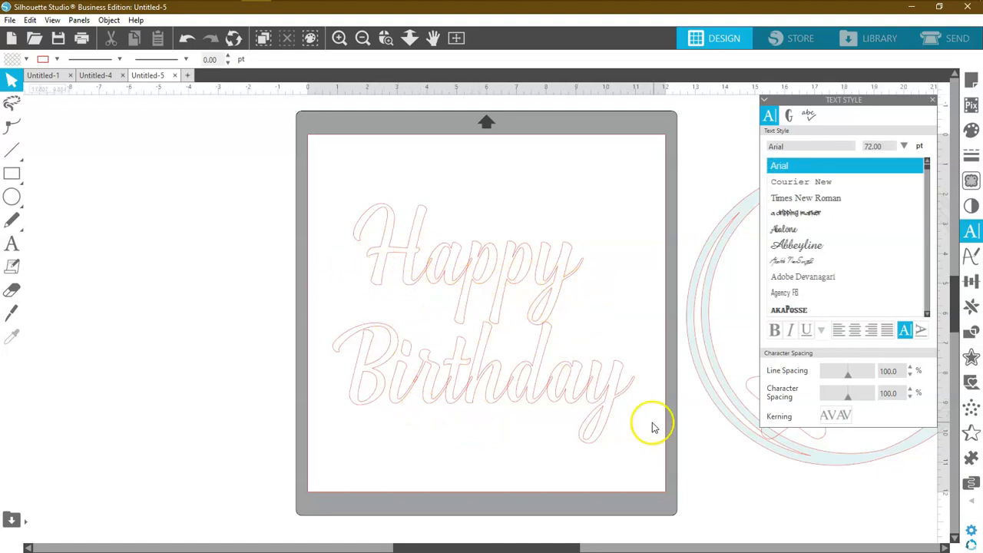
{"action": "mouse_move", "coordinate": [521, 288]}
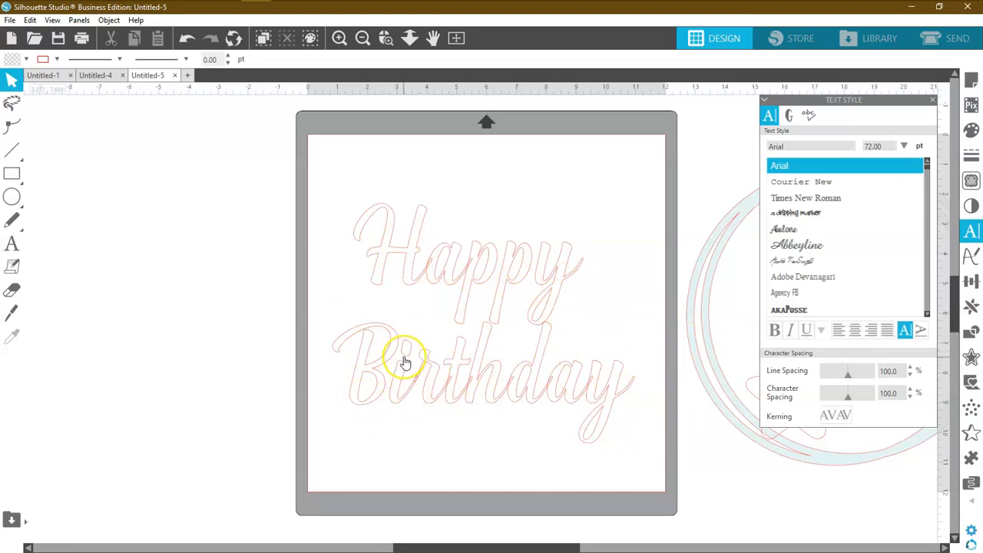
{"action": "mouse_move", "coordinate": [572, 364]}
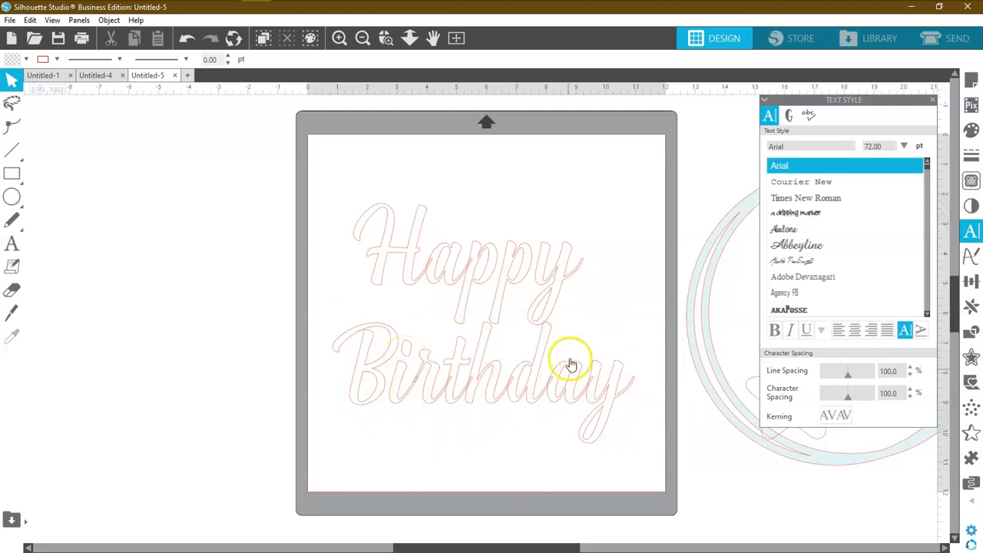
{"action": "mouse_move", "coordinate": [426, 339]}
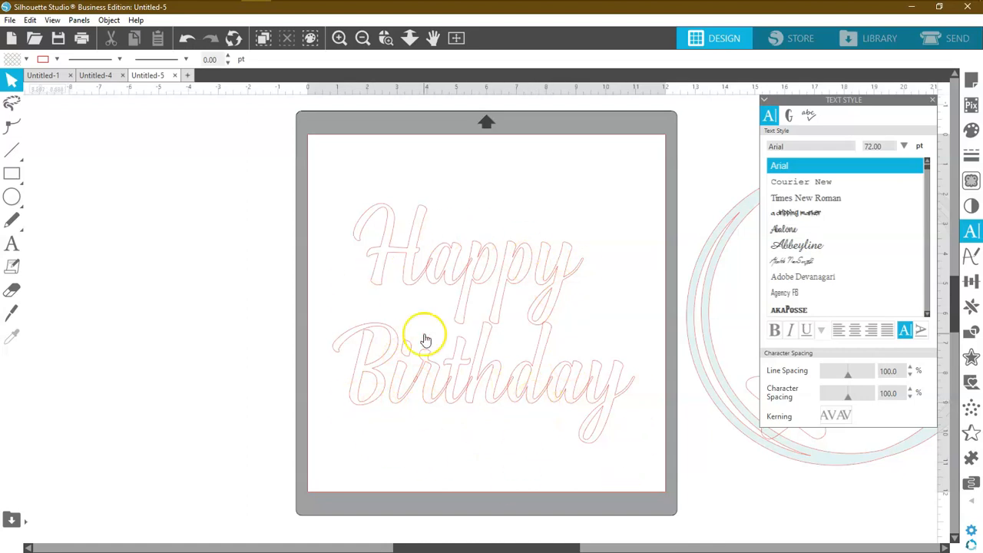
{"action": "mouse_move", "coordinate": [473, 430]}
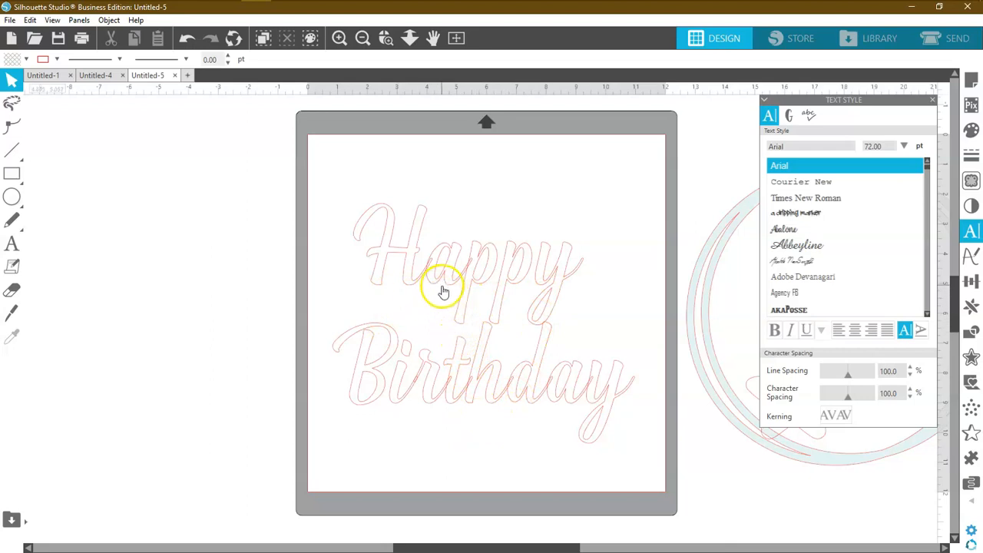
Make a lone Greenlight Script letter 'a' and drag it off the mat to the left.
{"action": "right_click", "coordinate": [438, 284]}
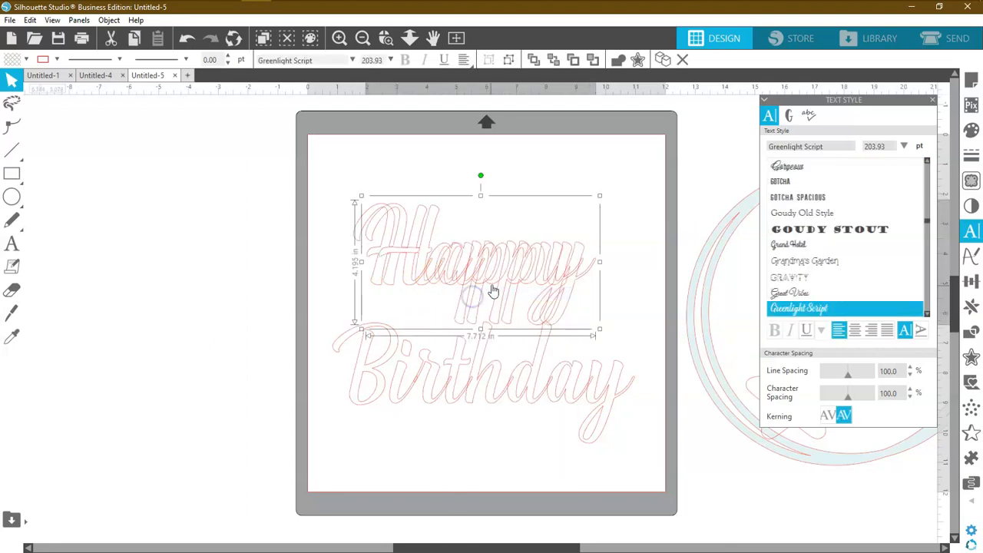
{"action": "left_click_drag", "start_coordinate": [480, 261], "coordinate": [190, 246]}
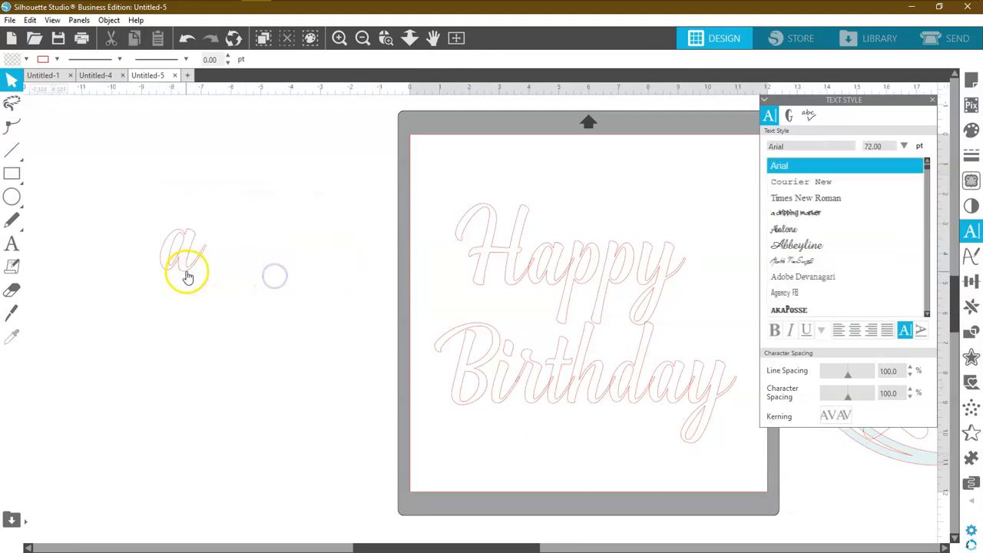
{"action": "left_click", "coordinate": [547, 294]}
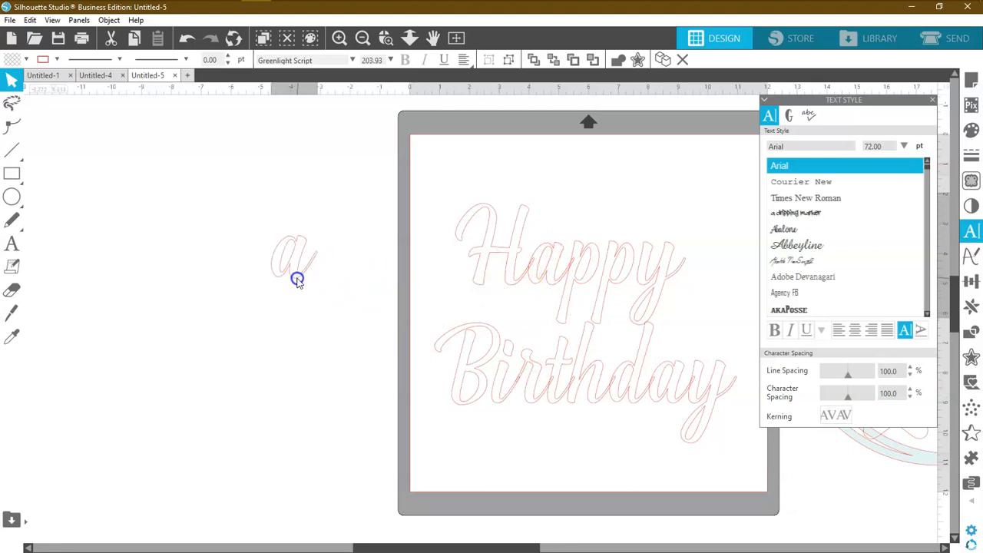
{"action": "left_click", "coordinate": [338, 38]}
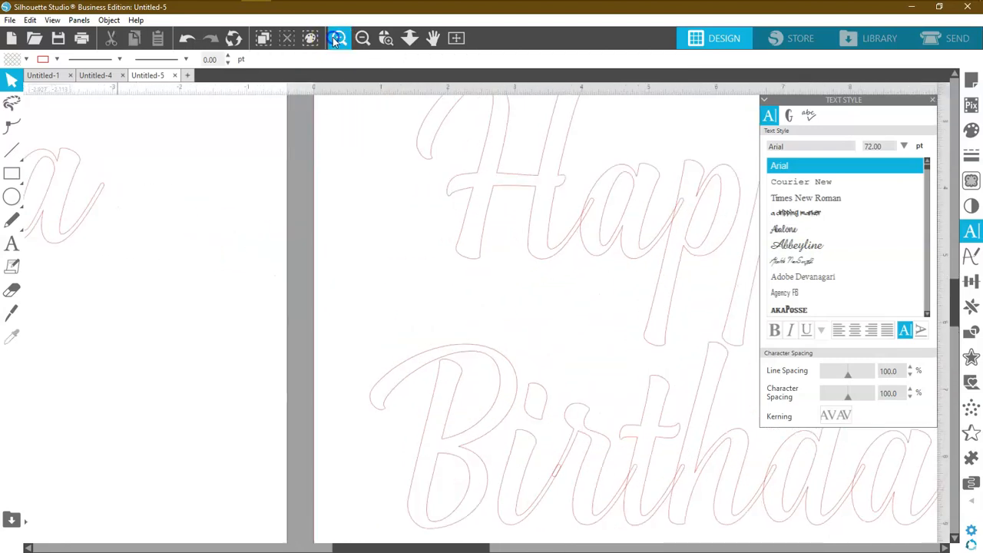
Duplicate the script 'a' next to the original and give the copy a pale blue fill.
{"action": "left_click", "coordinate": [362, 39]}
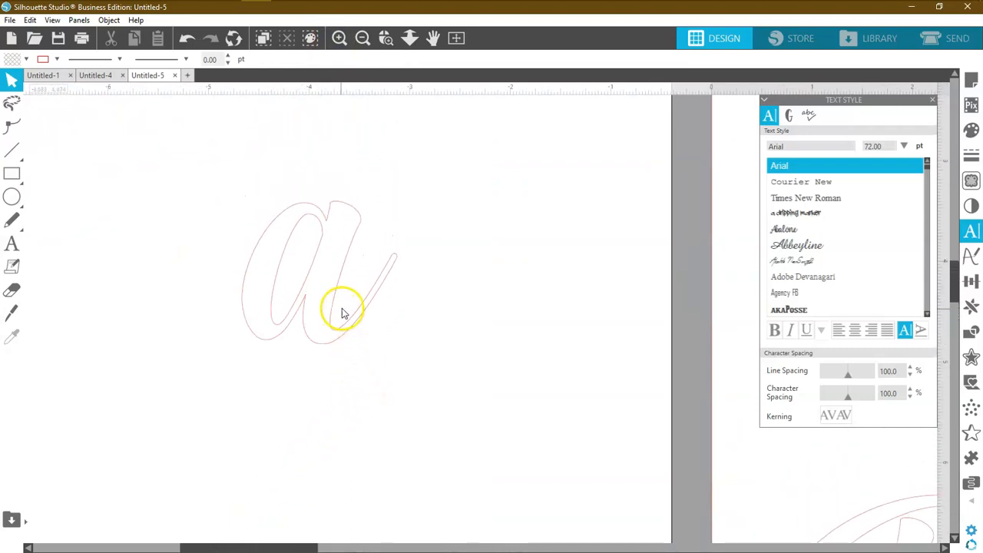
{"action": "mouse_move", "coordinate": [322, 354]}
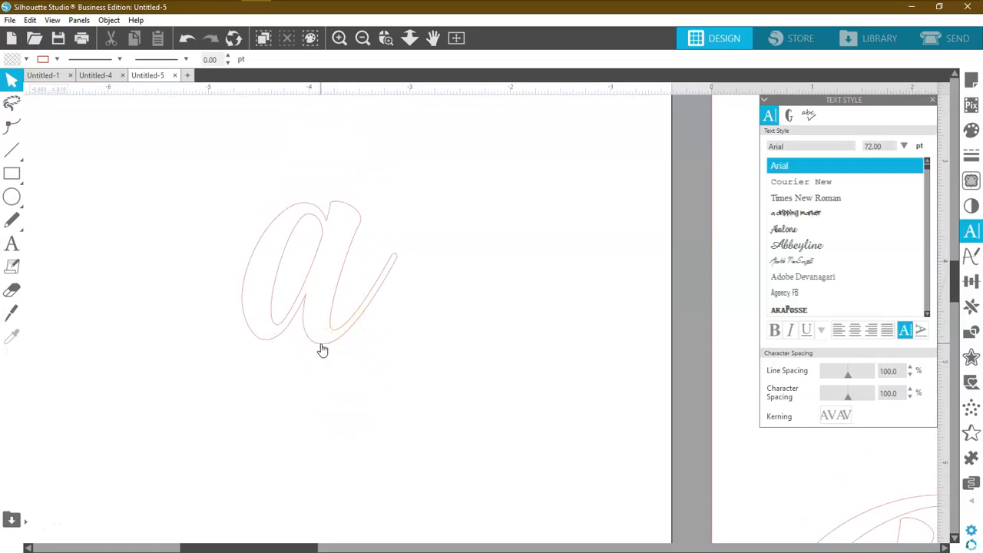
{"action": "left_click", "coordinate": [799, 308]}
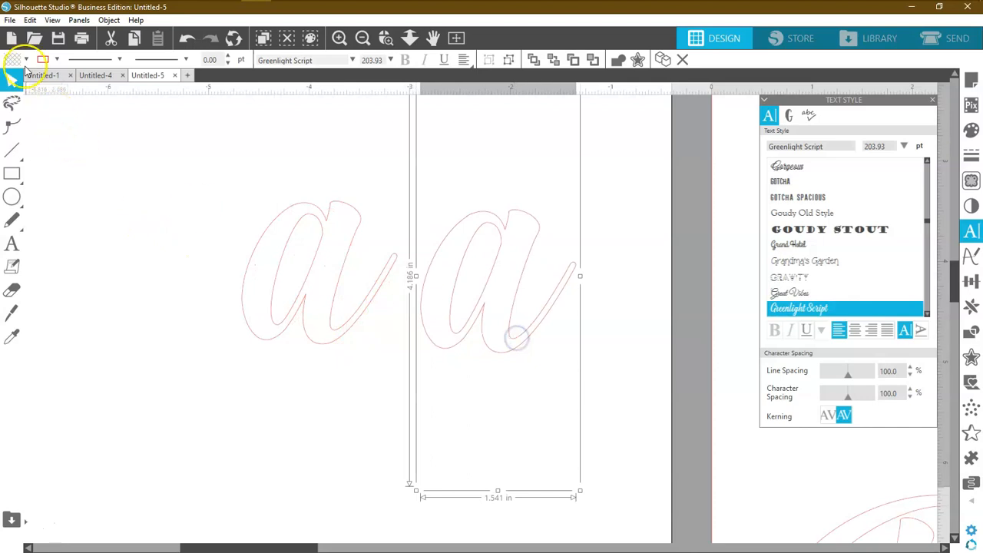
{"action": "left_click", "coordinate": [25, 60]}
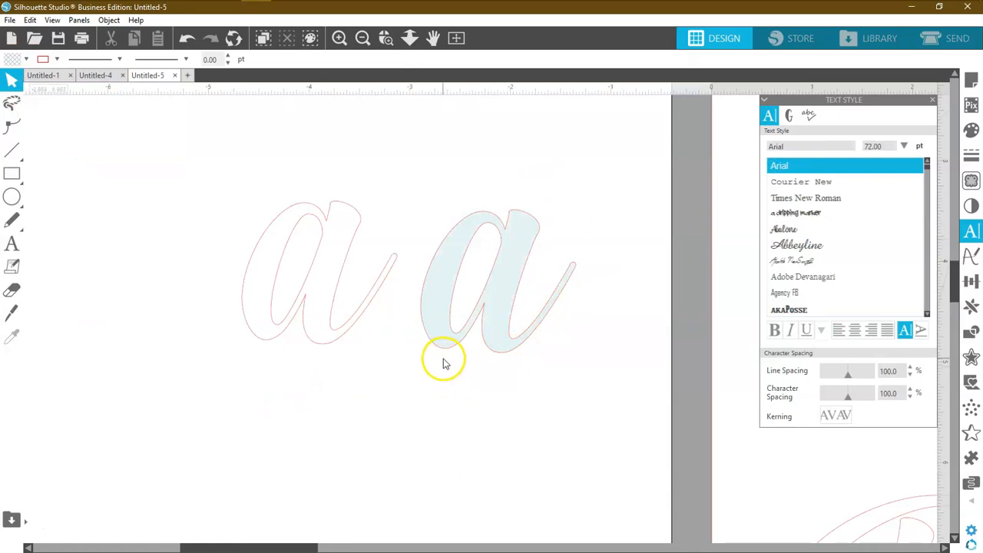
{"action": "mouse_move", "coordinate": [442, 352]}
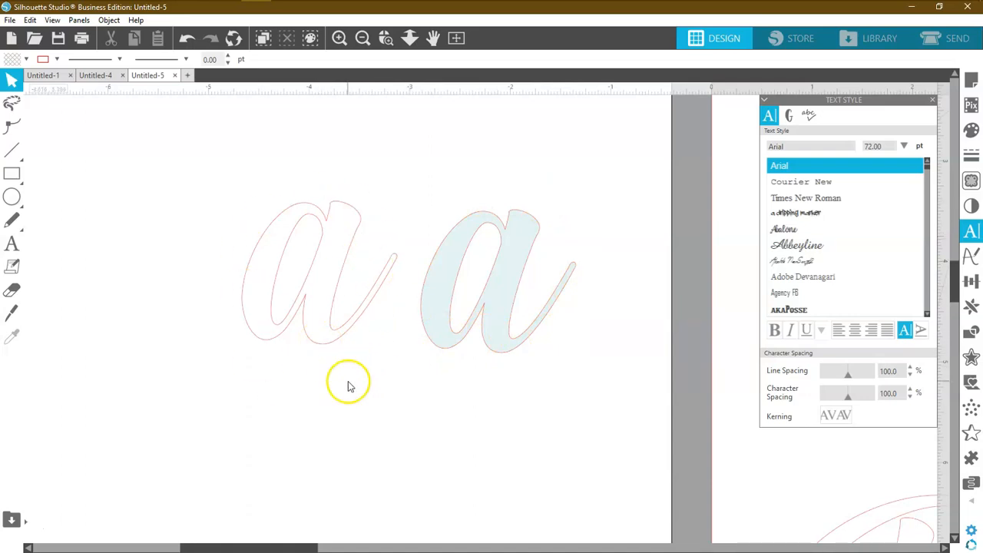
{"action": "mouse_move", "coordinate": [21, 336]}
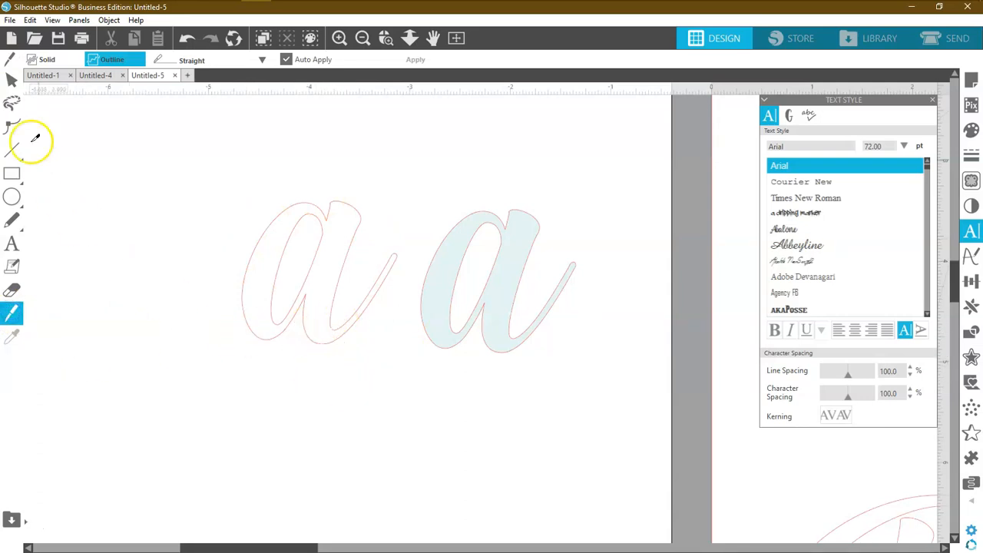
{"action": "mouse_move", "coordinate": [513, 330]}
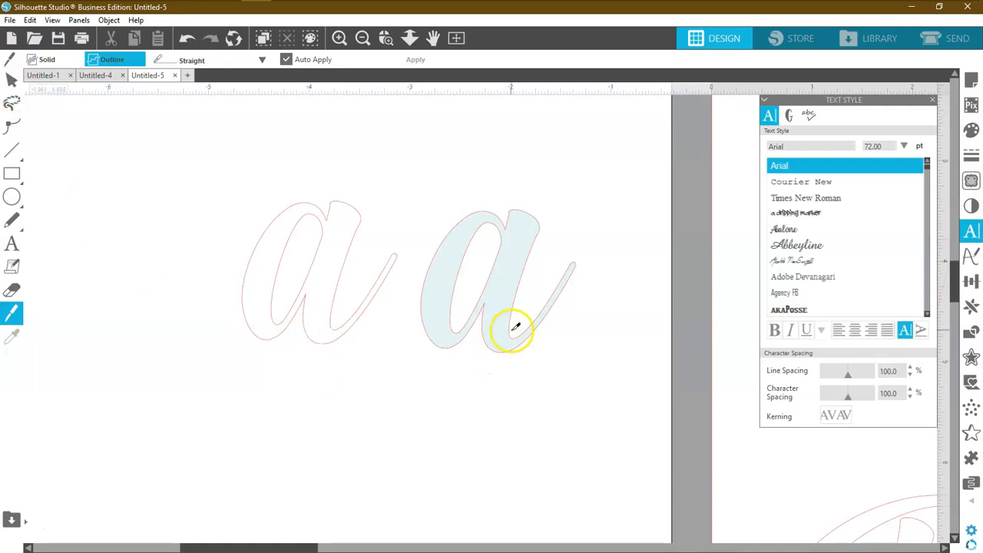
Knife-slice the tail off the pale blue 'a' and shift its body slightly left.
{"action": "left_click_drag", "start_coordinate": [515, 330], "coordinate": [495, 369]}
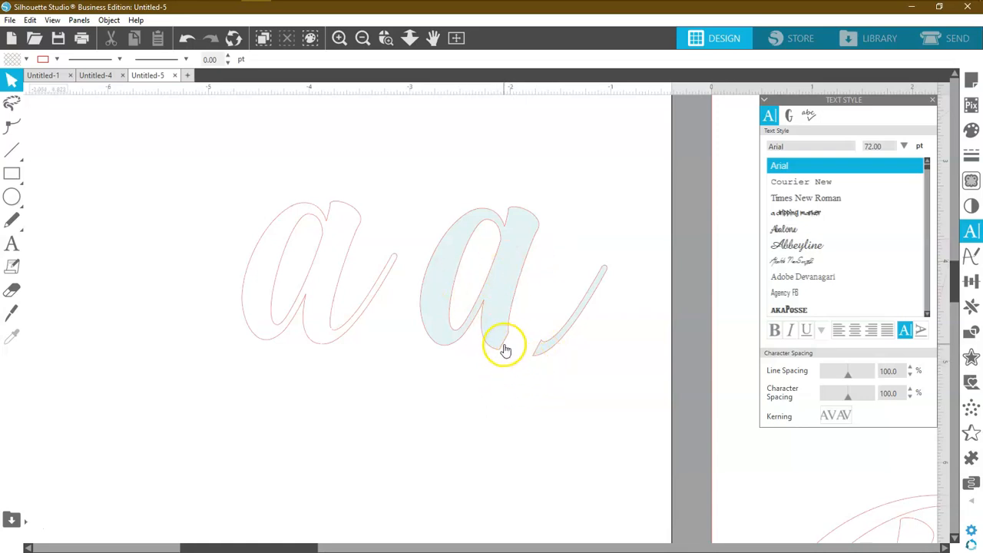
{"action": "mouse_move", "coordinate": [500, 355]}
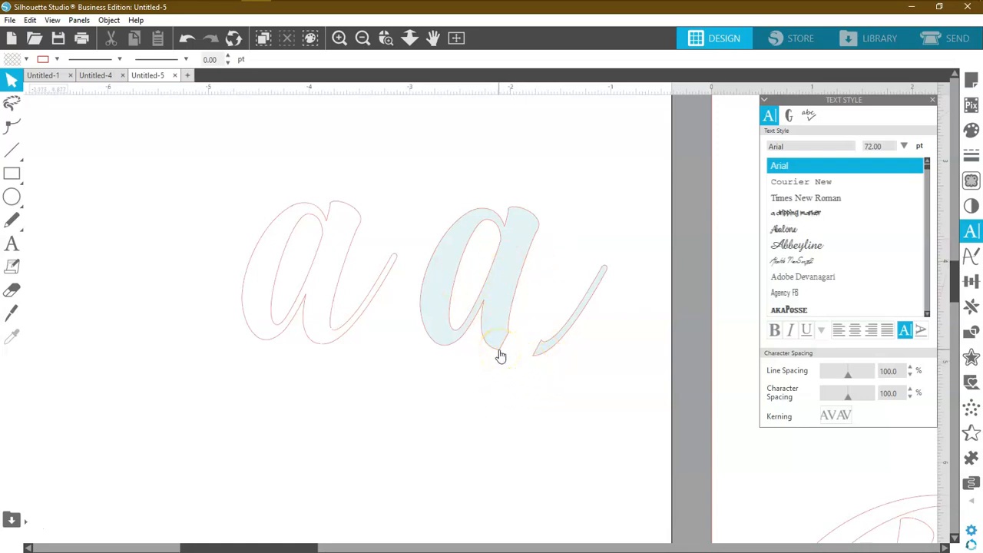
{"action": "left_click_drag", "start_coordinate": [499, 355], "coordinate": [524, 395]}
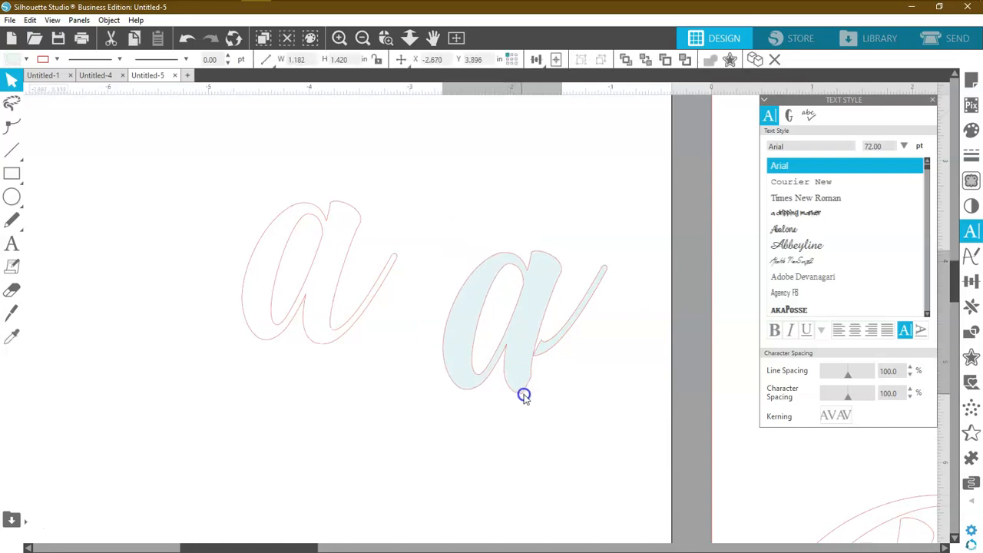
{"action": "left_click", "coordinate": [524, 396]}
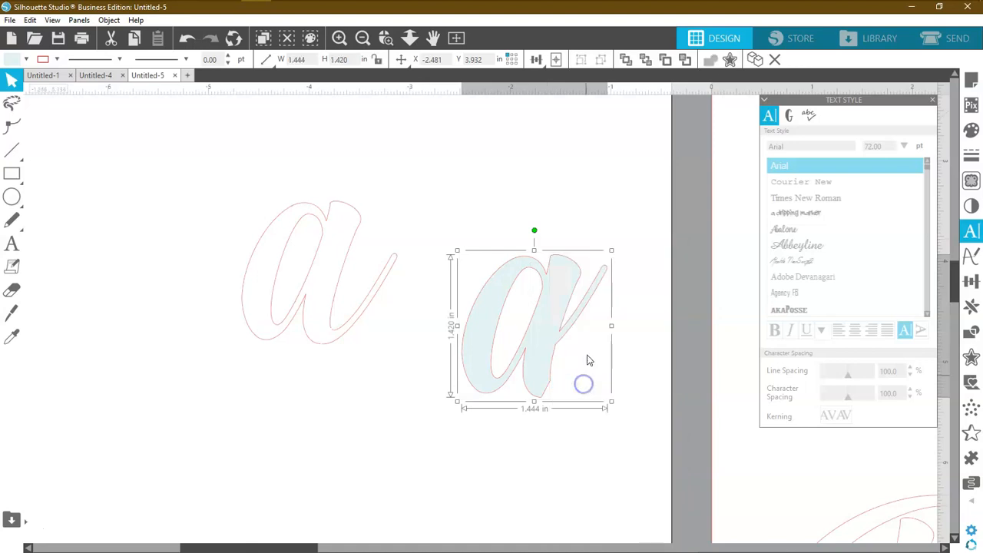
{"action": "left_click_drag", "start_coordinate": [584, 384], "coordinate": [557, 311]}
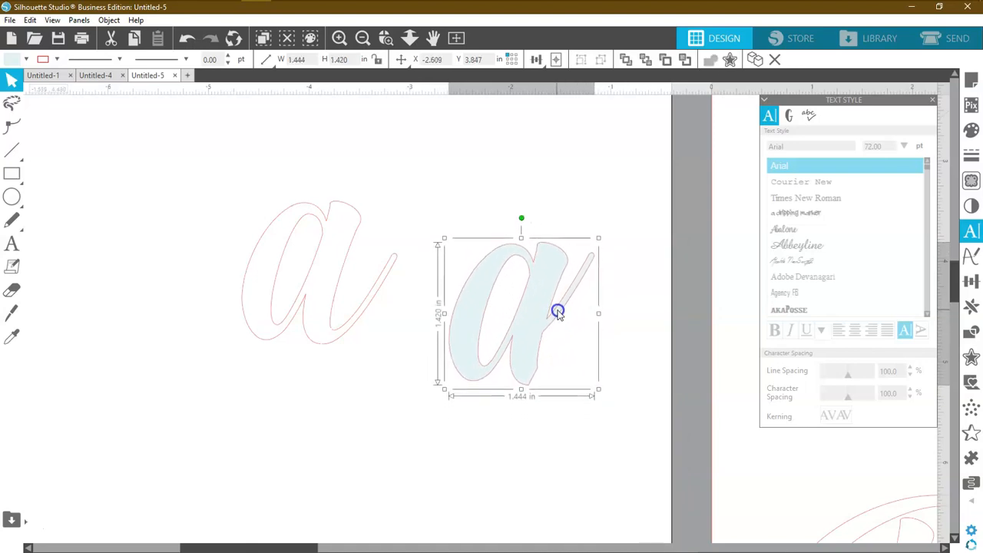
{"action": "left_click", "coordinate": [188, 38]}
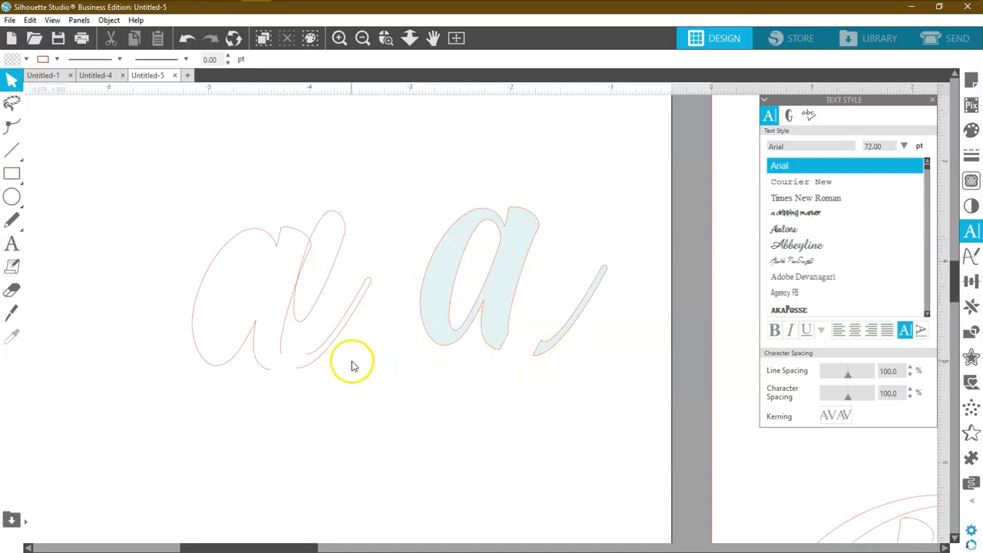
{"action": "mouse_move", "coordinate": [190, 253]}
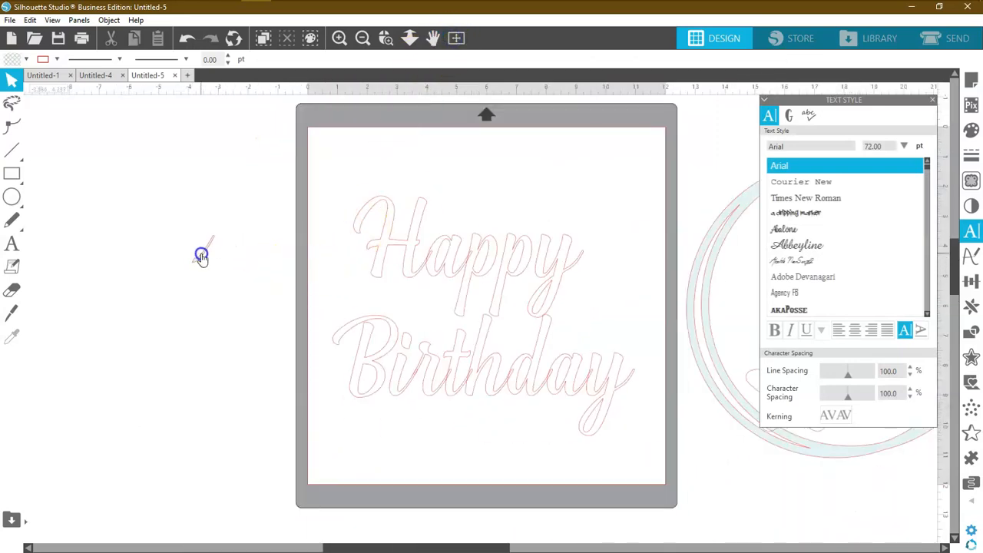
{"action": "mouse_move", "coordinate": [488, 283]}
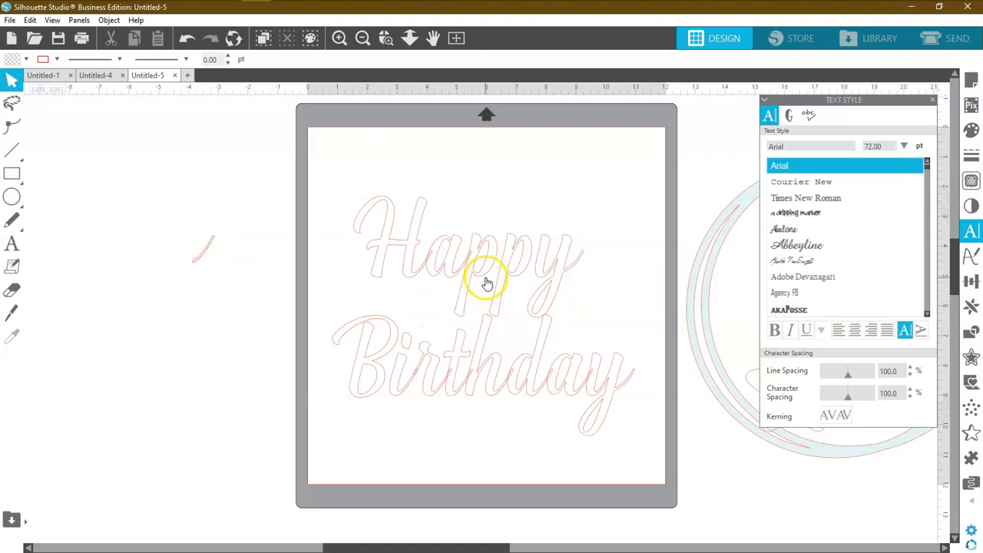
{"action": "mouse_move", "coordinate": [537, 278]}
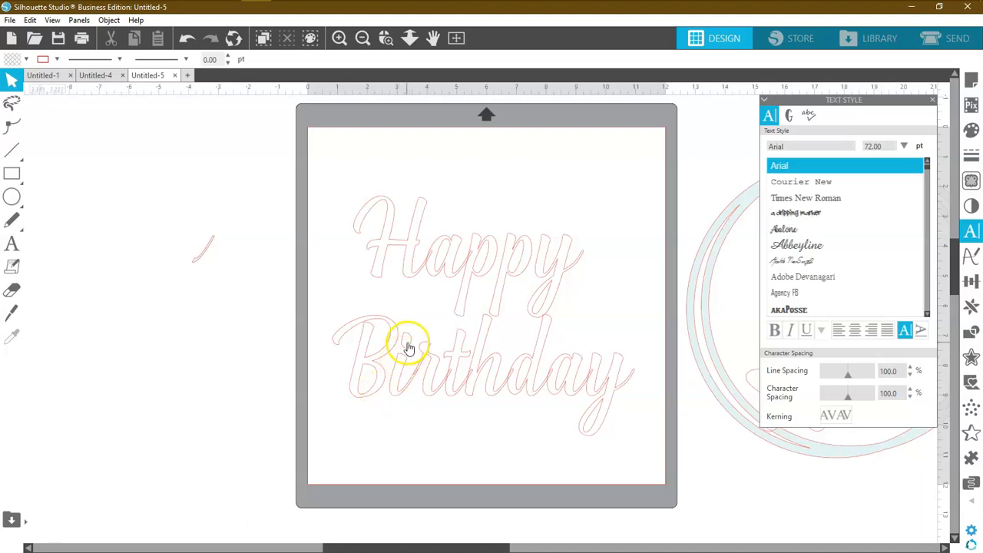
{"action": "mouse_move", "coordinate": [270, 271]}
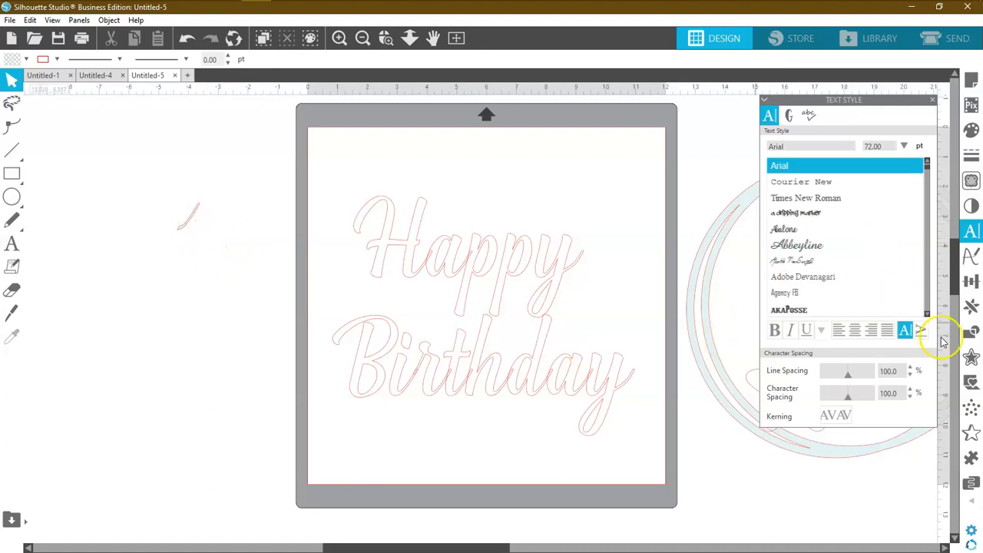
{"action": "mouse_move", "coordinate": [971, 305]}
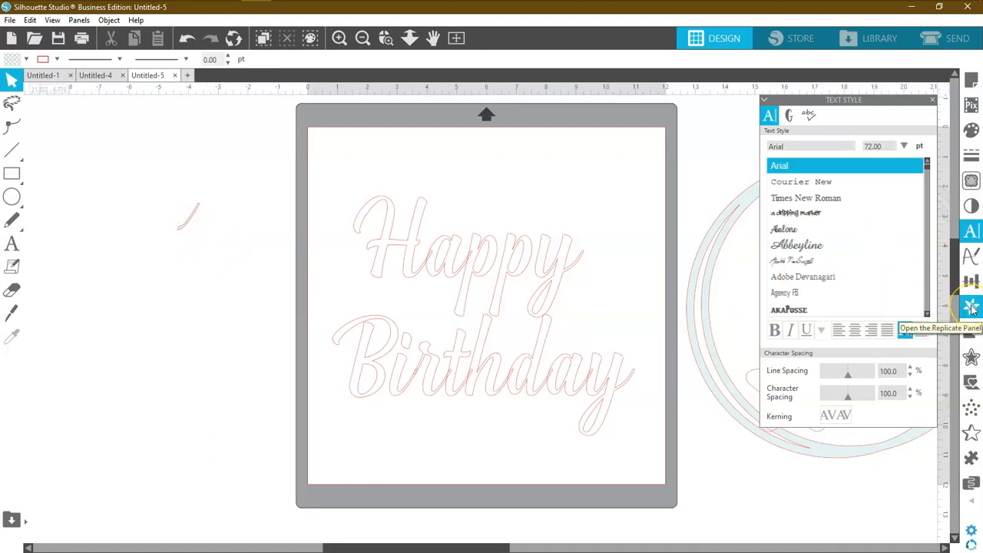
Replicate the tail stroke into four copies, pairing them under Happy and Birthday.
{"action": "left_click", "coordinate": [971, 307]}
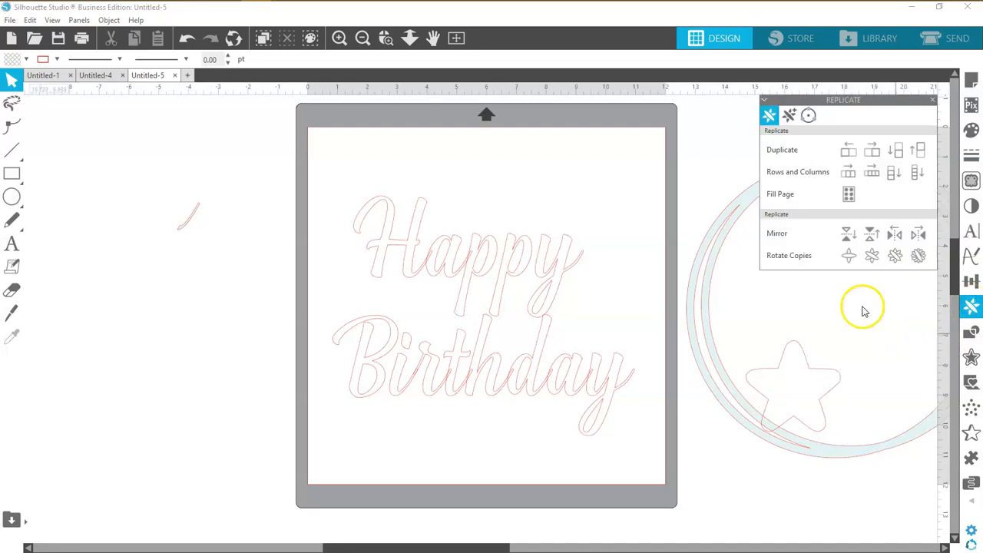
{"action": "mouse_move", "coordinate": [871, 172]}
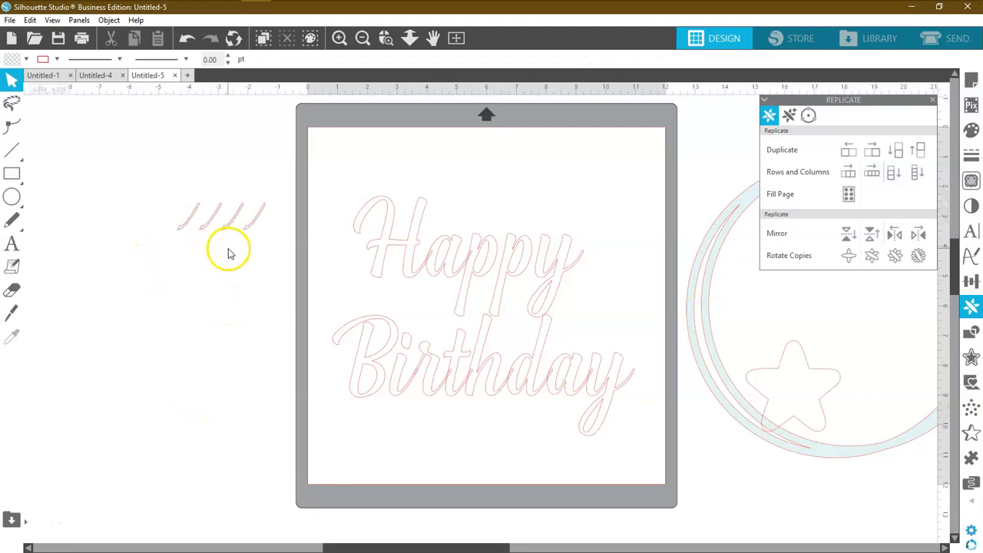
{"action": "left_click", "coordinate": [229, 223]}
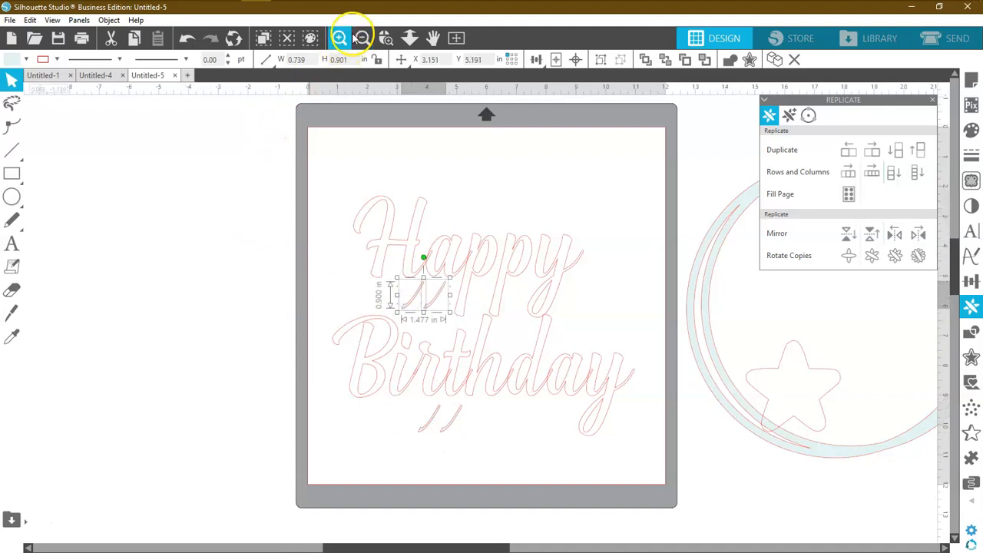
Select Happy with its two tail strokes and weld them into one shape.
{"action": "left_click", "coordinate": [340, 38]}
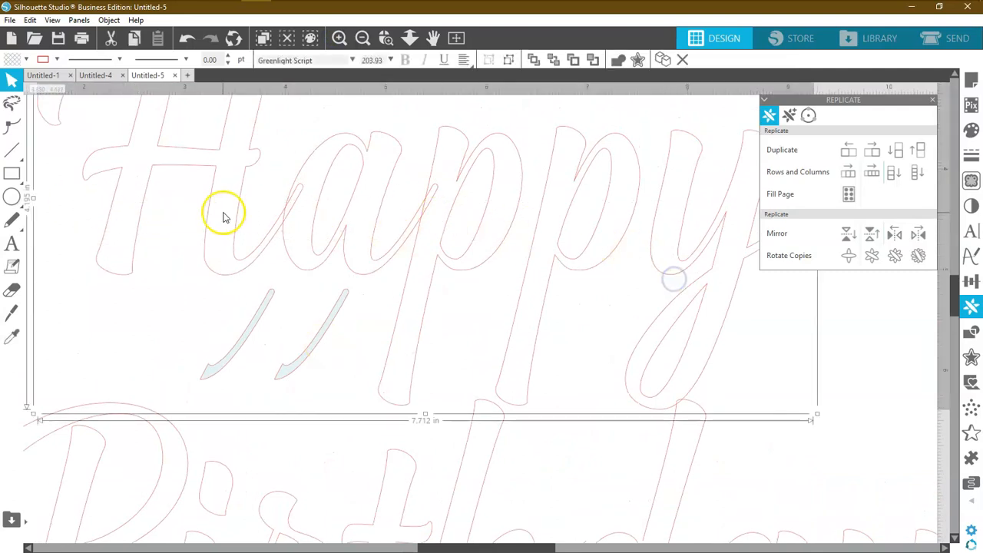
{"action": "left_click", "coordinate": [43, 60]}
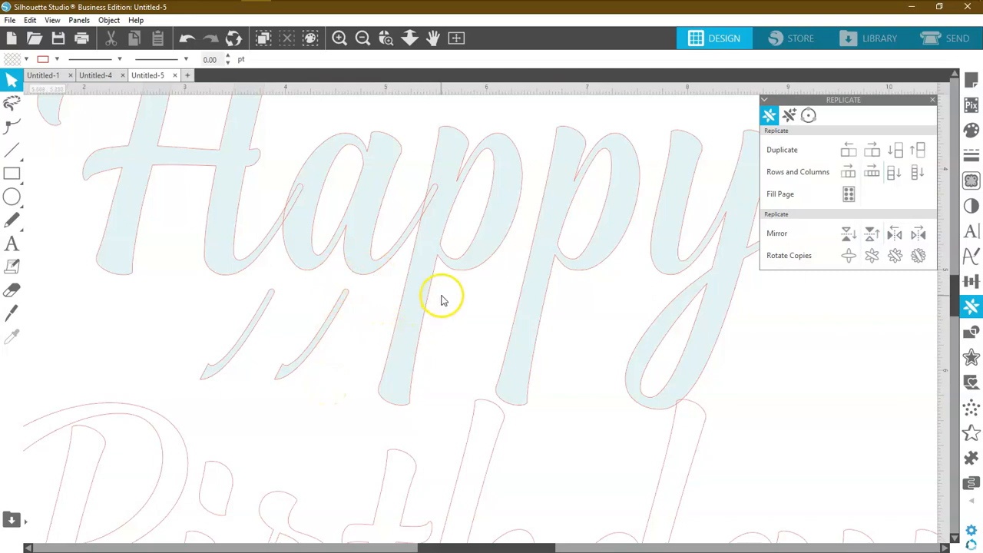
{"action": "mouse_move", "coordinate": [463, 277]}
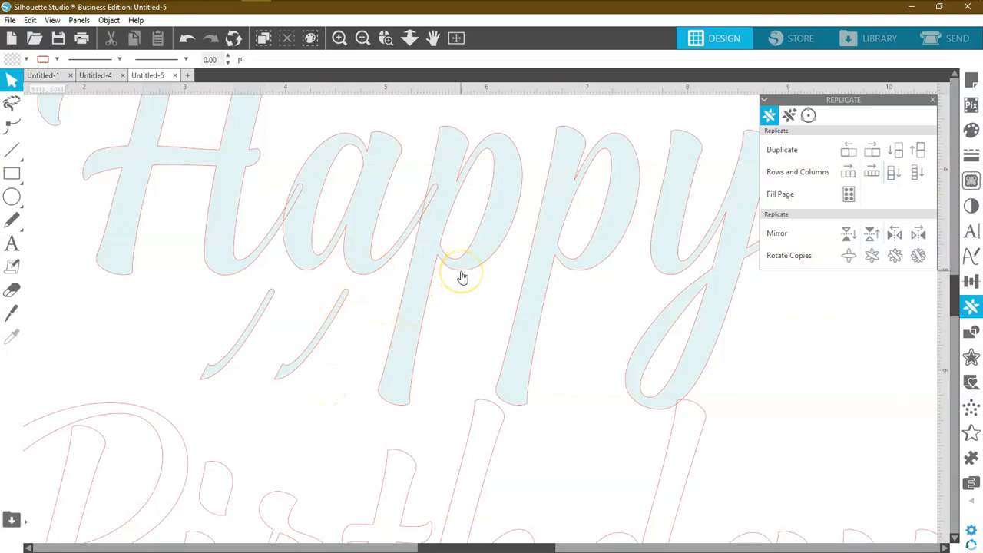
{"action": "mouse_move", "coordinate": [476, 119]}
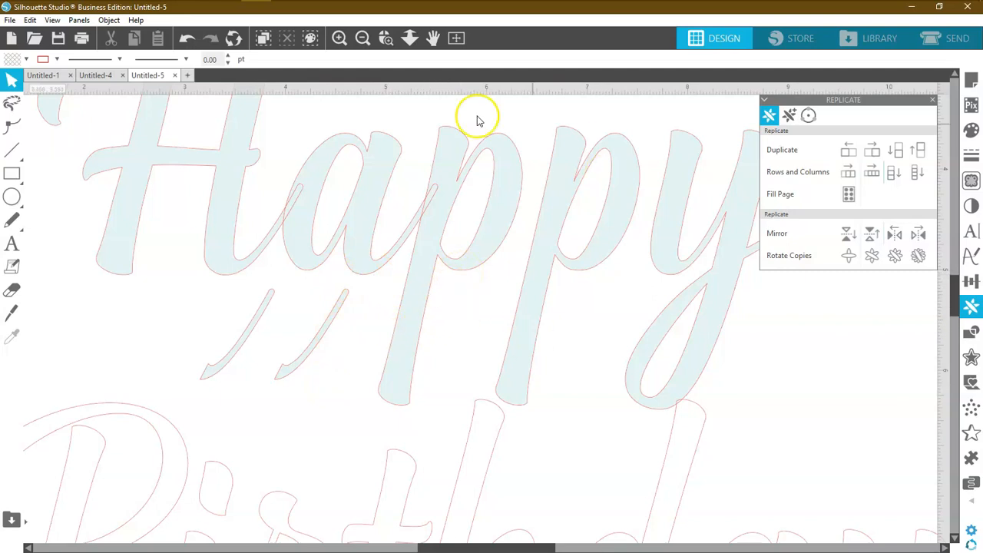
{"action": "mouse_move", "coordinate": [575, 292]}
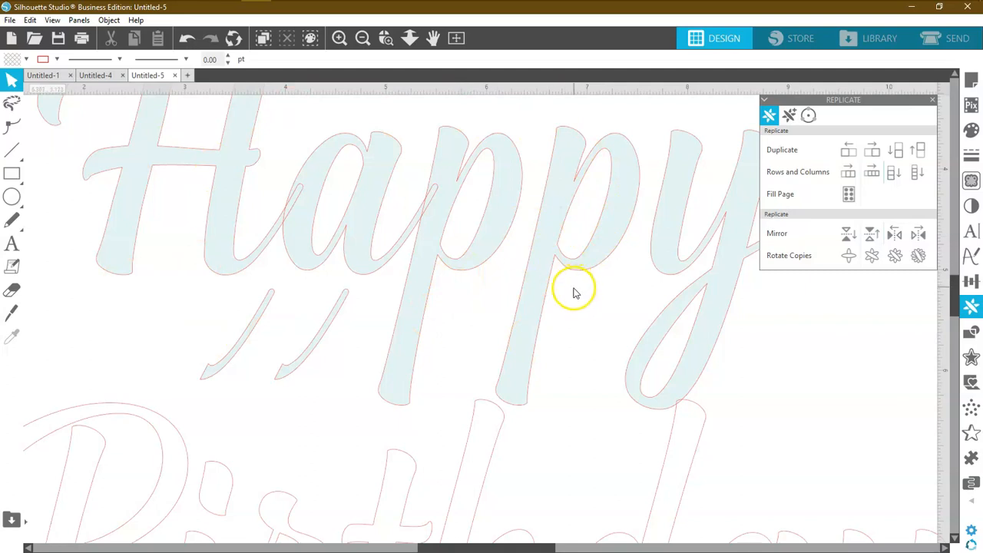
{"action": "mouse_move", "coordinate": [574, 281]}
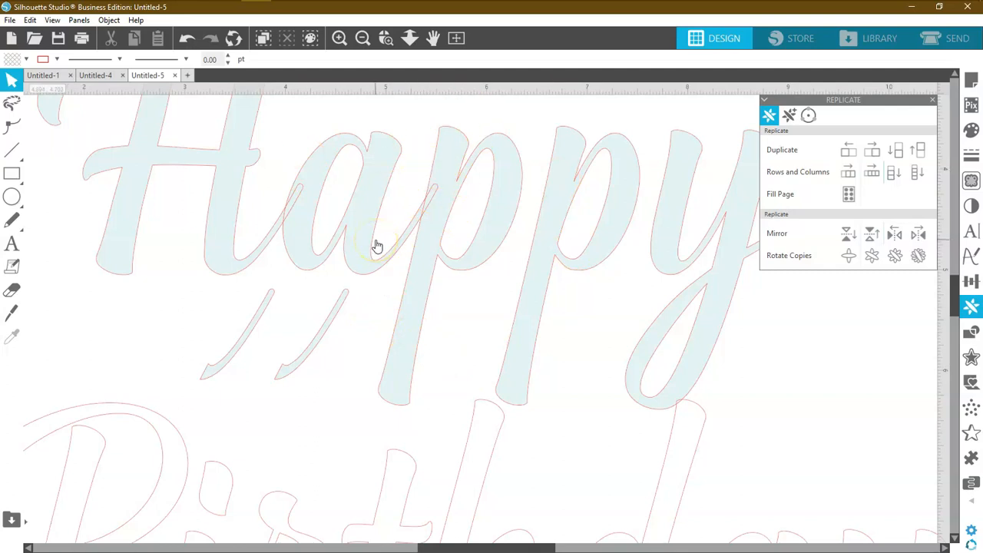
{"action": "left_click", "coordinate": [377, 242]}
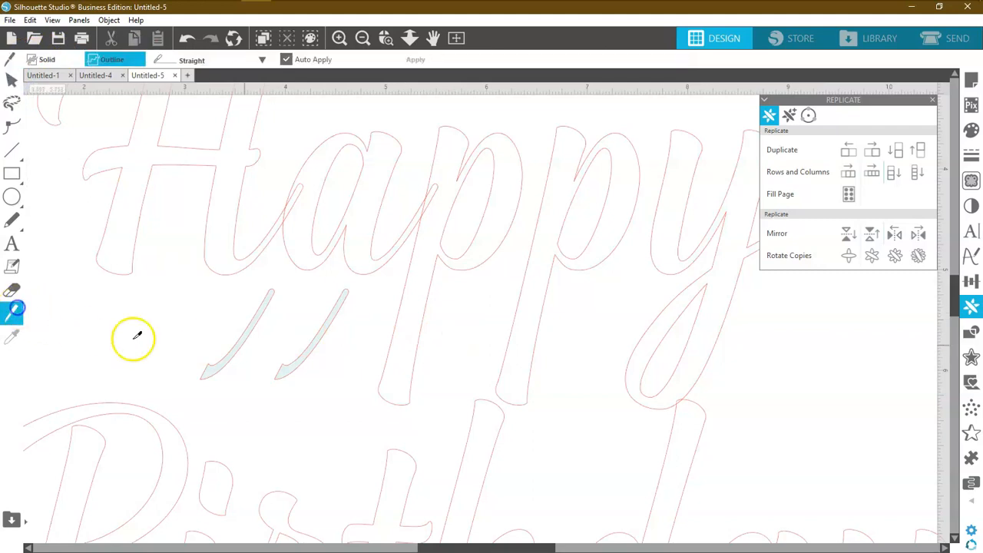
{"action": "mouse_move", "coordinate": [92, 159]}
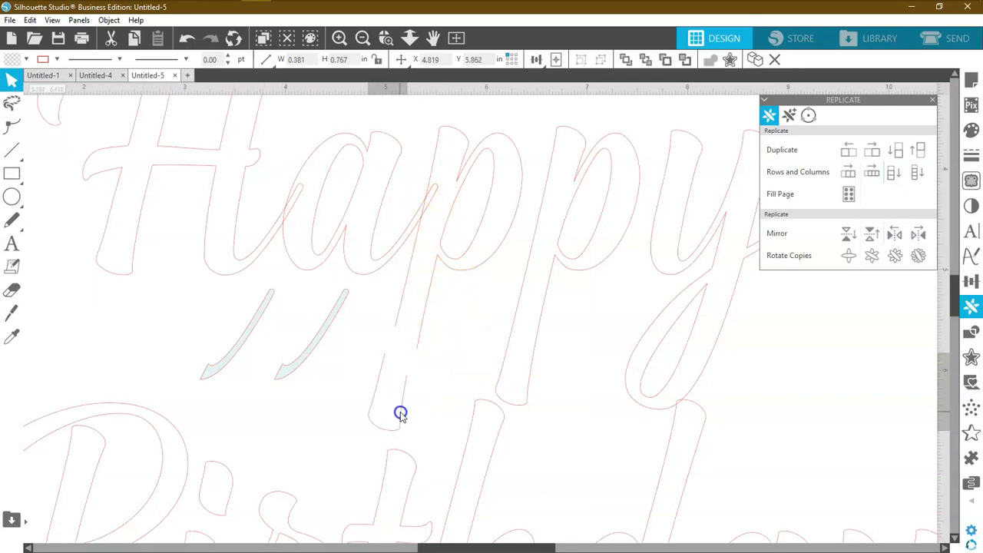
{"action": "left_click", "coordinate": [187, 38]}
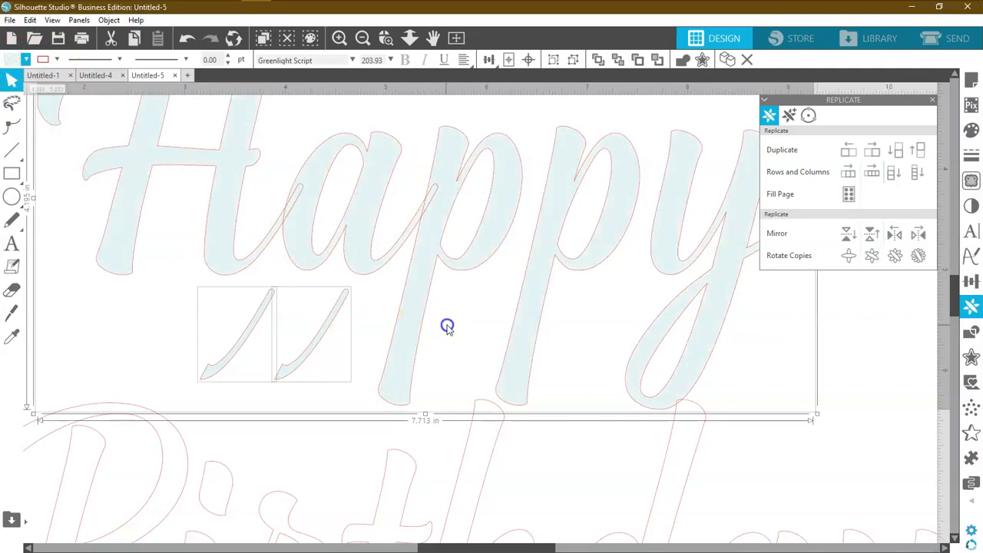
{"action": "right_click", "coordinate": [447, 325]}
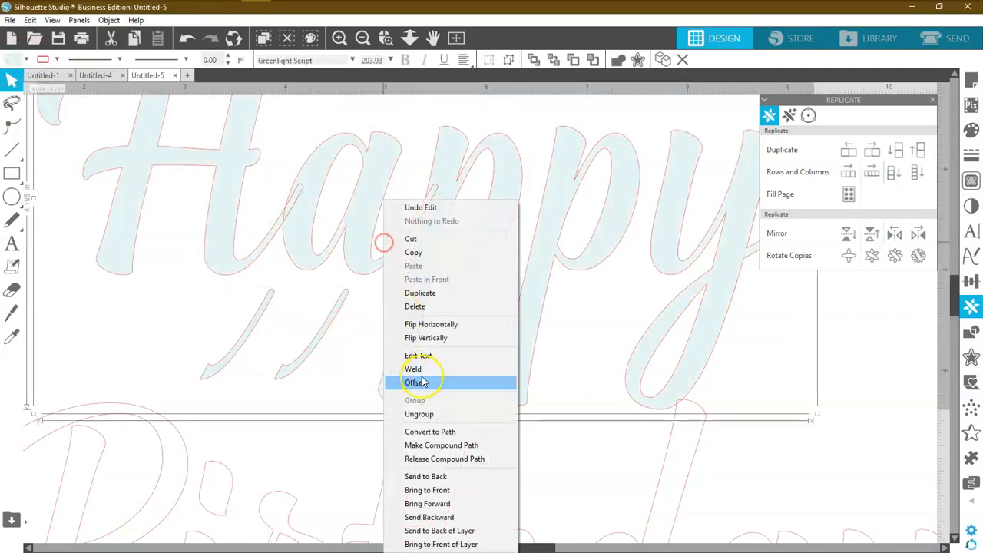
{"action": "left_click", "coordinate": [413, 369]}
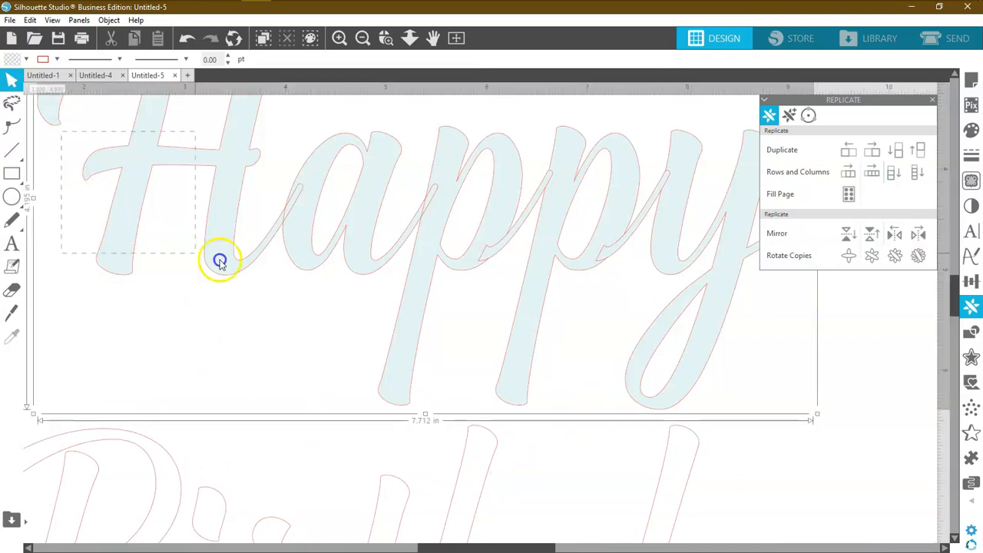
Bring up the right-click menu on the stray slivers below the welded Happy.
{"action": "right_click", "coordinate": [693, 259]}
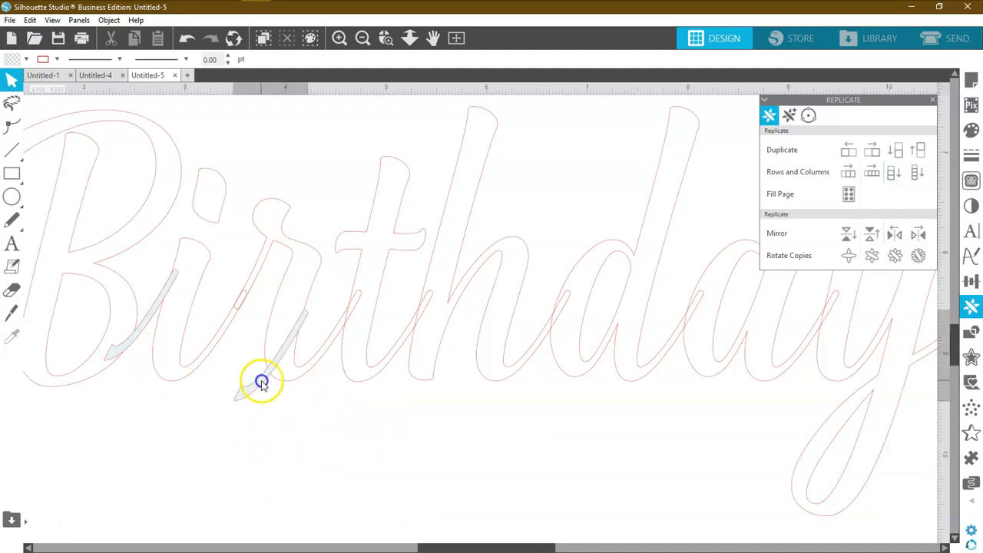
Drag the loose tail sliver up into the stem of Birthday's i.
{"action": "left_click_drag", "start_coordinate": [262, 382], "coordinate": [185, 259]}
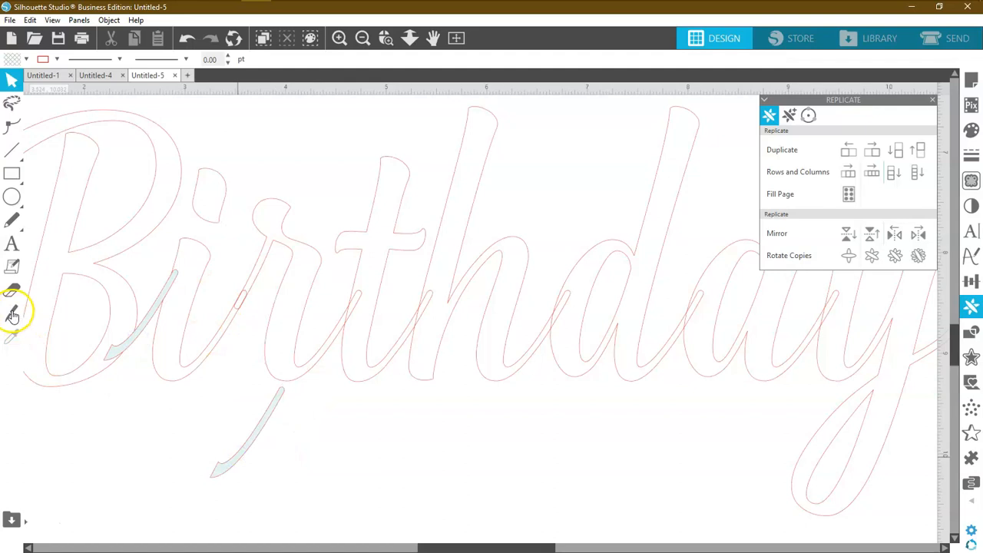
{"action": "left_click", "coordinate": [12, 313]}
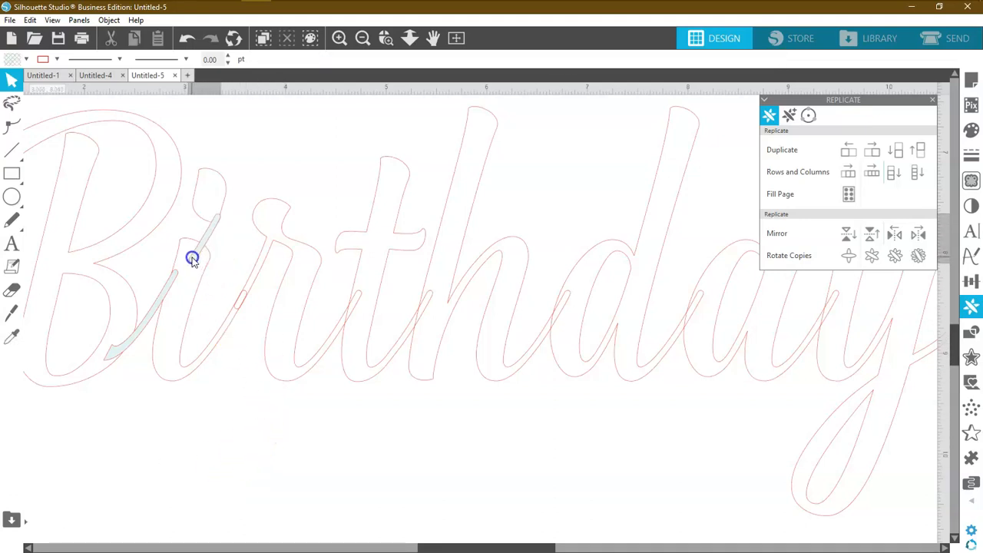
{"action": "left_click", "coordinate": [192, 257]}
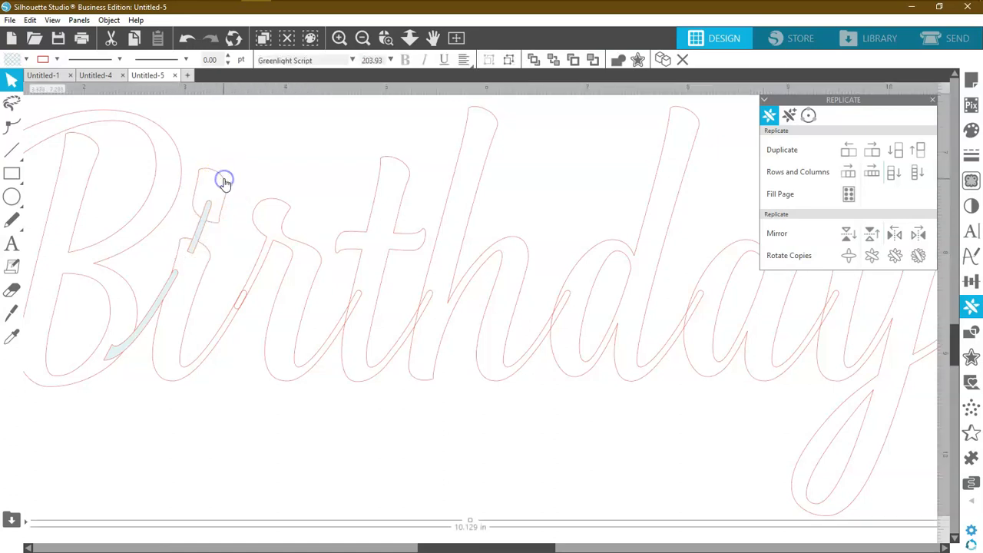
{"action": "mouse_move", "coordinate": [757, 250]}
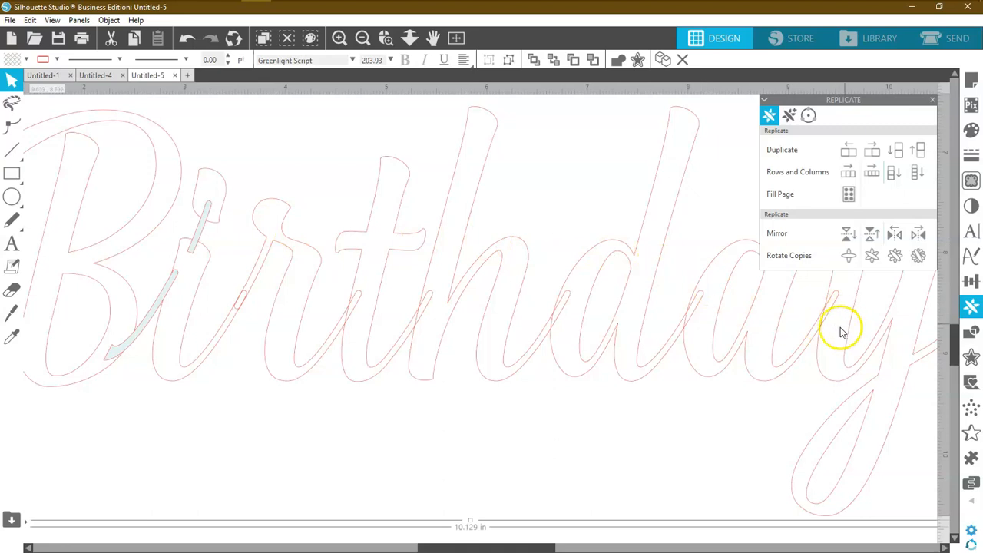
{"action": "mouse_move", "coordinate": [125, 385]}
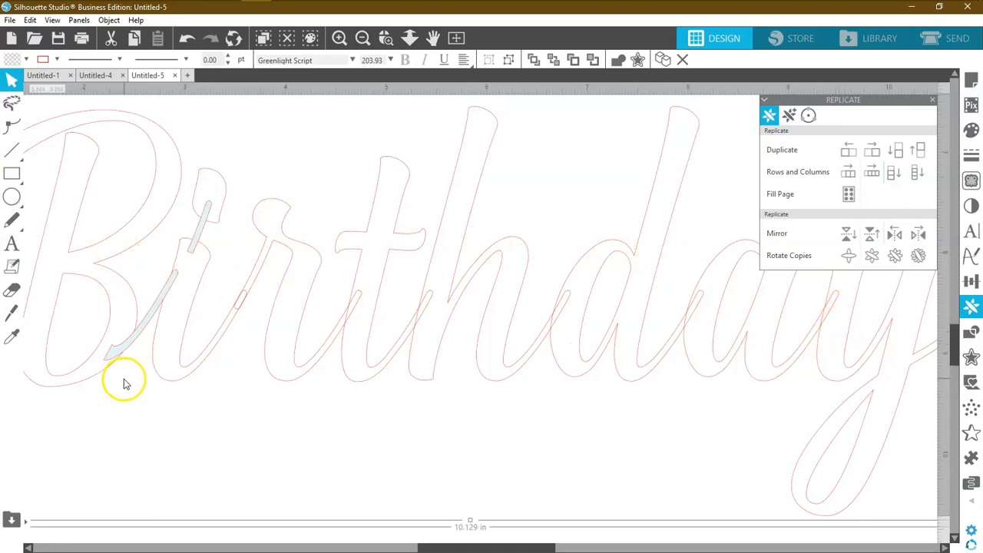
{"action": "mouse_move", "coordinate": [780, 411]}
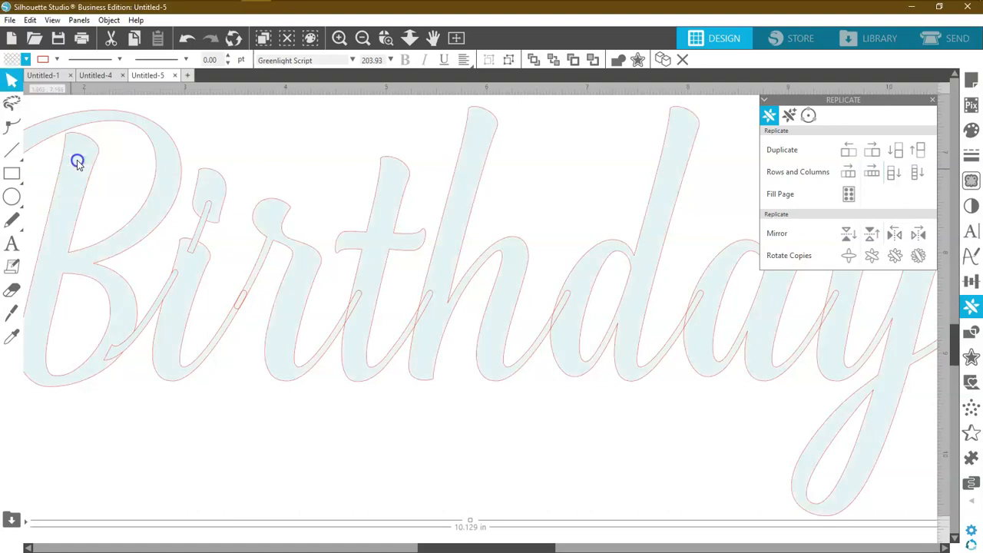
{"action": "mouse_move", "coordinate": [461, 365]}
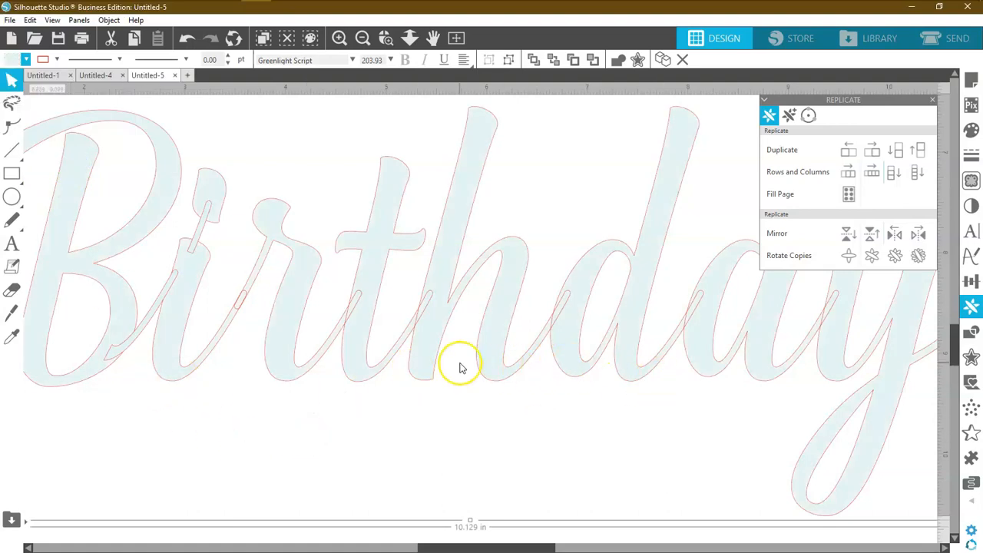
{"action": "mouse_move", "coordinate": [461, 367]}
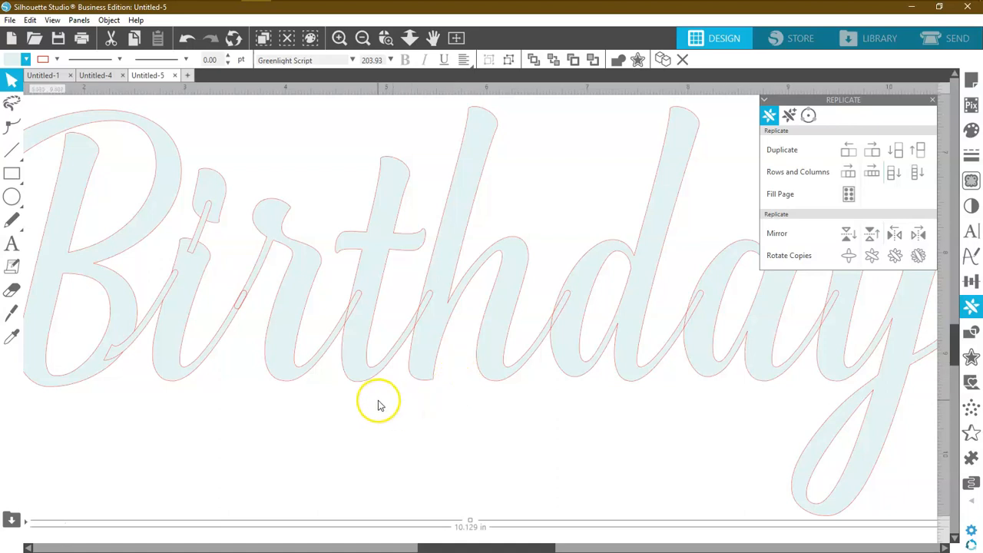
{"action": "mouse_move", "coordinate": [661, 398]}
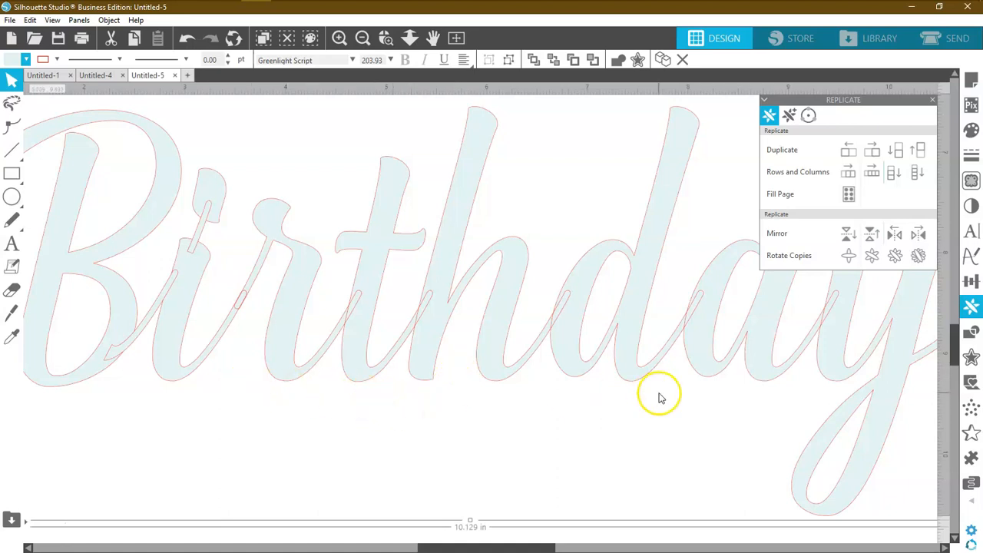
{"action": "mouse_move", "coordinate": [356, 136]}
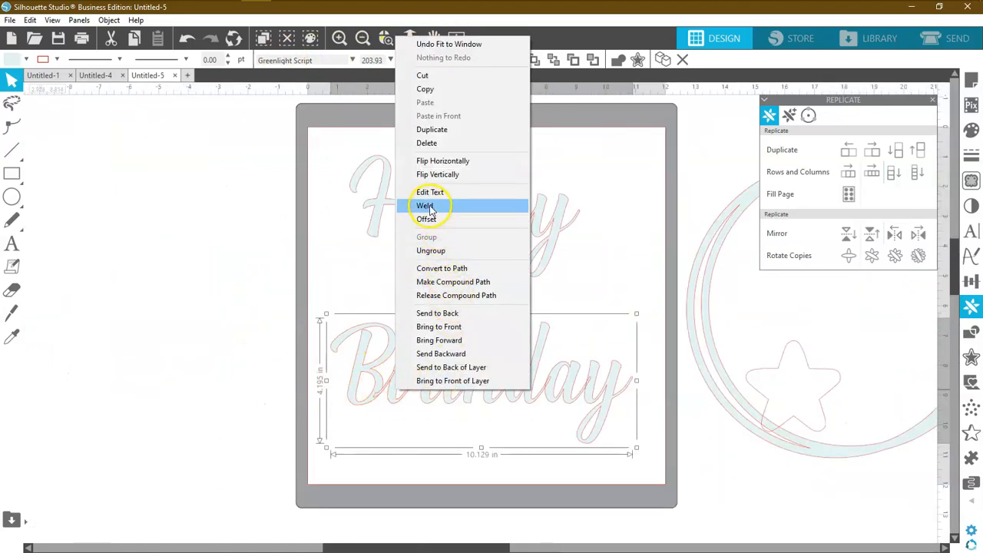
Weld Birthday's letters and tail strokes into one shape about 10.1 by 4.1 inches.
{"action": "left_click", "coordinate": [425, 206]}
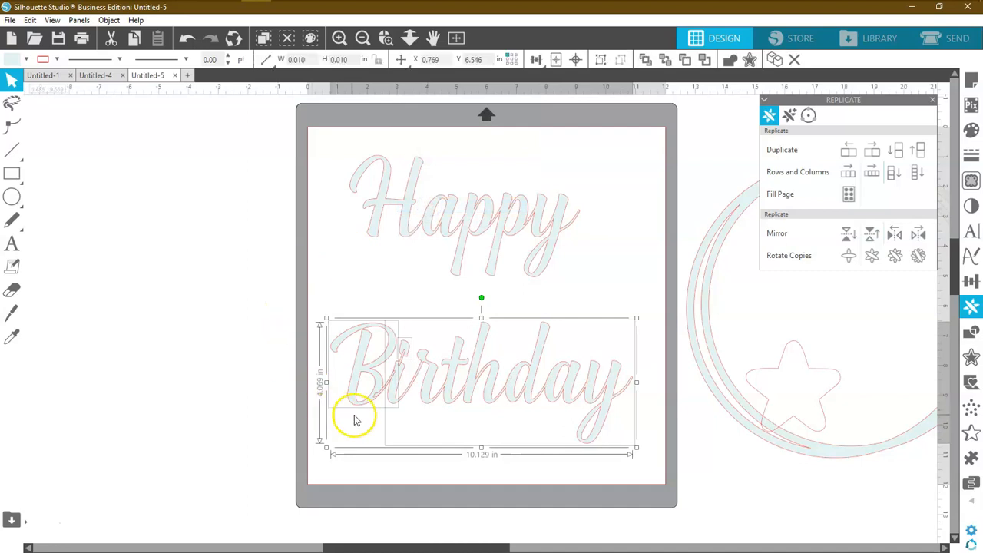
{"action": "mouse_move", "coordinate": [399, 382]}
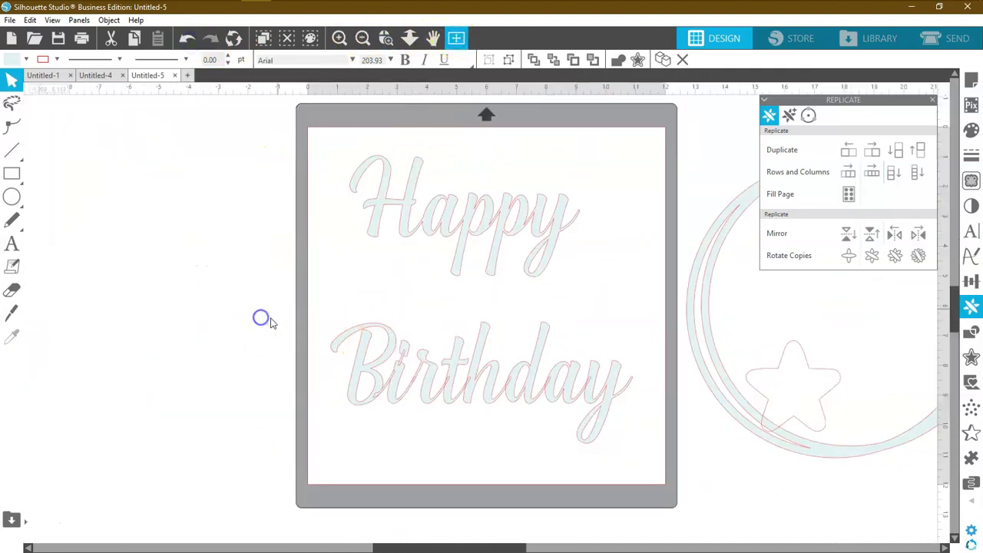
{"action": "right_click", "coordinate": [481, 376]}
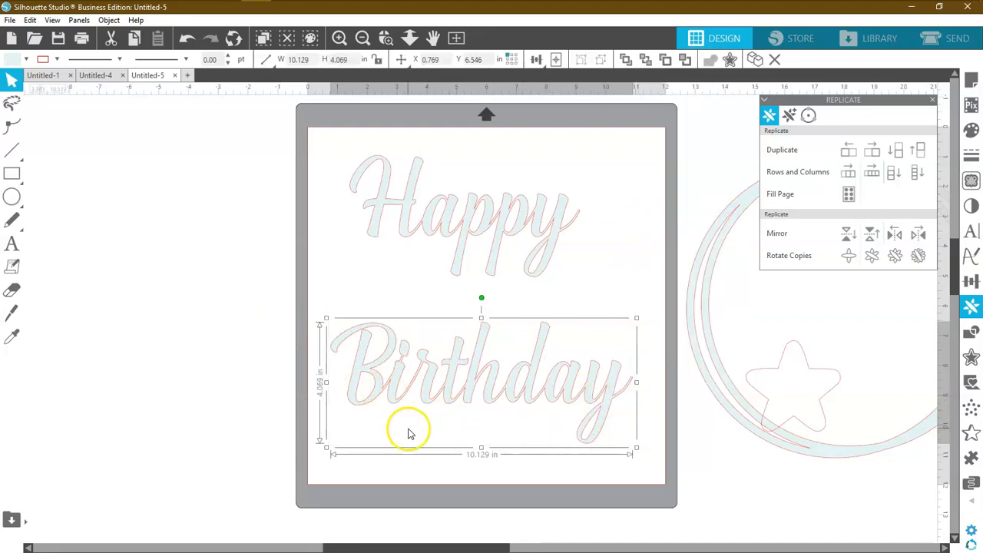
{"action": "mouse_move", "coordinate": [574, 265]}
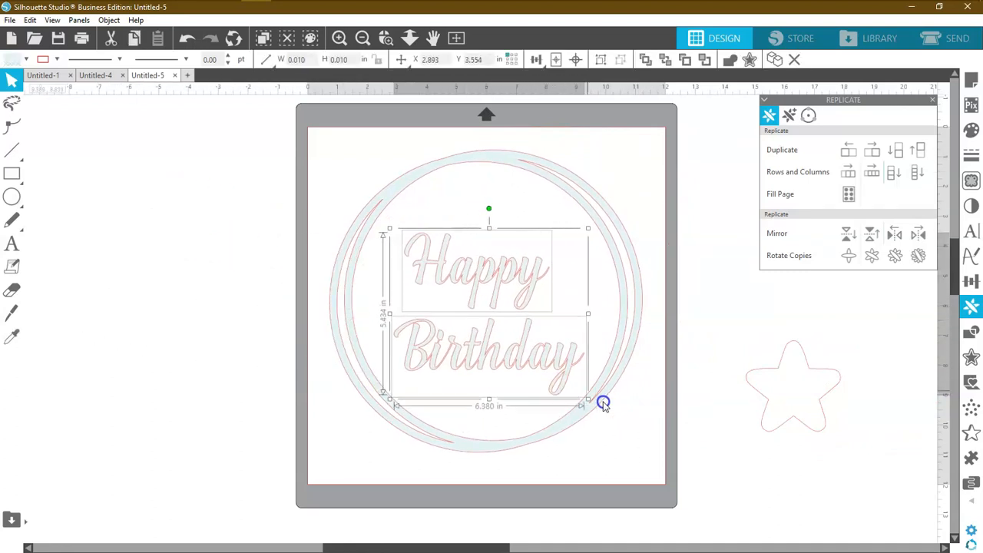
Scale up and reposition Happy Birthday to fill the inside of the double ring.
{"action": "left_click_drag", "start_coordinate": [603, 402], "coordinate": [563, 377]}
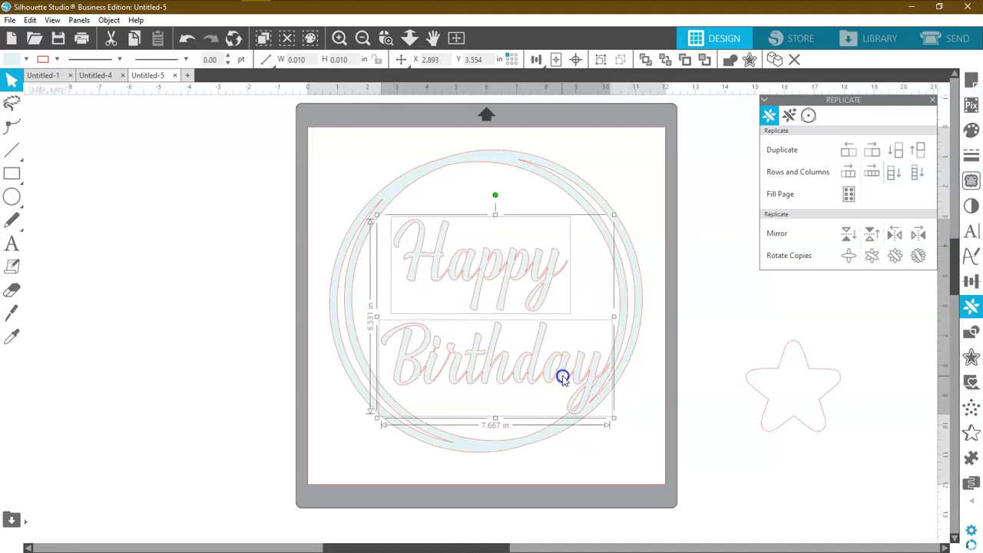
{"action": "left_click_drag", "start_coordinate": [563, 376], "coordinate": [606, 411]}
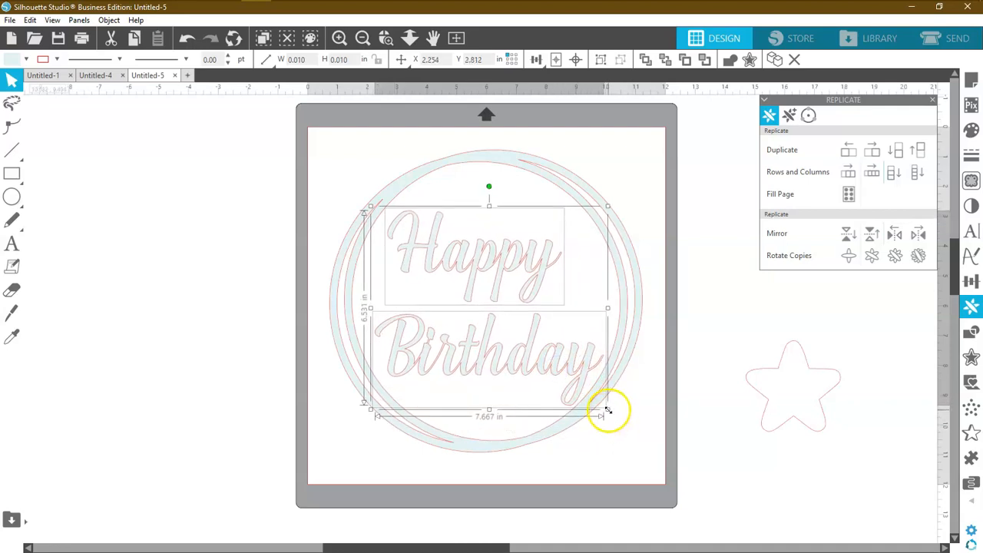
{"action": "left_click_drag", "start_coordinate": [610, 411], "coordinate": [626, 429]}
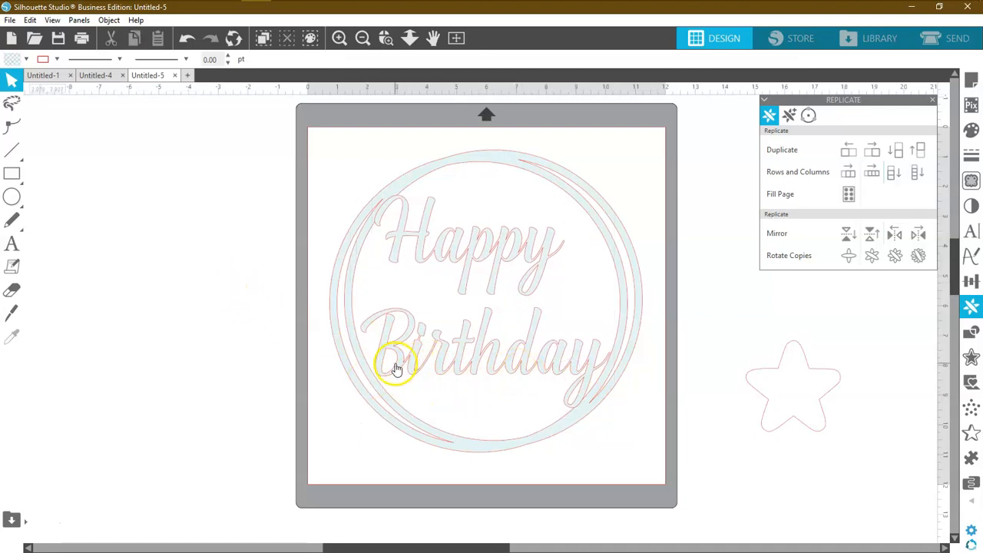
Widen the Happy text to about 7.4 inches so its letters meet the ring.
{"action": "left_click", "coordinate": [398, 369]}
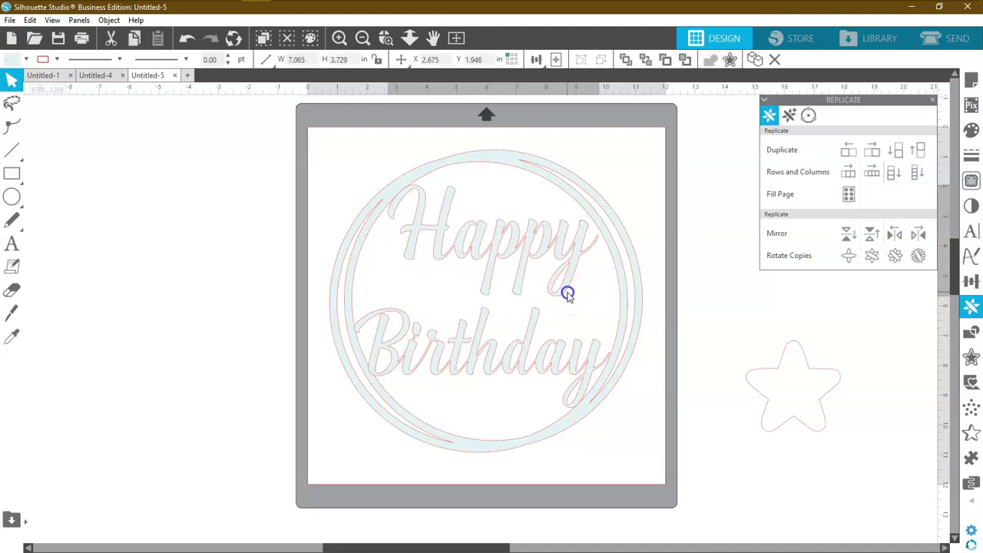
{"action": "left_click", "coordinate": [568, 294]}
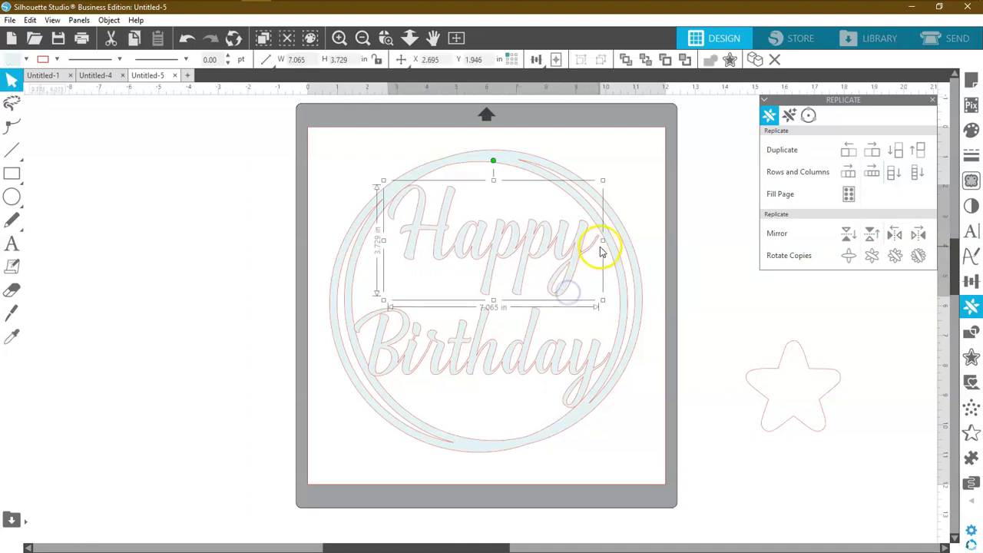
{"action": "left_click_drag", "start_coordinate": [603, 241], "coordinate": [610, 242]}
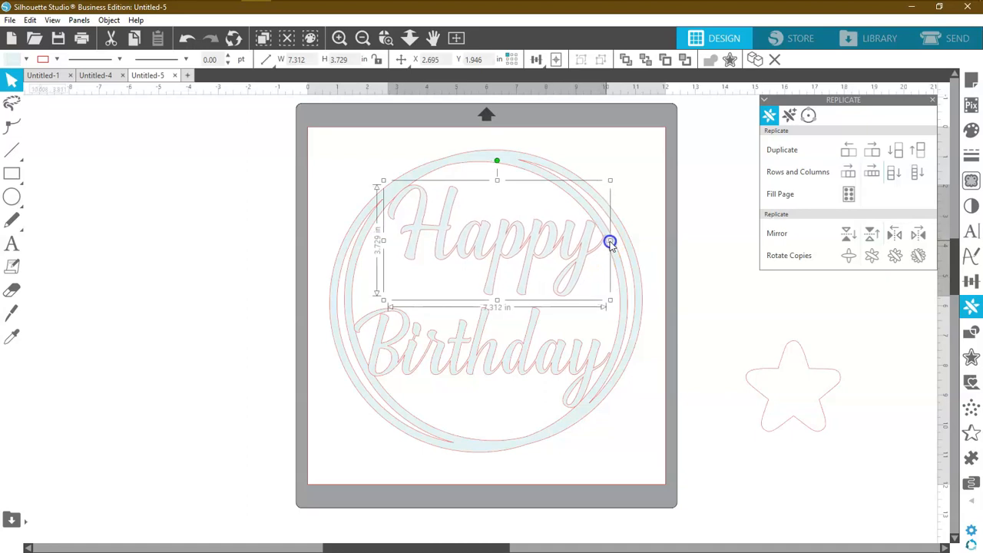
{"action": "left_click_drag", "start_coordinate": [610, 243], "coordinate": [613, 242]}
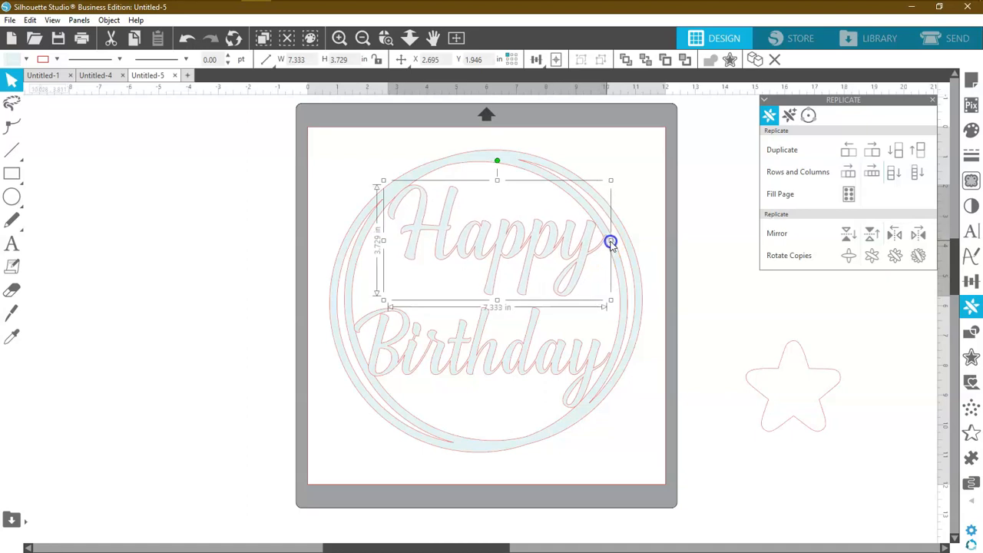
{"action": "left_click_drag", "start_coordinate": [611, 242], "coordinate": [612, 240]}
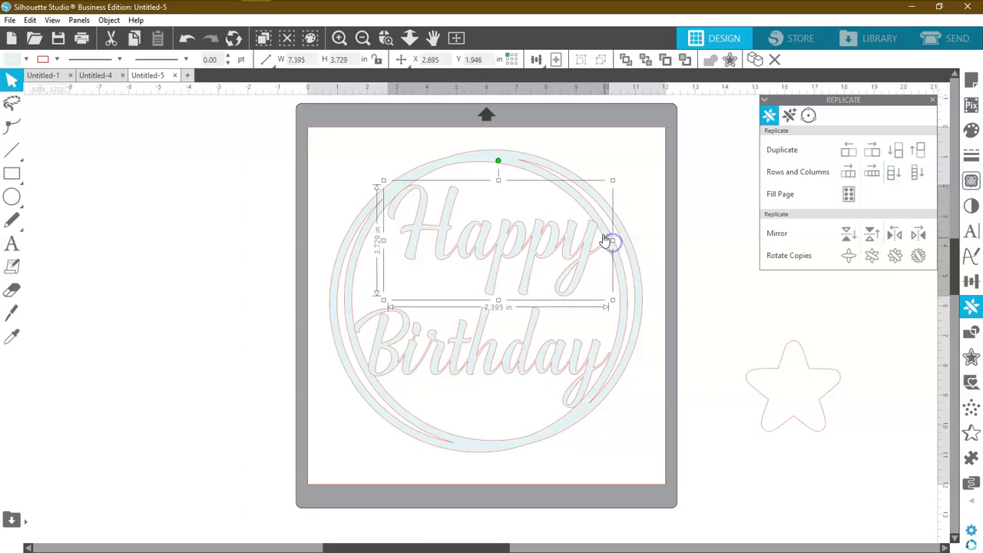
{"action": "mouse_move", "coordinate": [404, 203]}
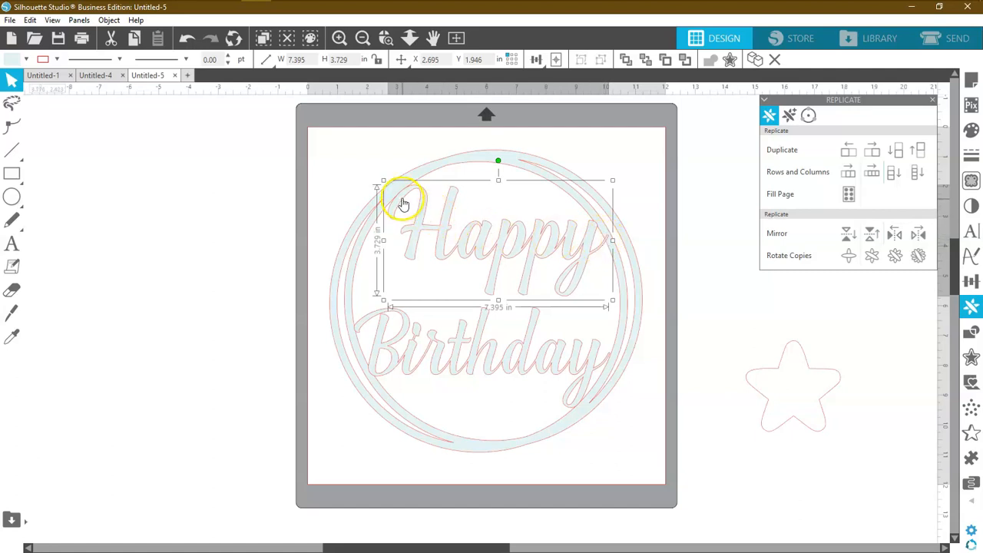
{"action": "mouse_move", "coordinate": [391, 284]}
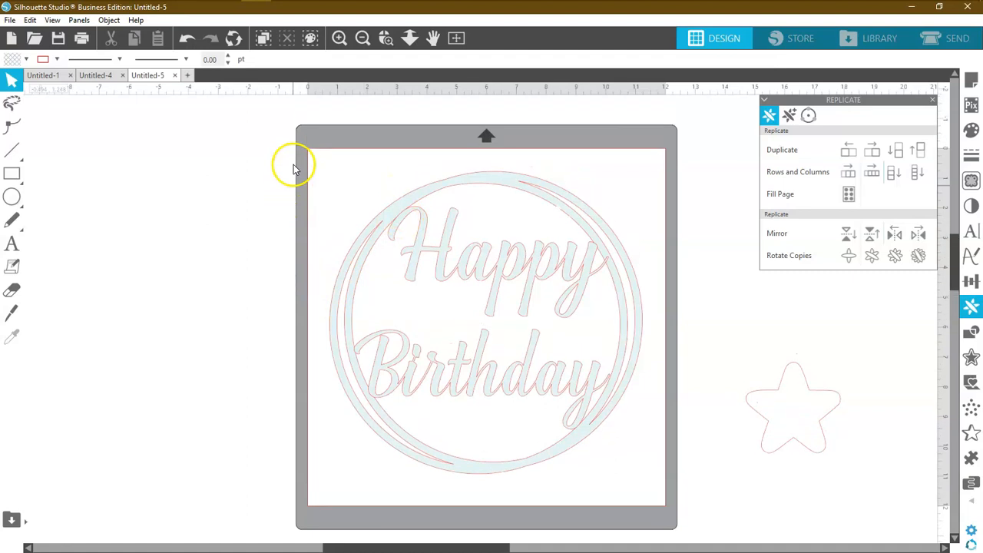
Weld Happy Birthday and the double ring into one 10.5 by 10.1 inch shape.
{"action": "left_click", "coordinate": [339, 38]}
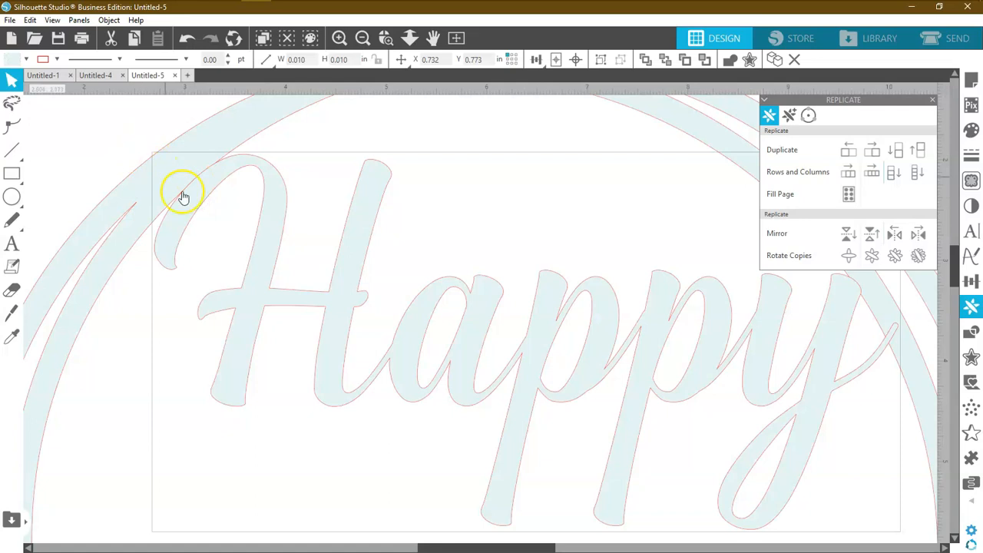
{"action": "right_click", "coordinate": [184, 192]}
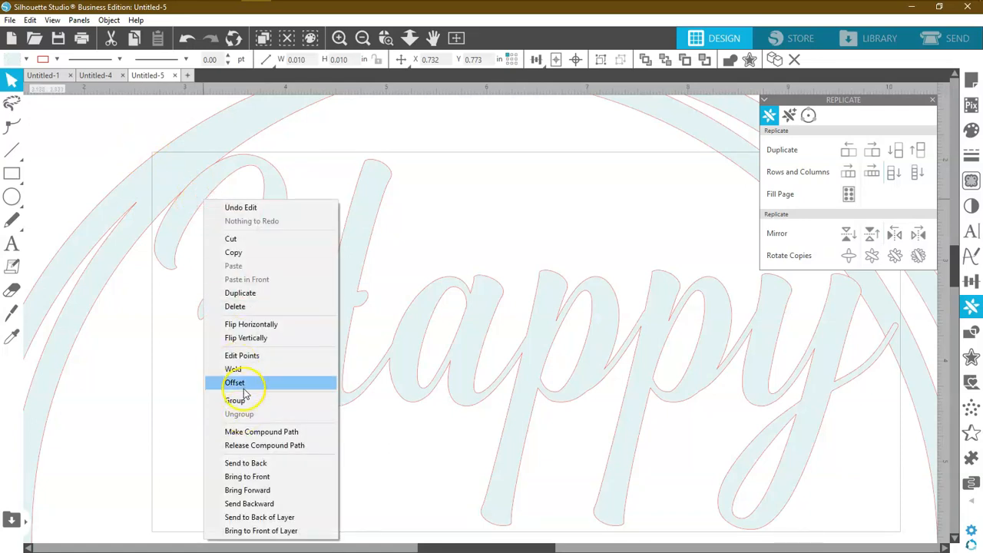
{"action": "left_click", "coordinate": [235, 383]}
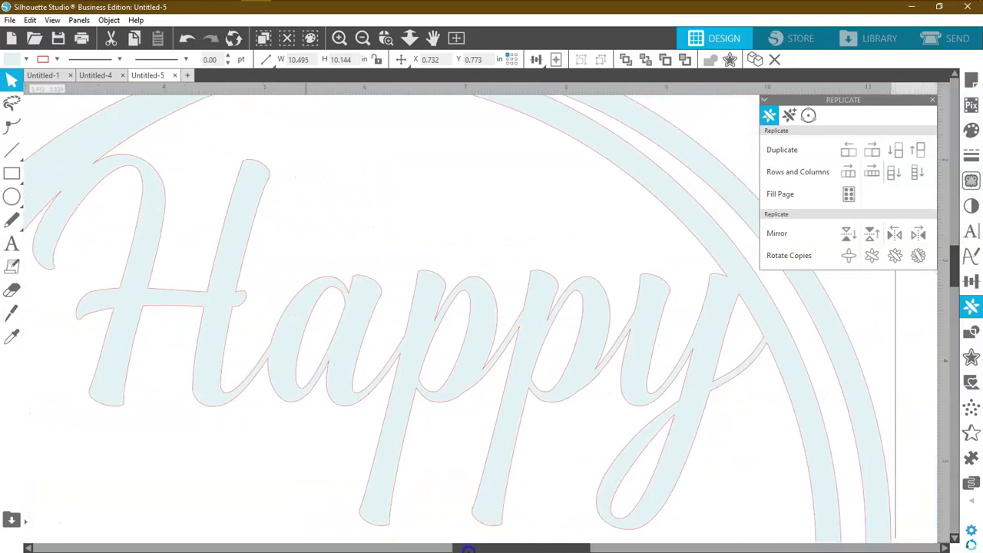
{"action": "mouse_move", "coordinate": [806, 319]}
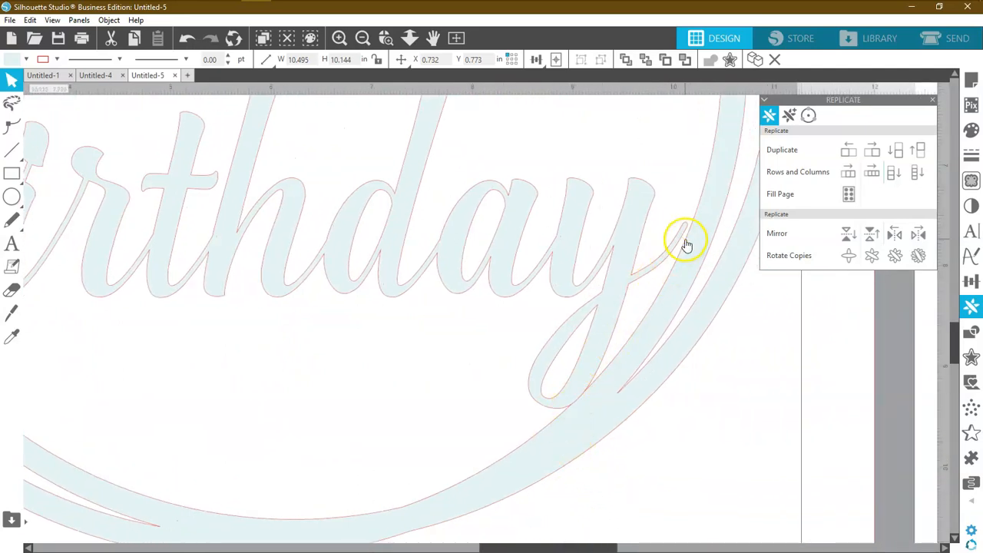
{"action": "mouse_move", "coordinate": [676, 246]}
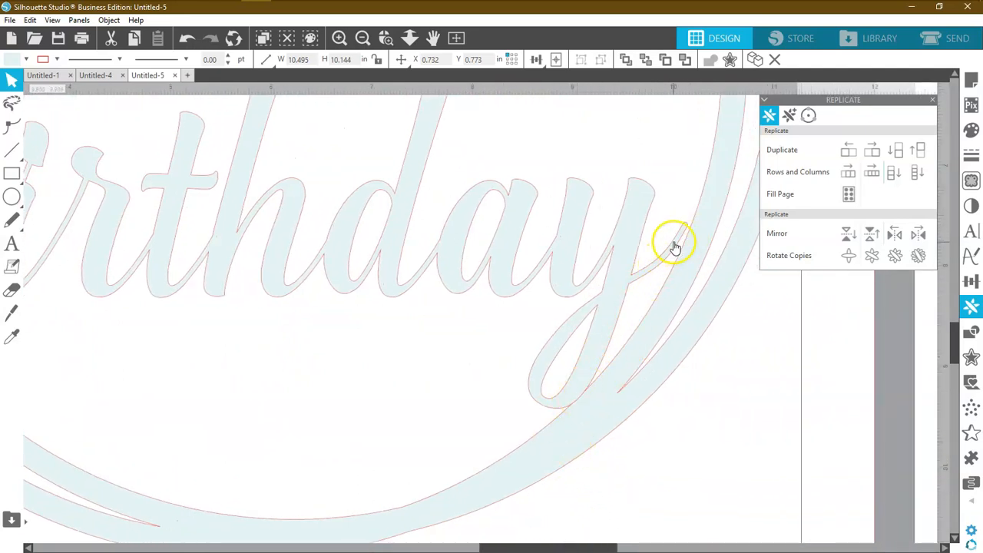
{"action": "left_click", "coordinate": [339, 39]}
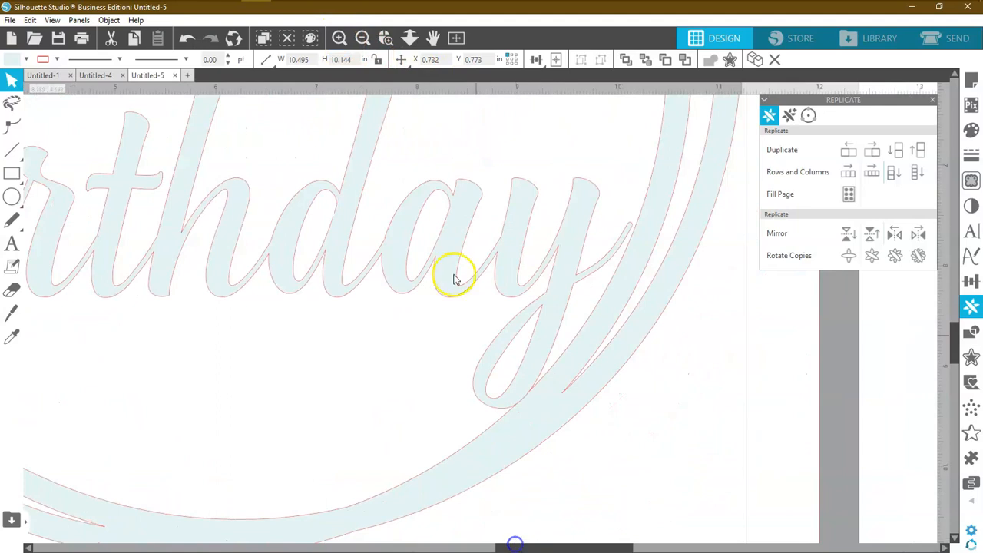
Zoom in on Birthday's y tail and expose the welded shape's points.
{"action": "left_click", "coordinate": [340, 39]}
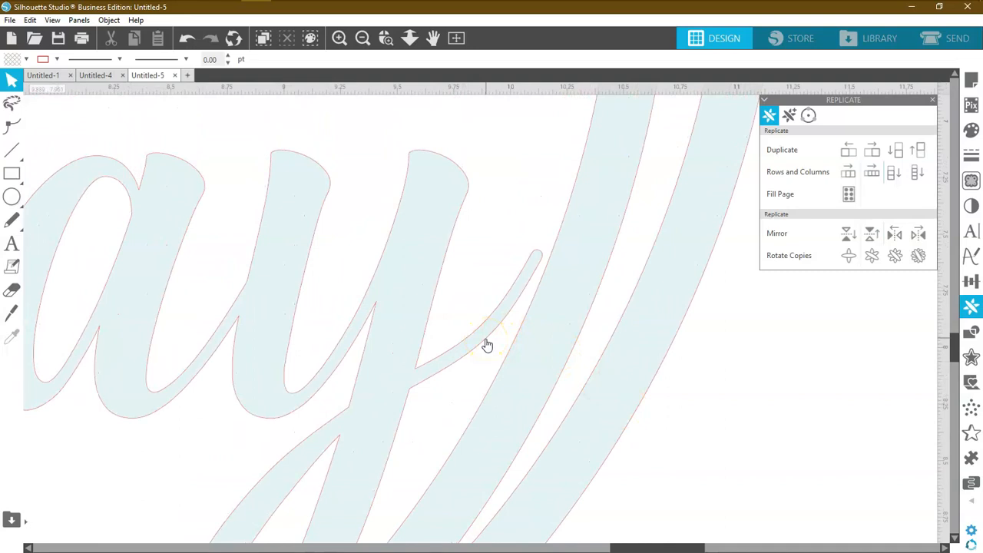
{"action": "left_click", "coordinate": [488, 344]}
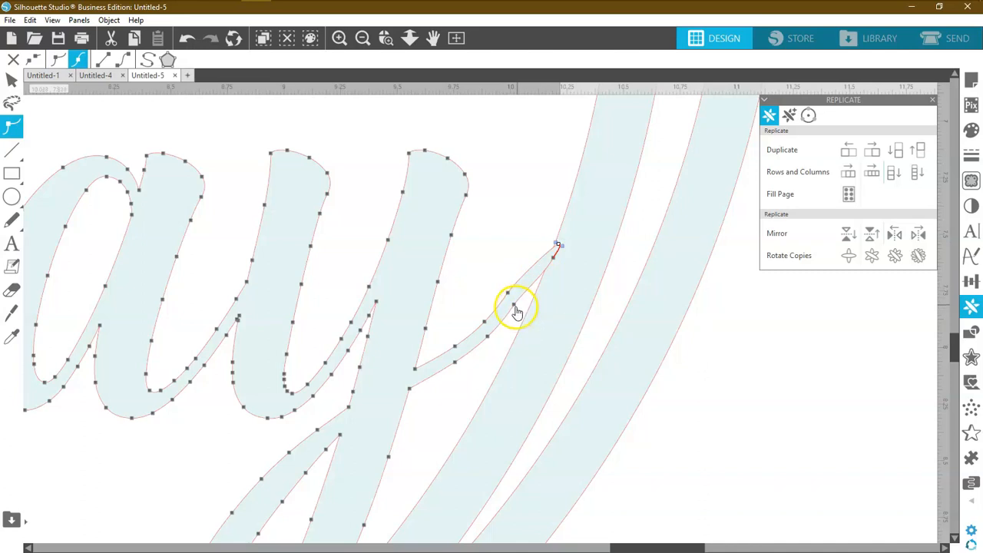
{"action": "mouse_move", "coordinate": [546, 272]}
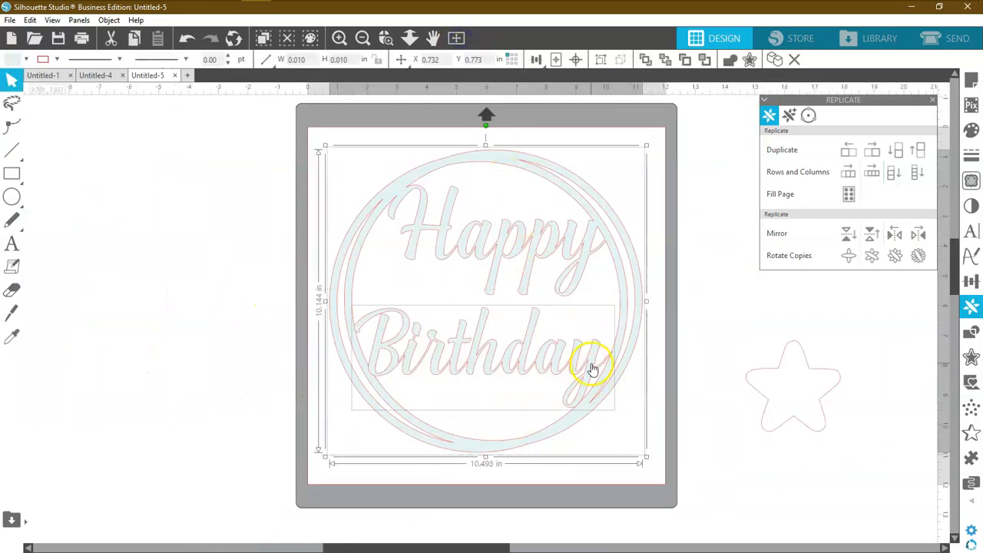
Convert the welded lettered ring design into a compound path.
{"action": "right_click", "coordinate": [591, 368]}
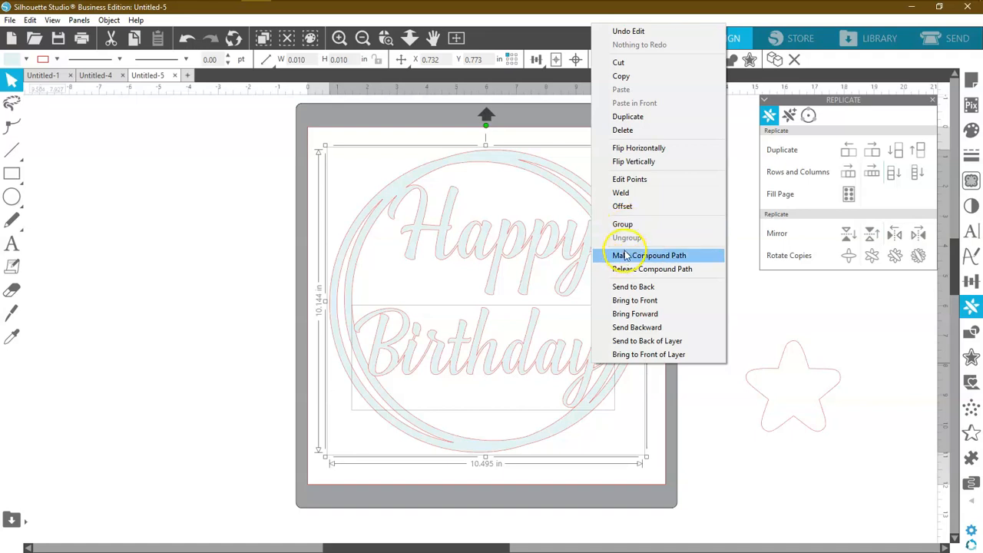
{"action": "left_click", "coordinate": [649, 255]}
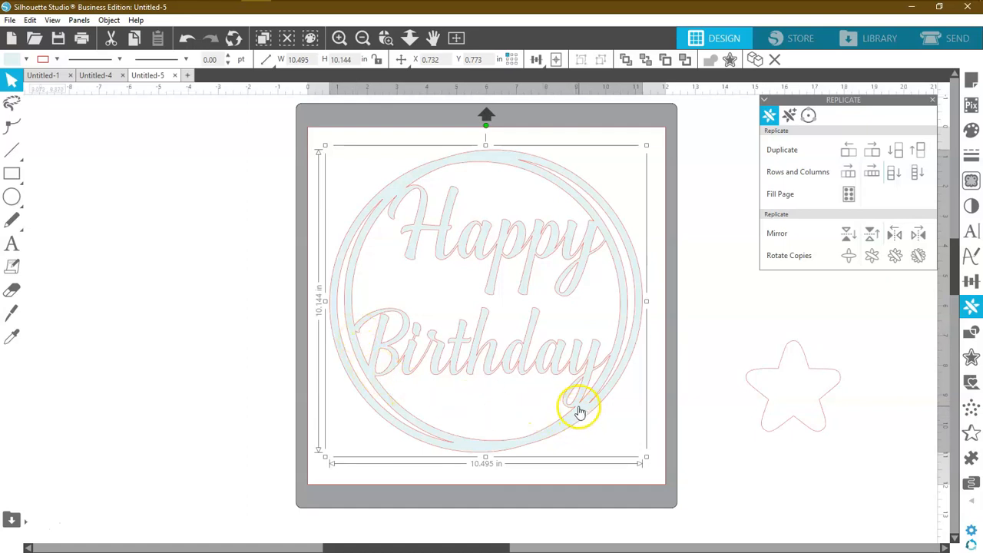
{"action": "mouse_move", "coordinate": [565, 491]}
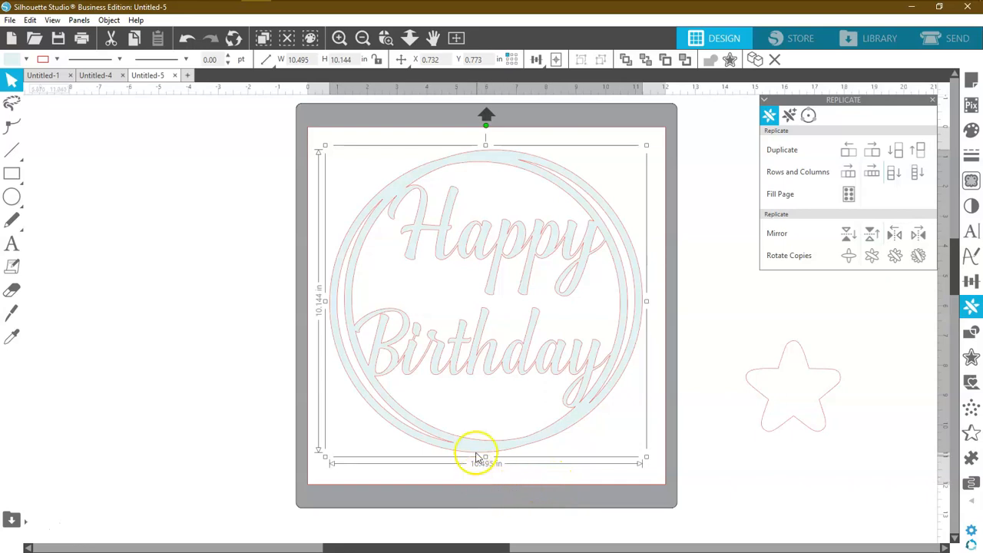
{"action": "mouse_move", "coordinate": [484, 338]}
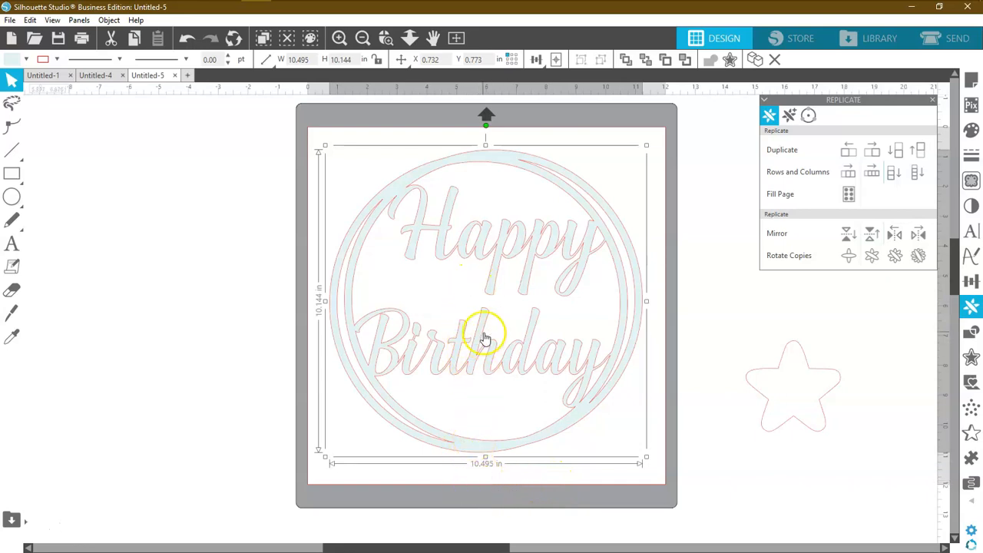
{"action": "mouse_move", "coordinate": [479, 487]}
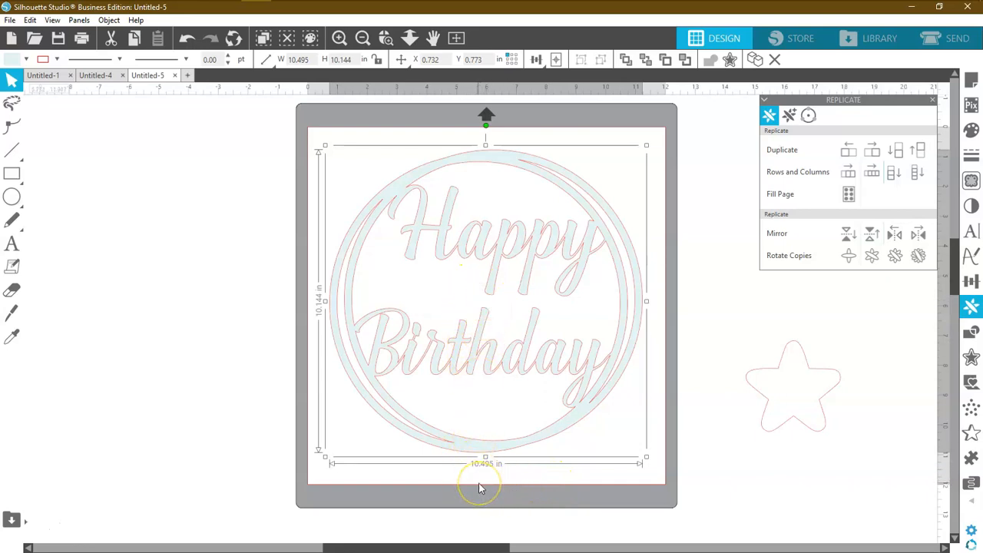
{"action": "mouse_move", "coordinate": [495, 484]}
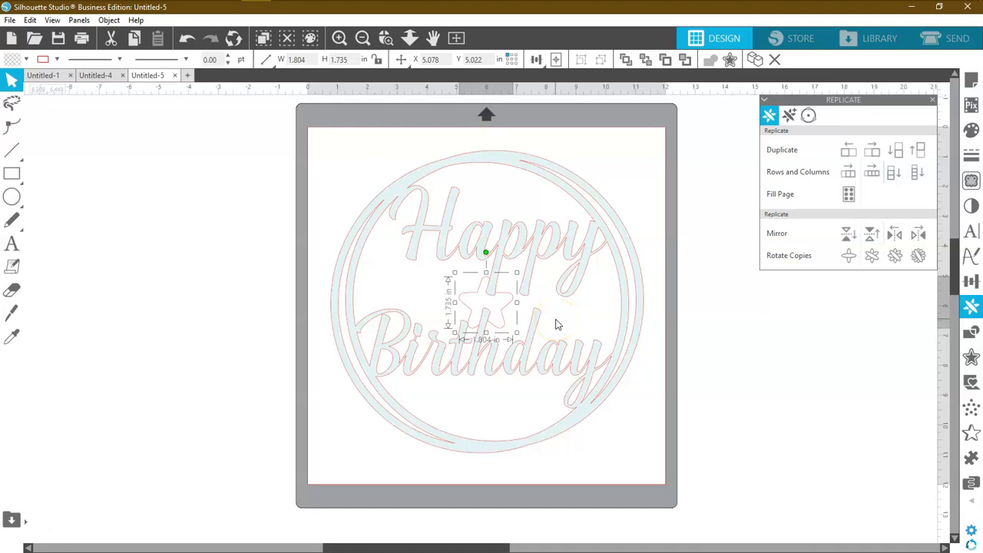
{"action": "mouse_move", "coordinate": [890, 354]}
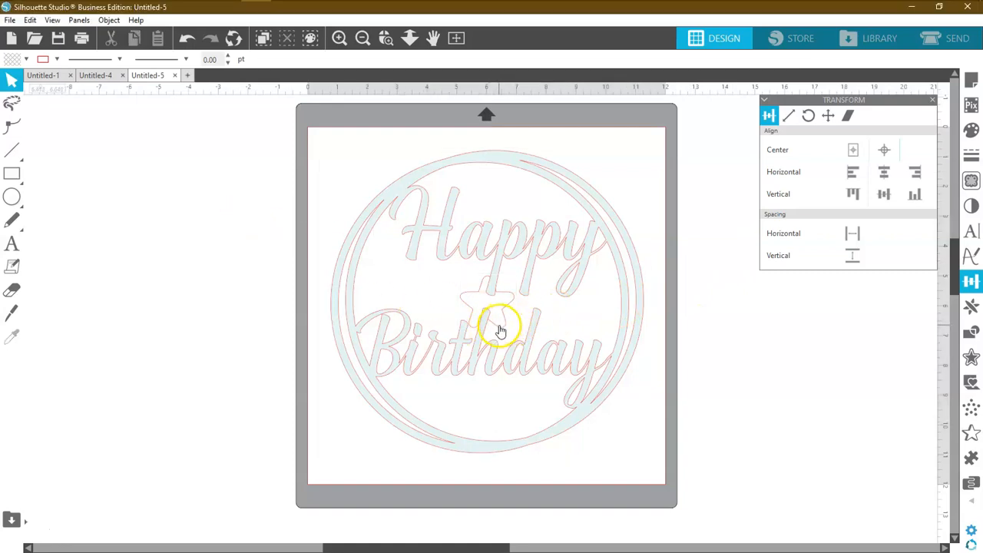
Center the star horizontally on the design and enlarge it to touch both words.
{"action": "left_click", "coordinate": [497, 327]}
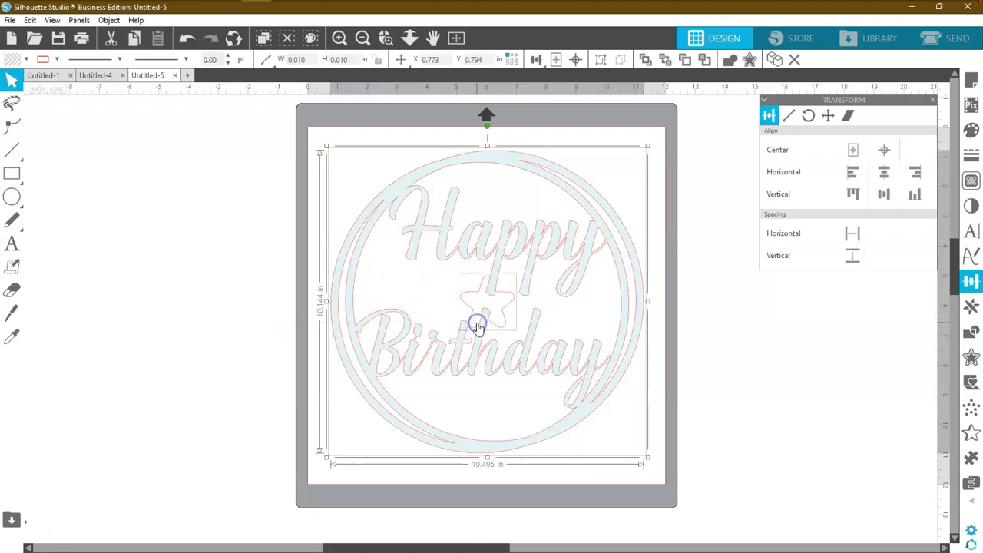
{"action": "left_click", "coordinate": [194, 277]}
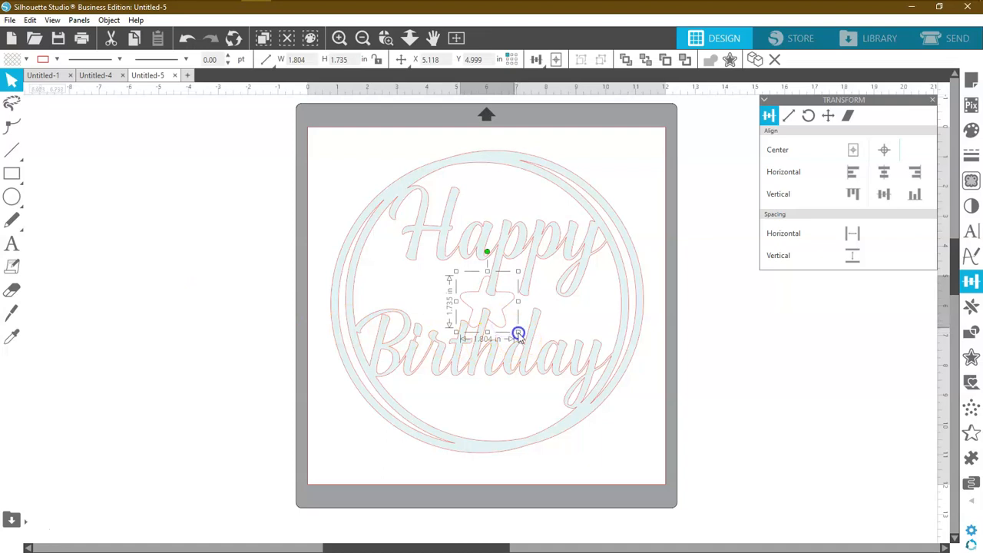
{"action": "left_click_drag", "start_coordinate": [518, 334], "coordinate": [530, 351]}
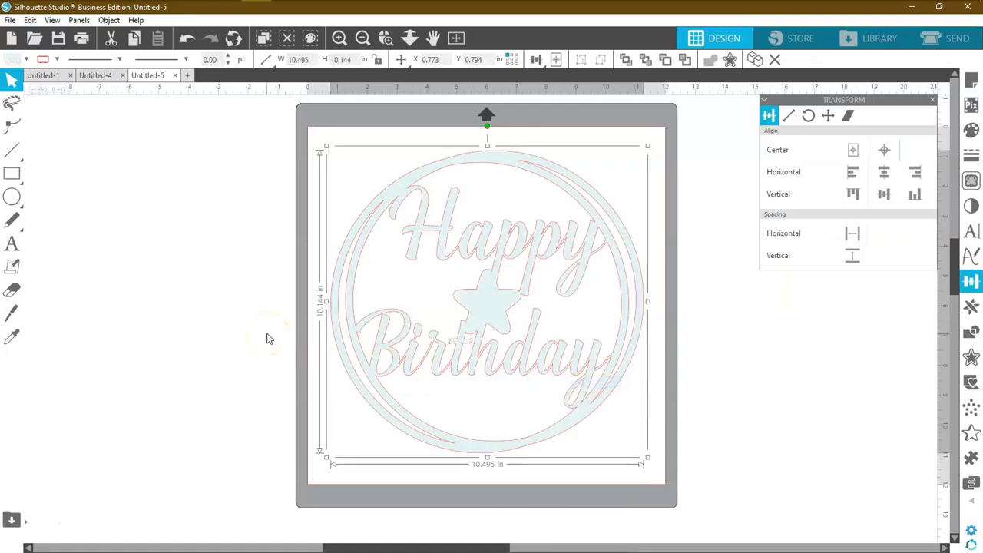
{"action": "mouse_move", "coordinate": [84, 265]}
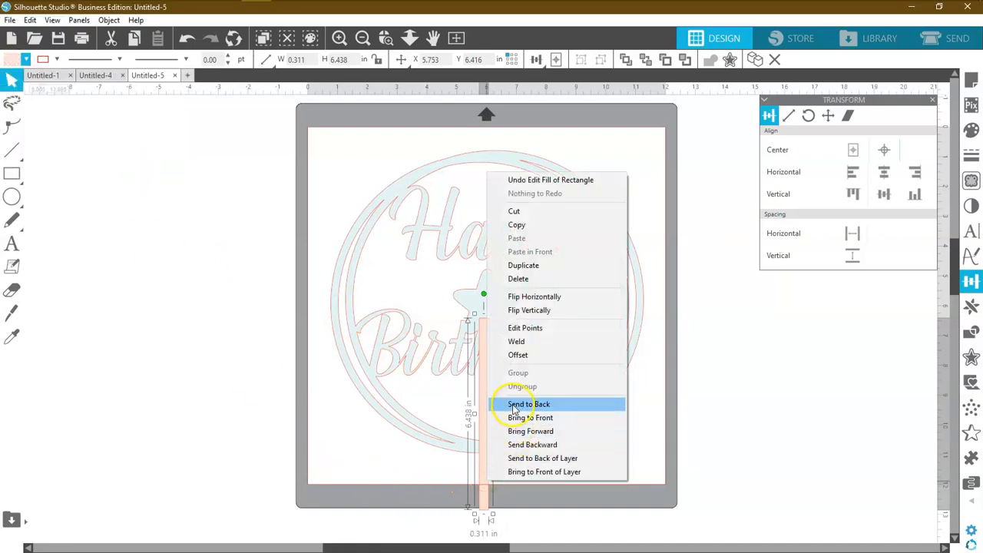
Send the thin pale-orange stick behind the lettered ring design.
{"action": "left_click", "coordinate": [529, 404]}
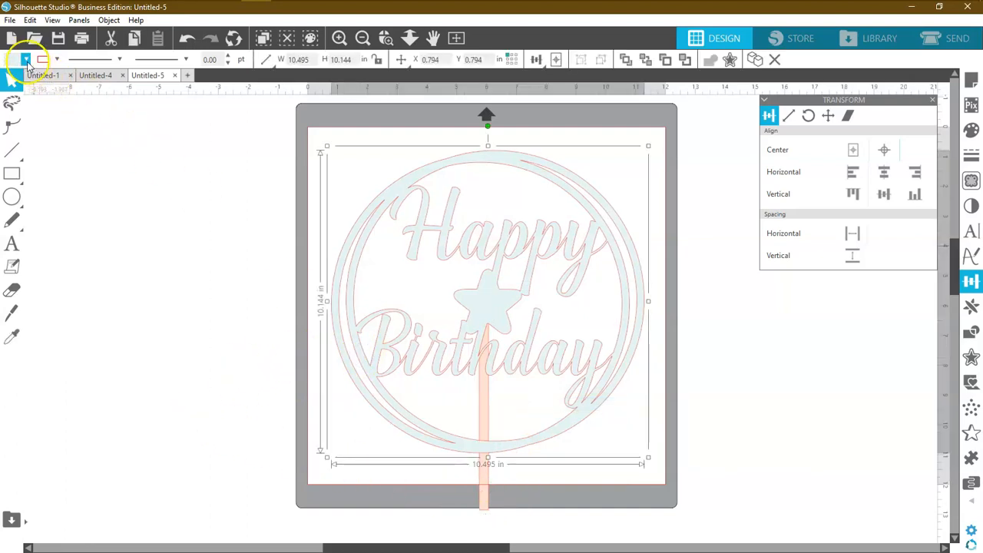
Switch the design's fill to patterns and scroll toward the gold glitter option.
{"action": "left_click", "coordinate": [26, 60]}
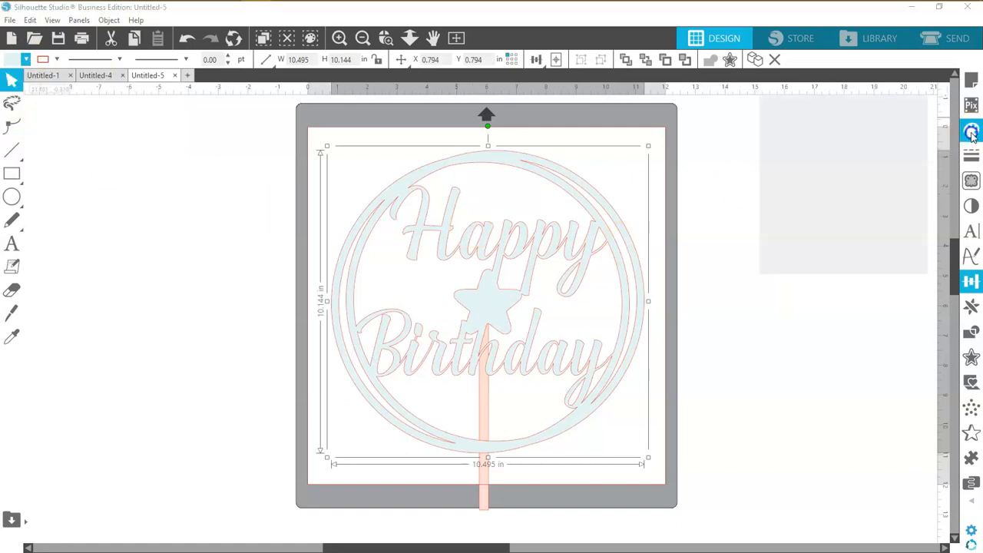
{"action": "left_click", "coordinate": [971, 130]}
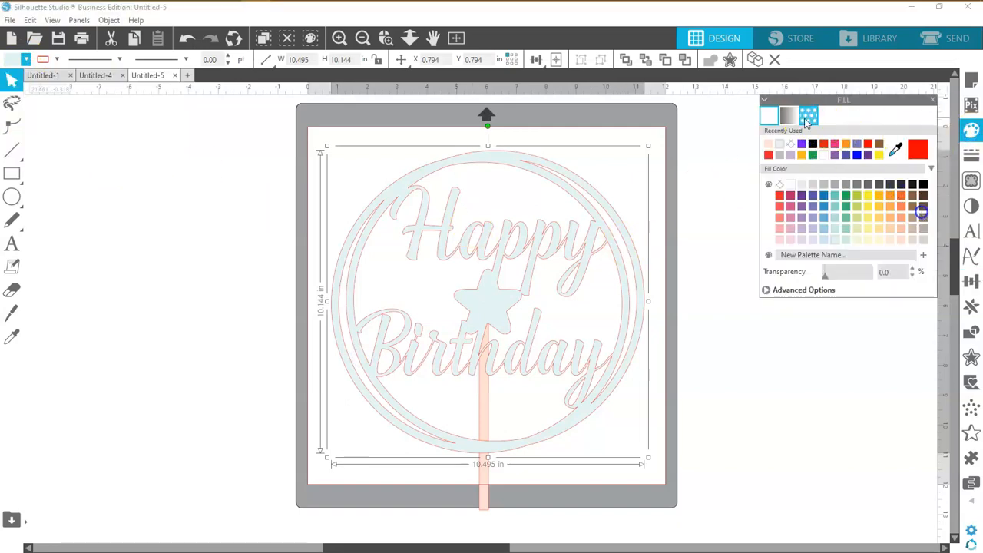
{"action": "left_click", "coordinate": [808, 115]}
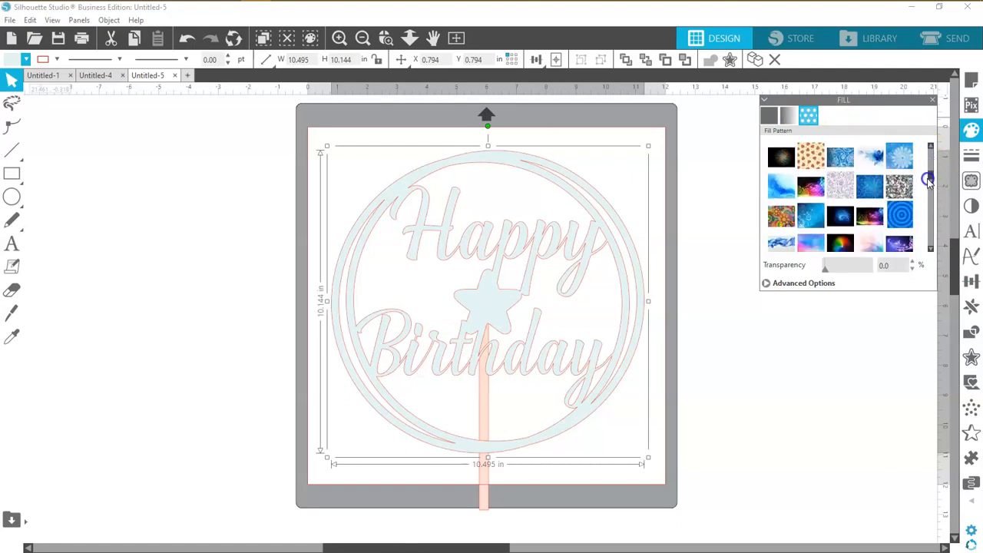
{"action": "scroll", "scroll_direction": "down", "scroll_amount": 3}
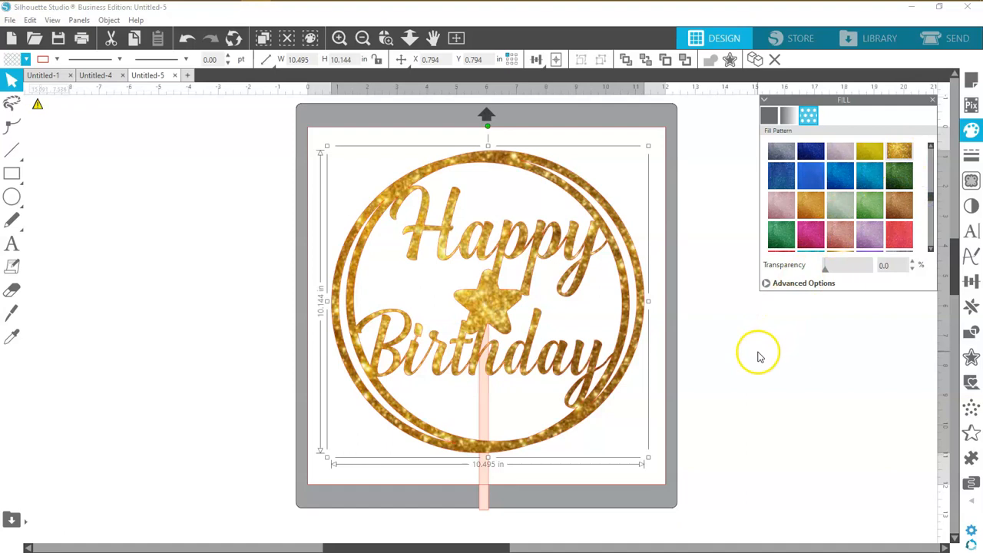
{"action": "mouse_move", "coordinate": [146, 212]}
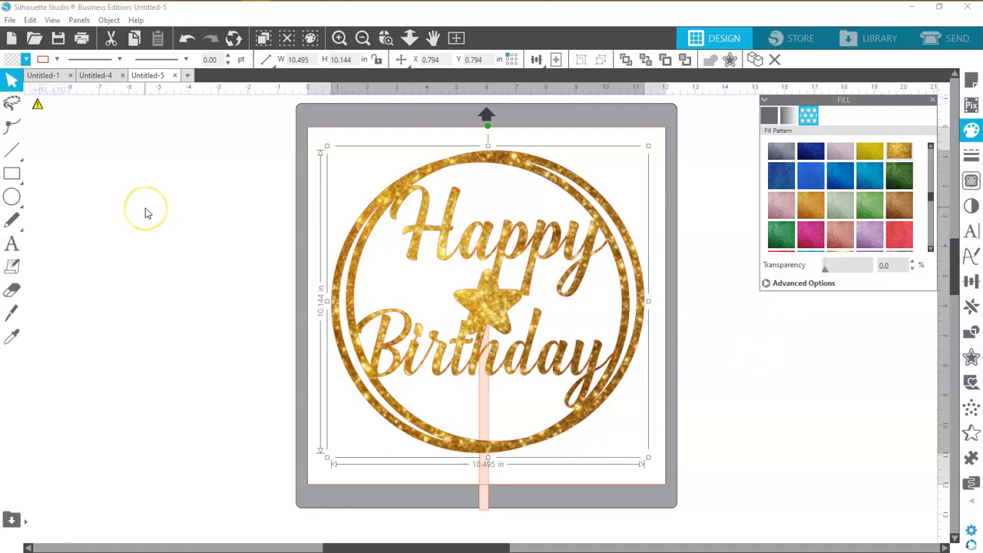